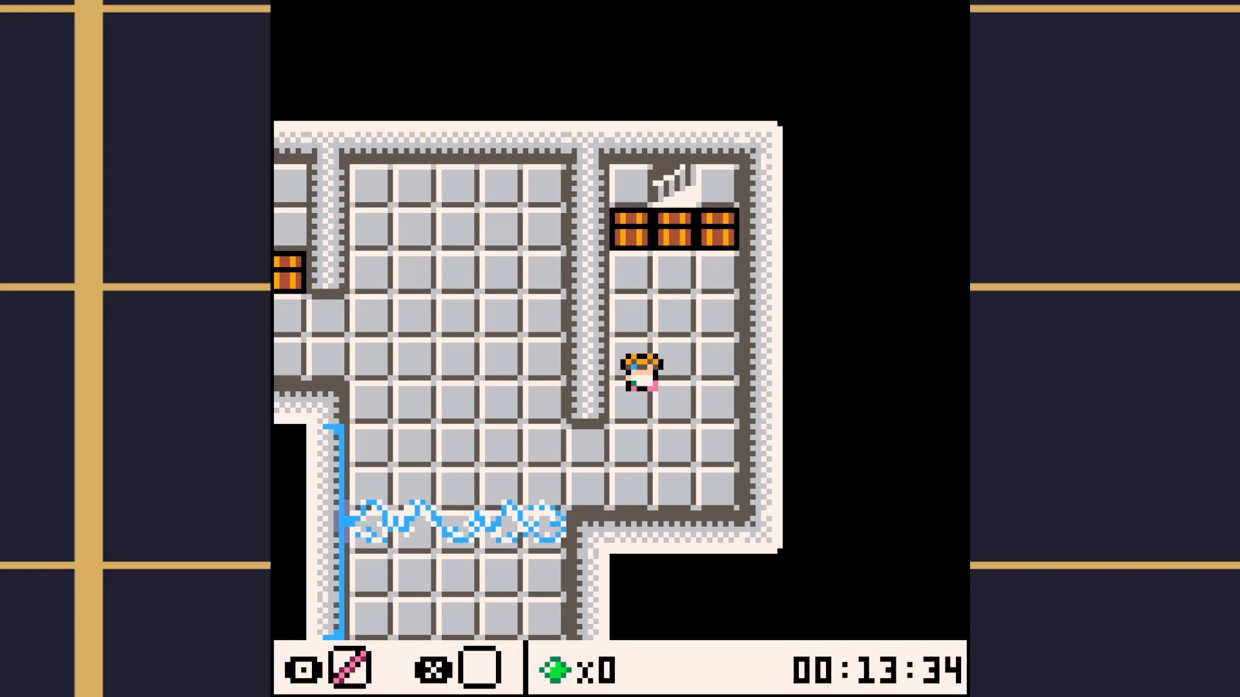
Add a '_last_level_index =' assignment line in the level-end code.
{"action": "key", "text": "down"}
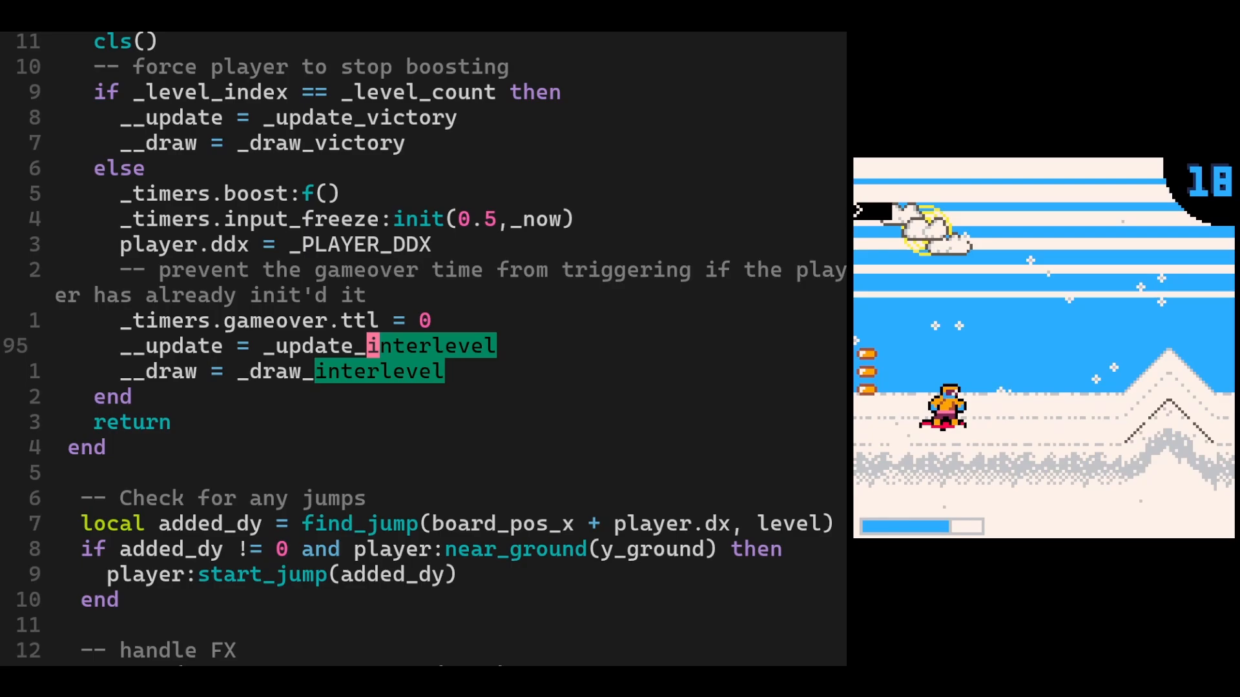
{"action": "type", "text": "_last_le"}
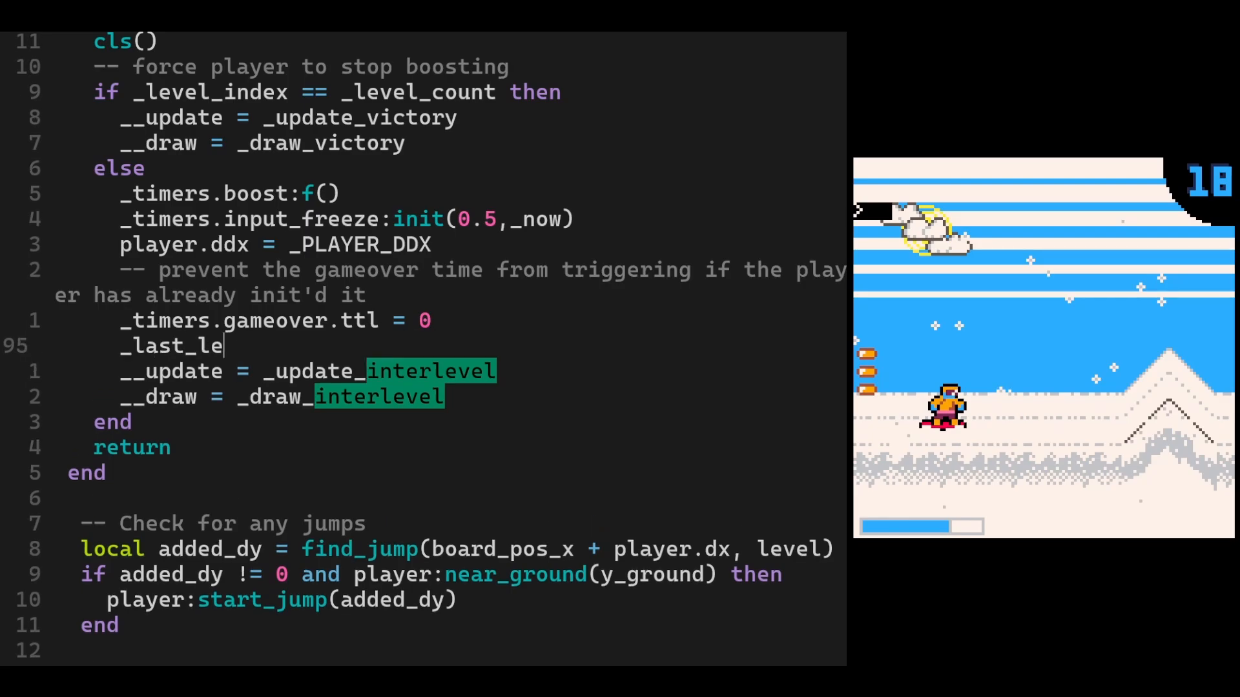
{"action": "type", "text": "vel_index ="}
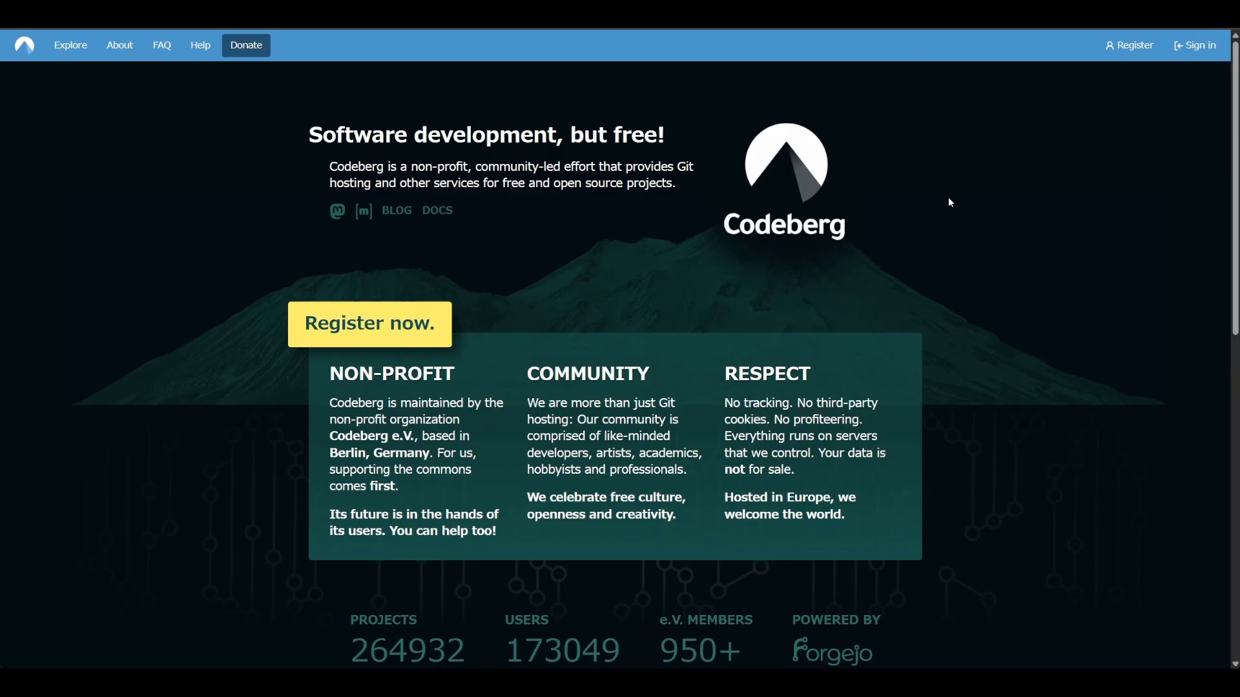
{"action": "mouse_move", "coordinate": [963, 240]}
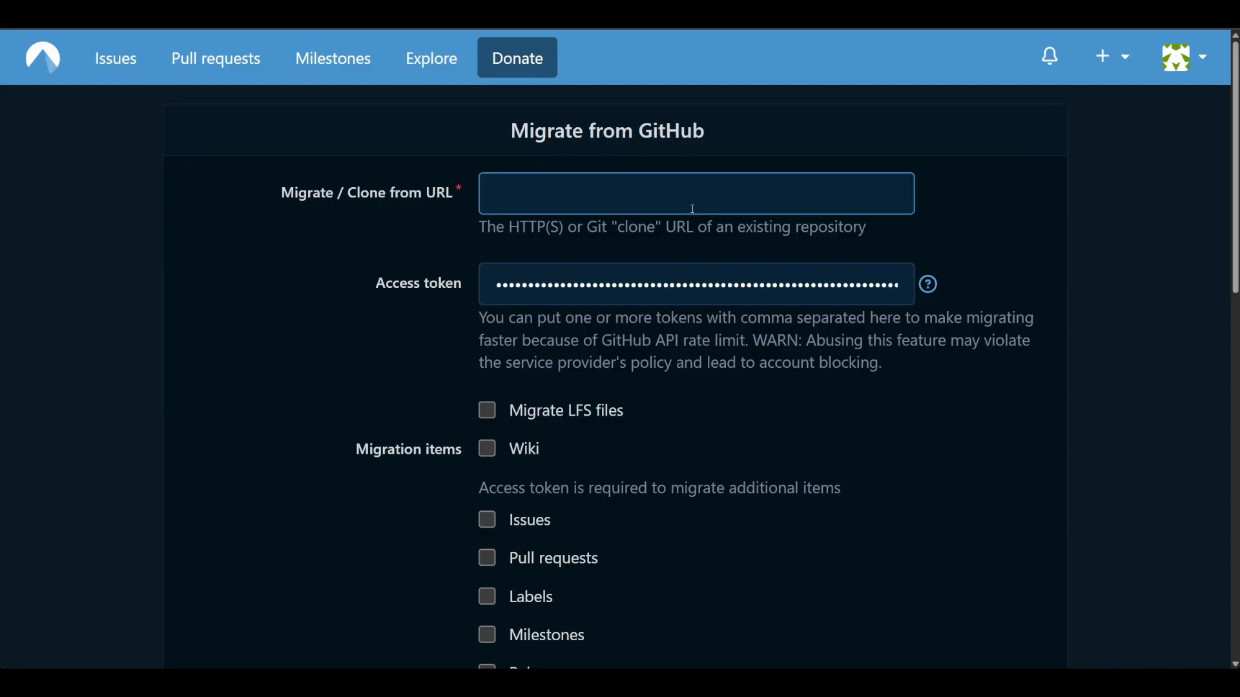
{"action": "type", "text": "git@github.com:kitasuna/pico8-ttuor.git"}
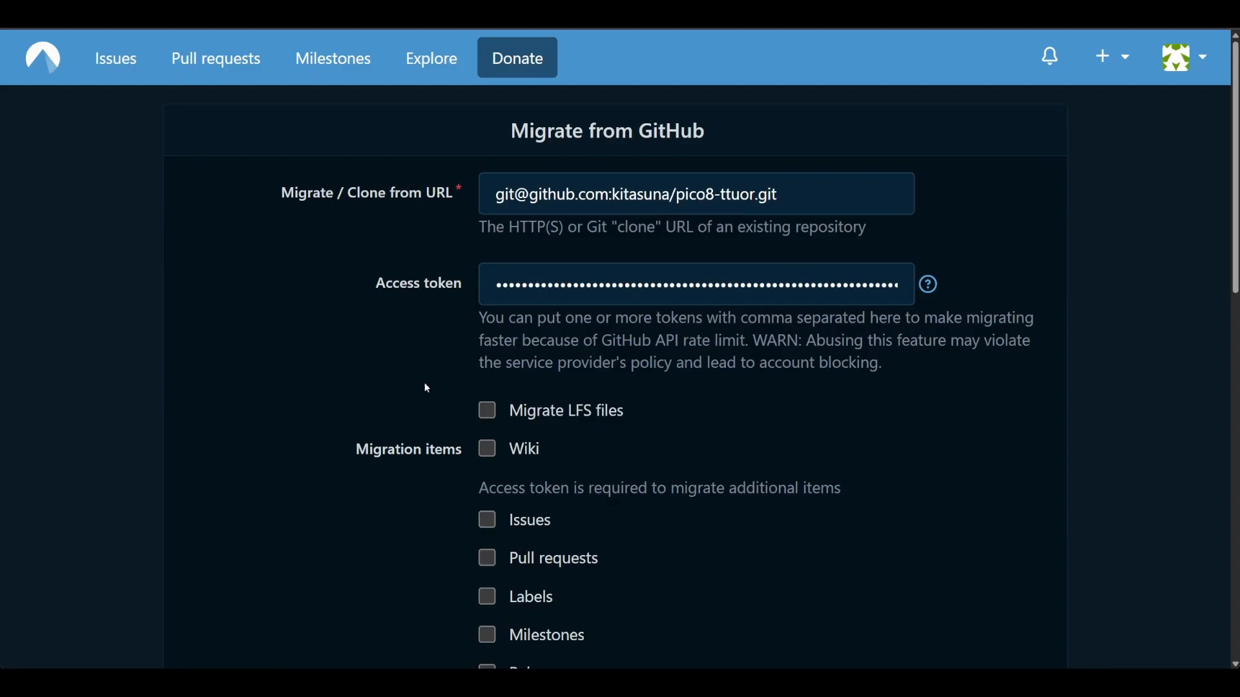
{"action": "scroll", "scroll_direction": "down", "scroll_amount": 3}
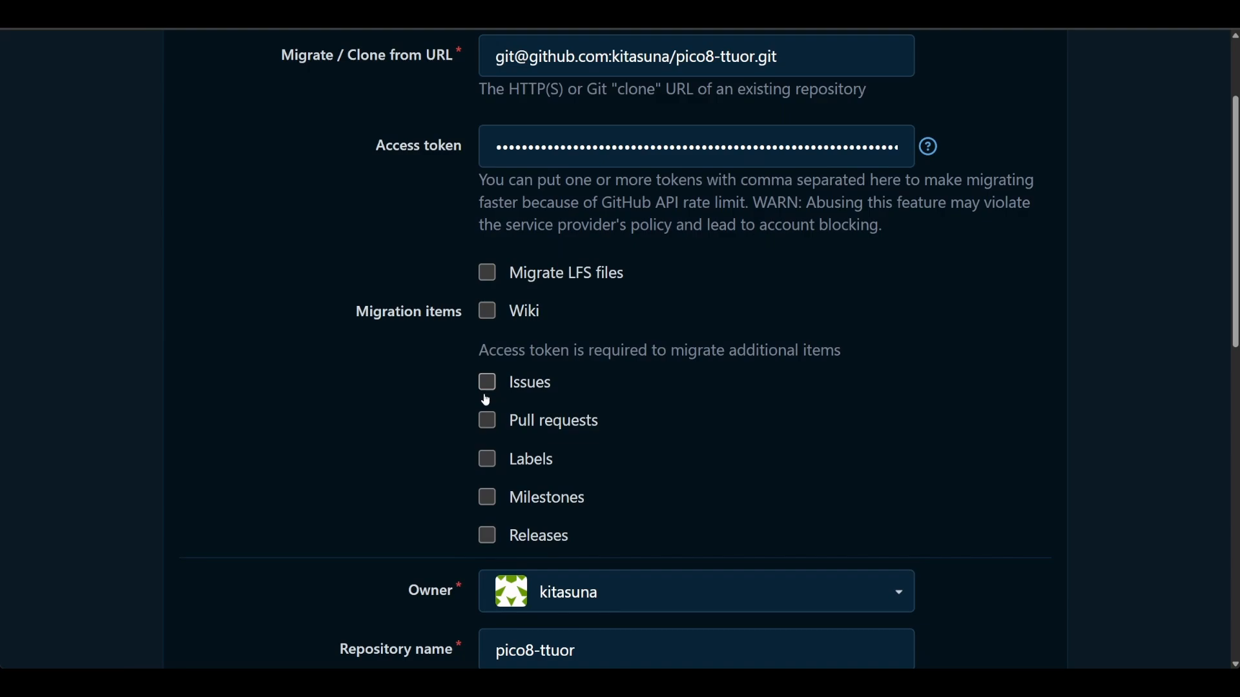
{"action": "scroll", "scroll_direction": "down", "scroll_amount": 3}
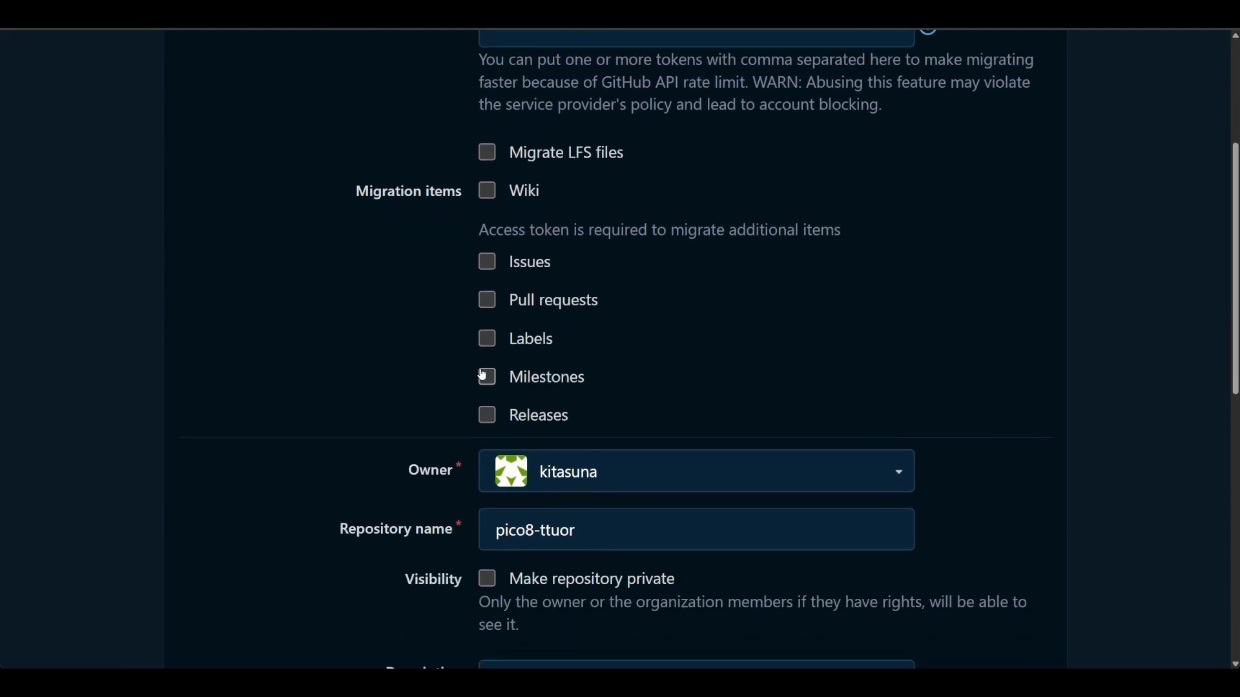
{"action": "scroll", "scroll_direction": "down", "scroll_amount": 3}
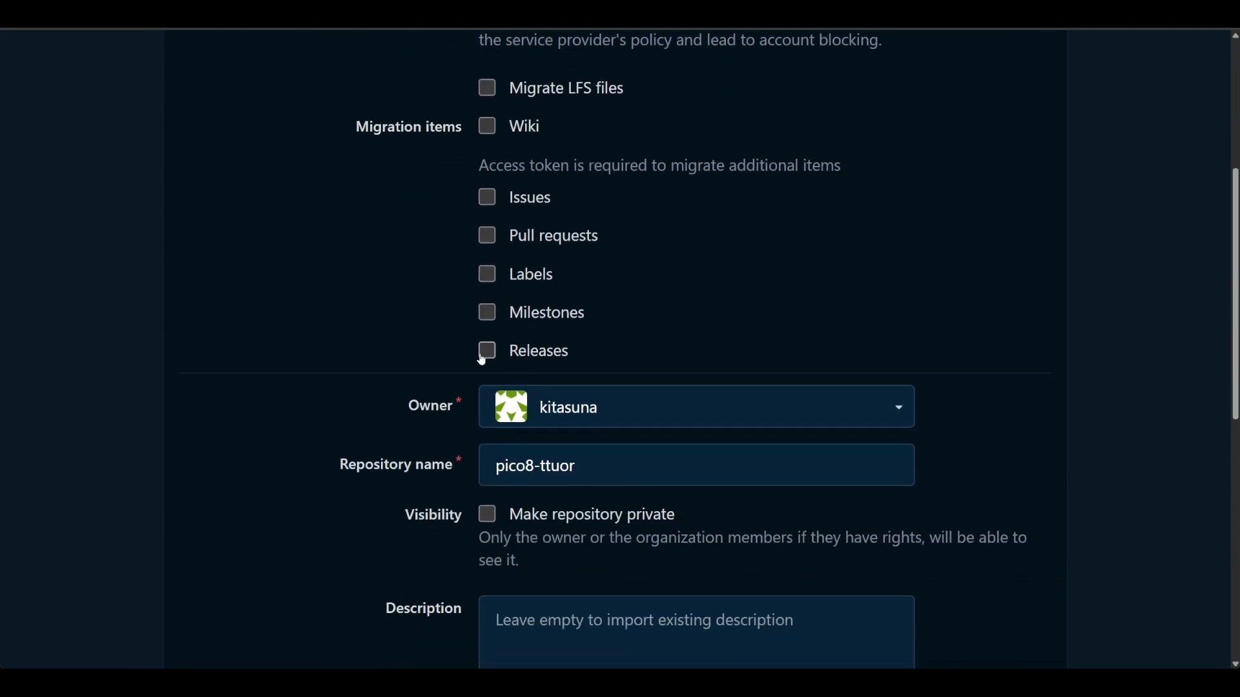
{"action": "left_click", "coordinate": [487, 350]}
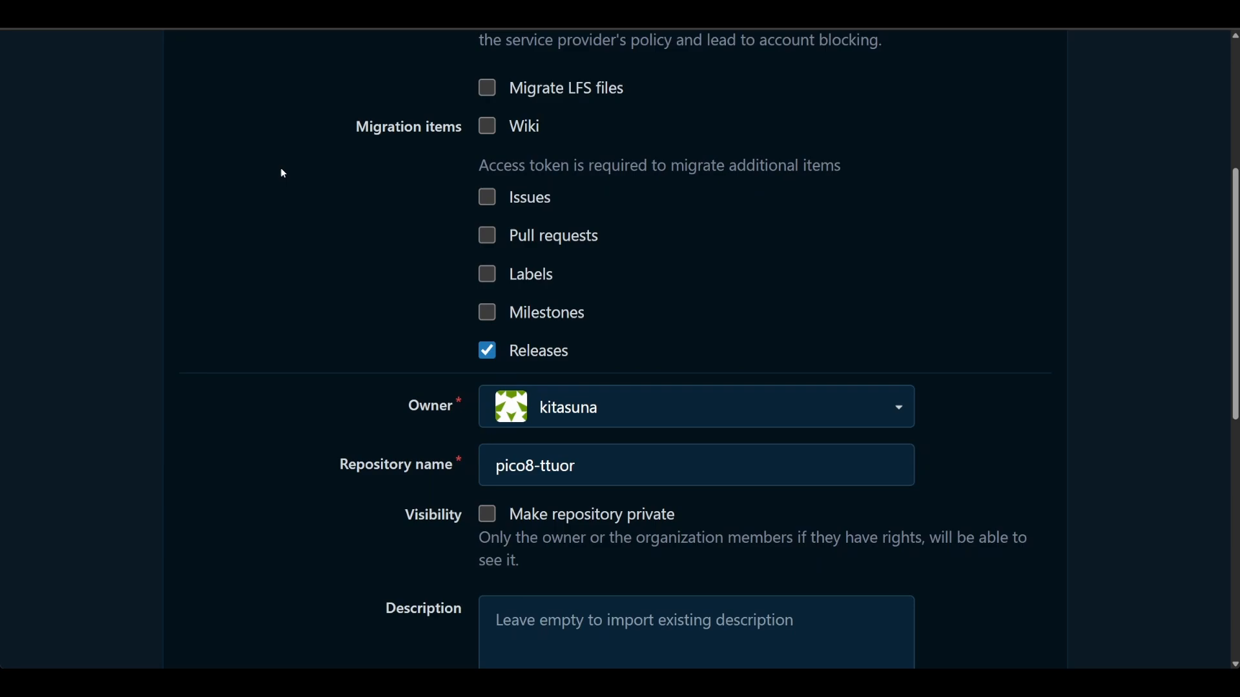
{"action": "mouse_move", "coordinate": [150, 252]}
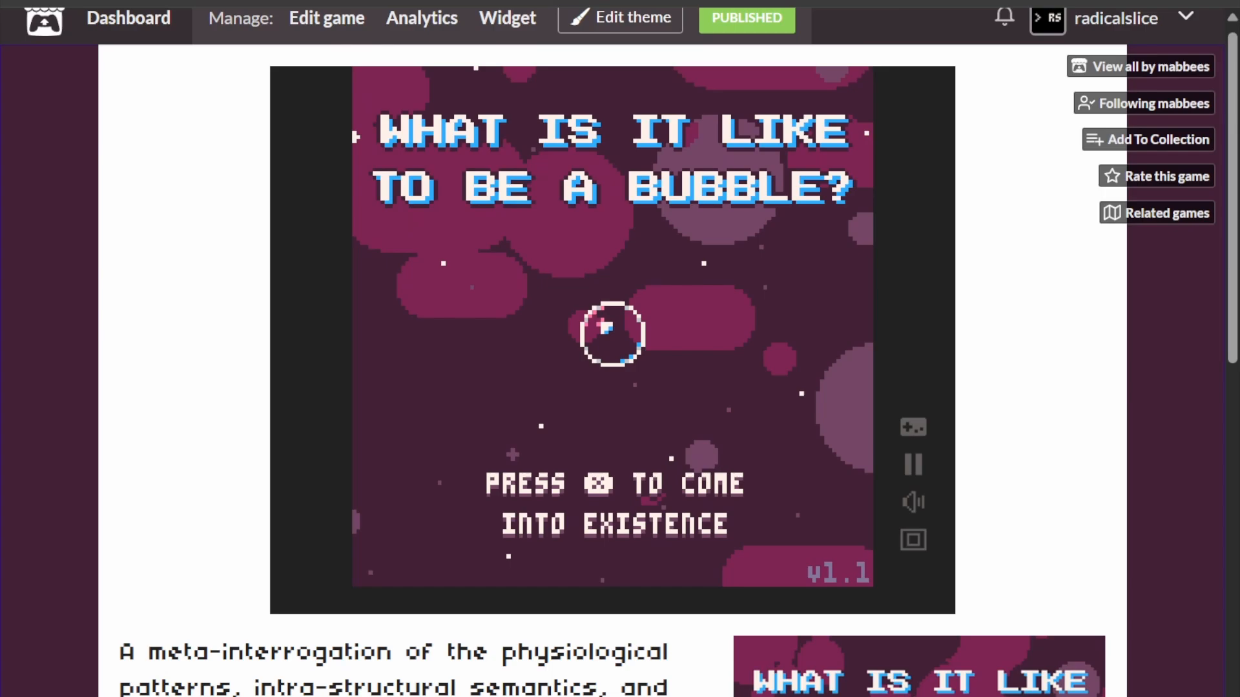
{"action": "scroll", "scroll_direction": "down", "scroll_amount": 3}
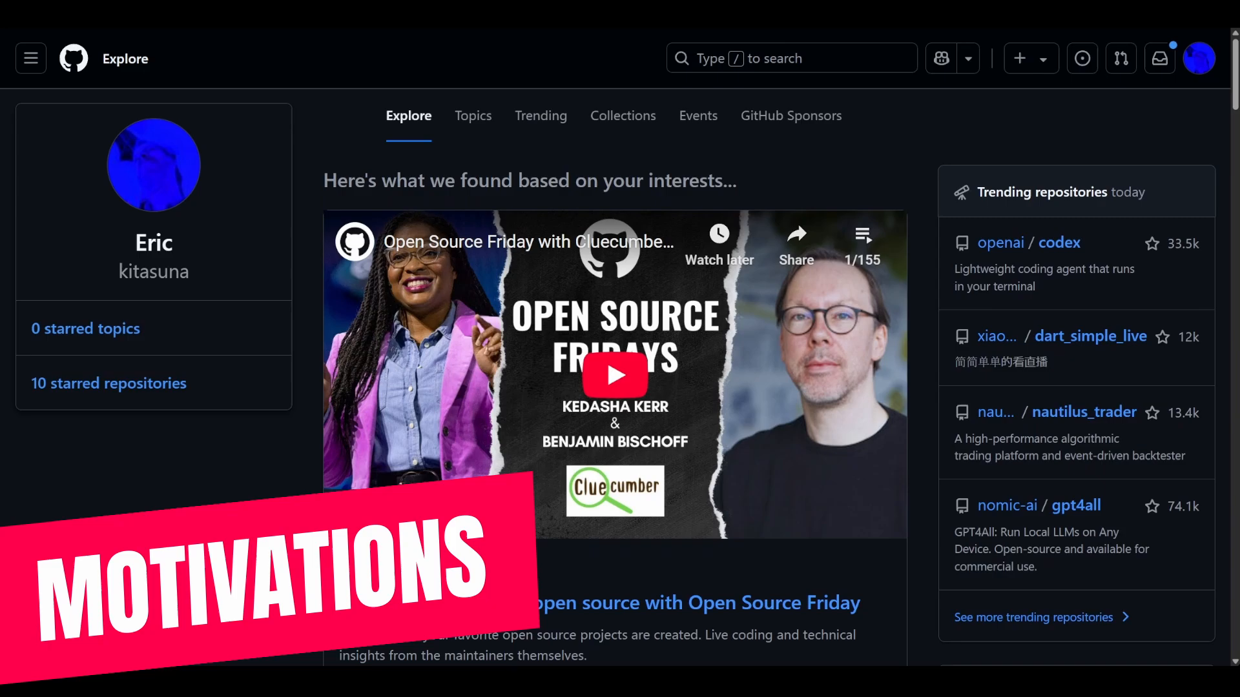
Go to the account's list of repositories from the avatar menu.
{"action": "scroll", "scroll_direction": "down", "scroll_amount": 3}
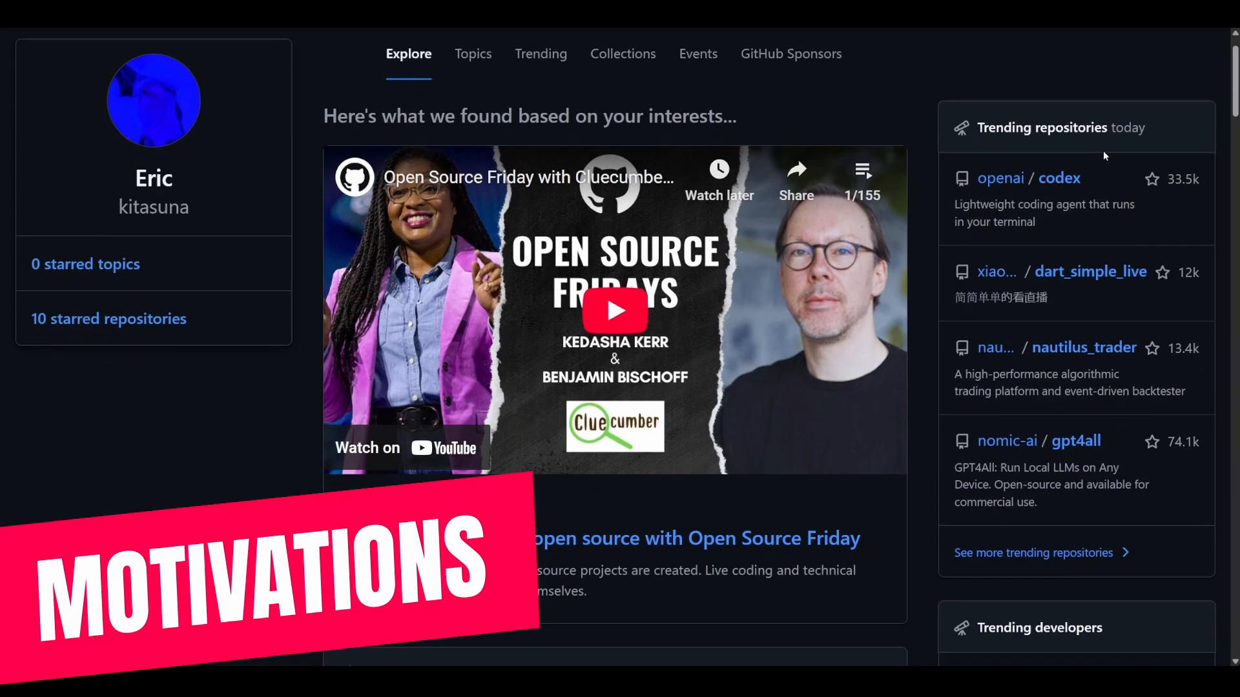
{"action": "scroll", "scroll_direction": "down", "scroll_amount": 3}
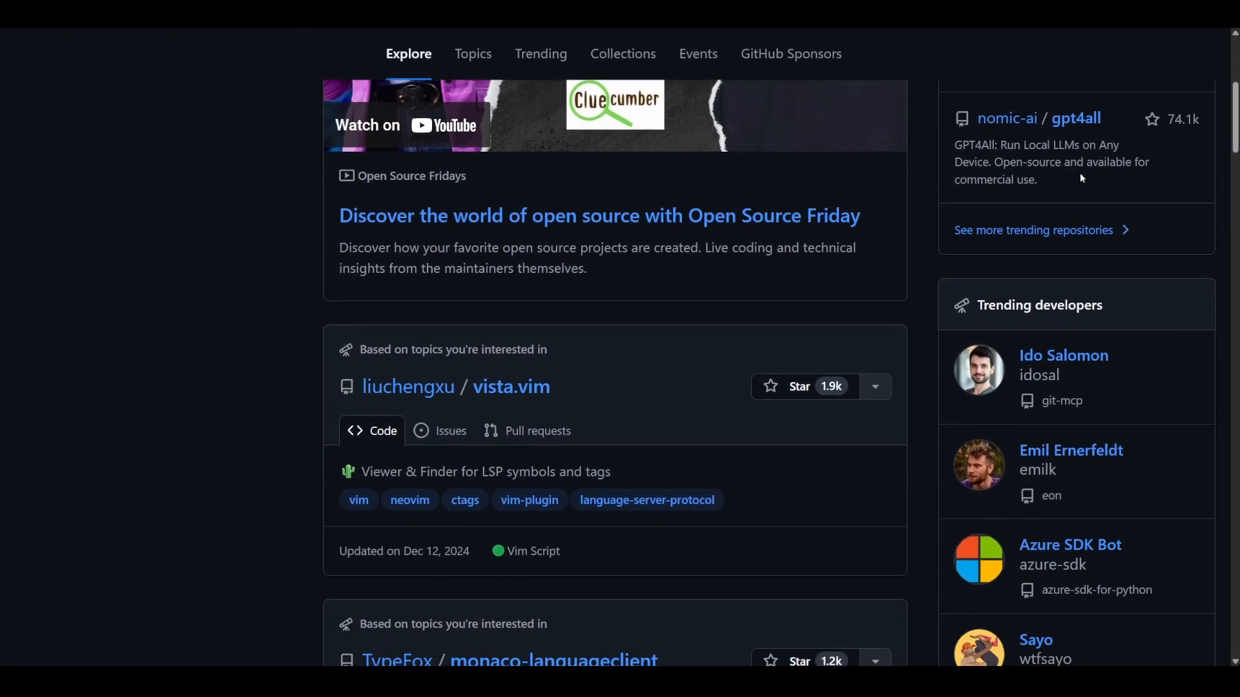
{"action": "scroll", "scroll_direction": "down", "scroll_amount": 3}
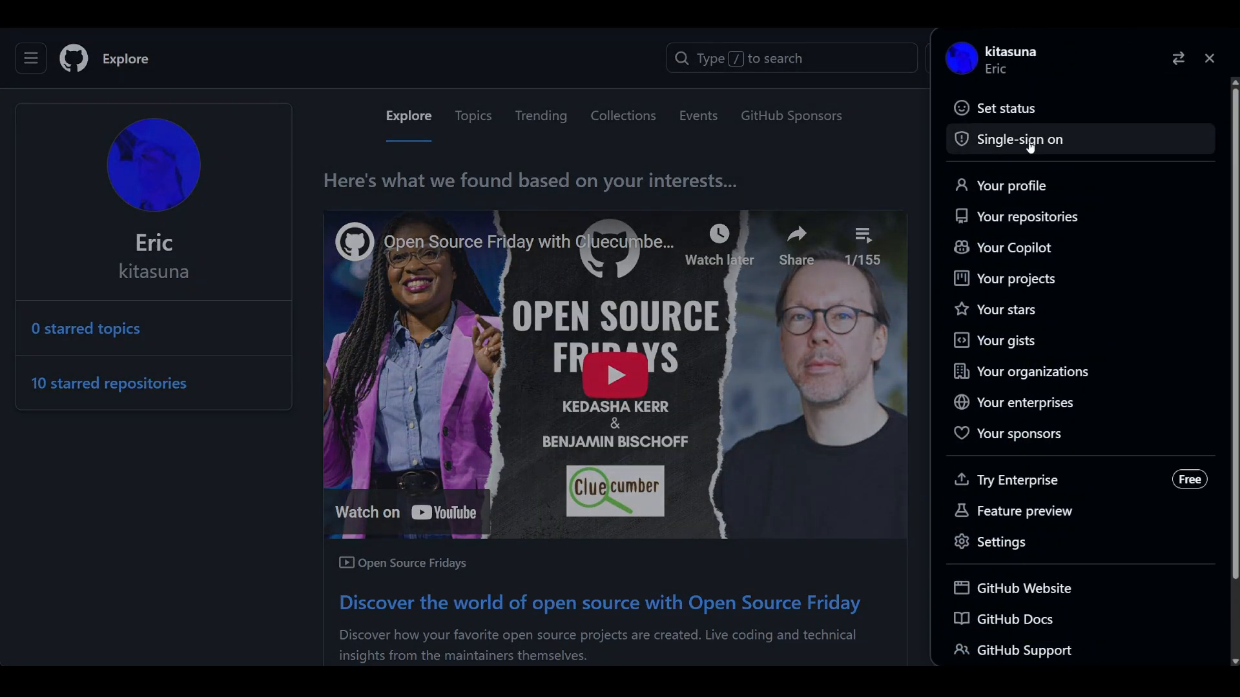
{"action": "mouse_move", "coordinate": [1027, 216]}
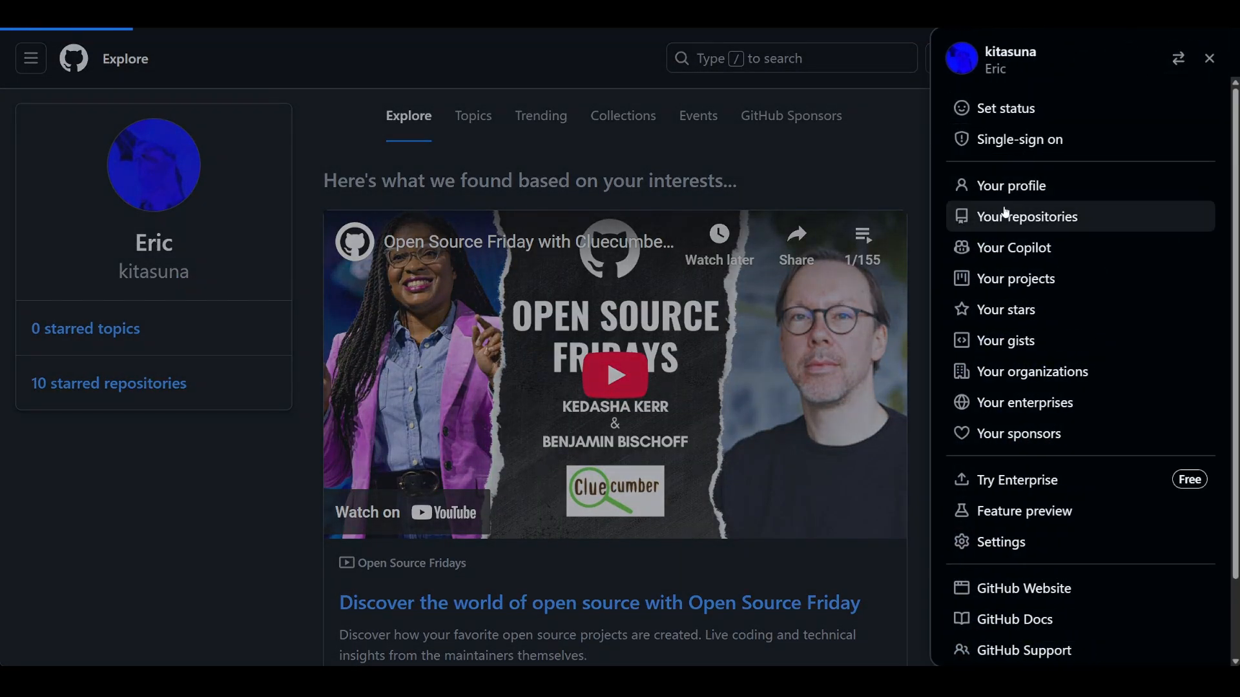
{"action": "left_click", "coordinate": [1027, 215]}
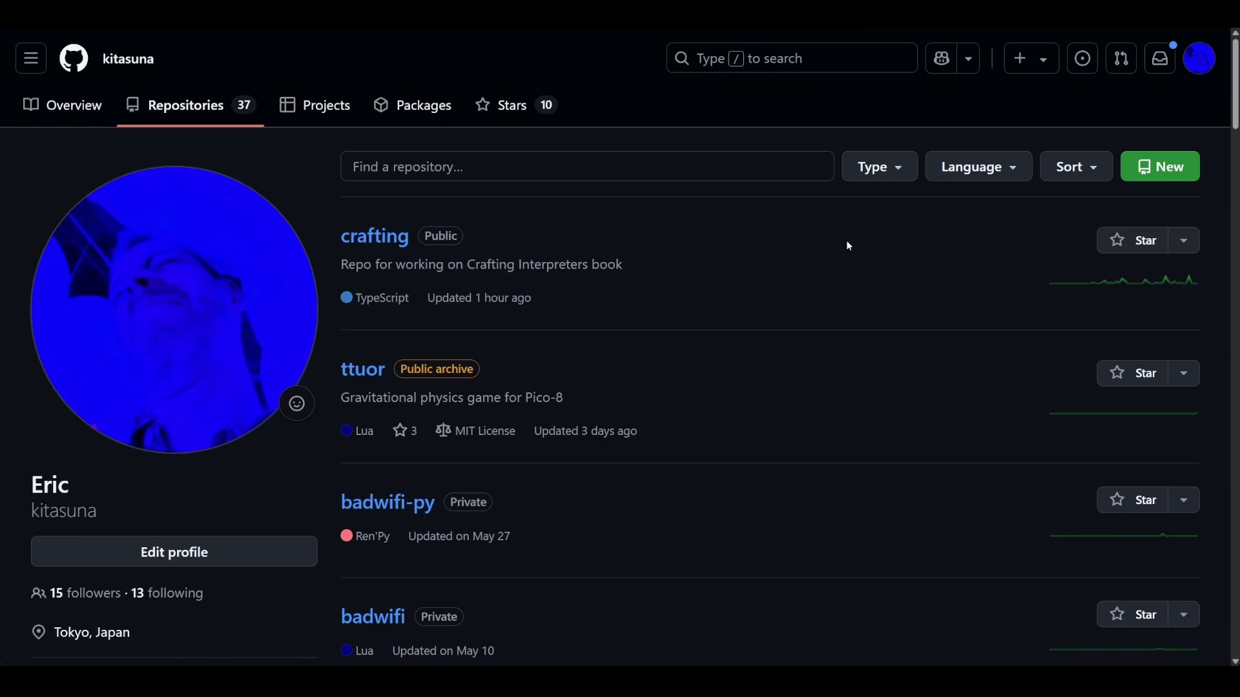
Open the xcb repository under the radicalslice organization.
{"action": "scroll", "scroll_direction": "down", "scroll_amount": 3}
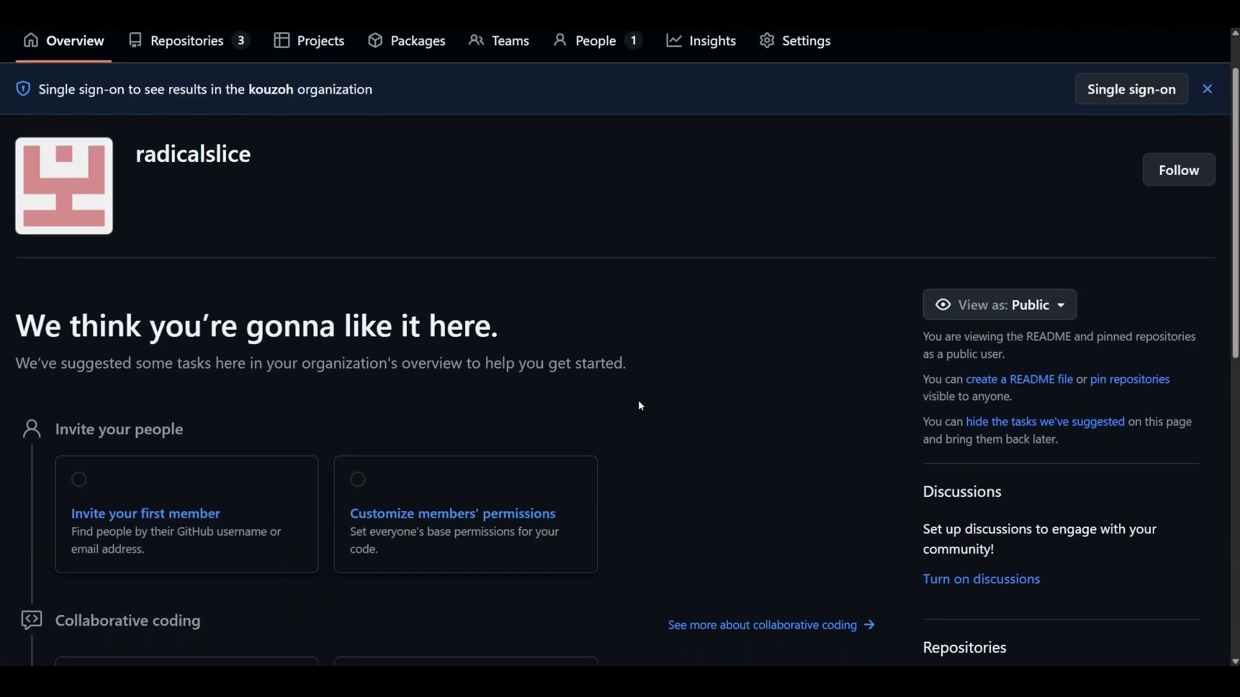
{"action": "scroll", "scroll_direction": "down", "scroll_amount": 3}
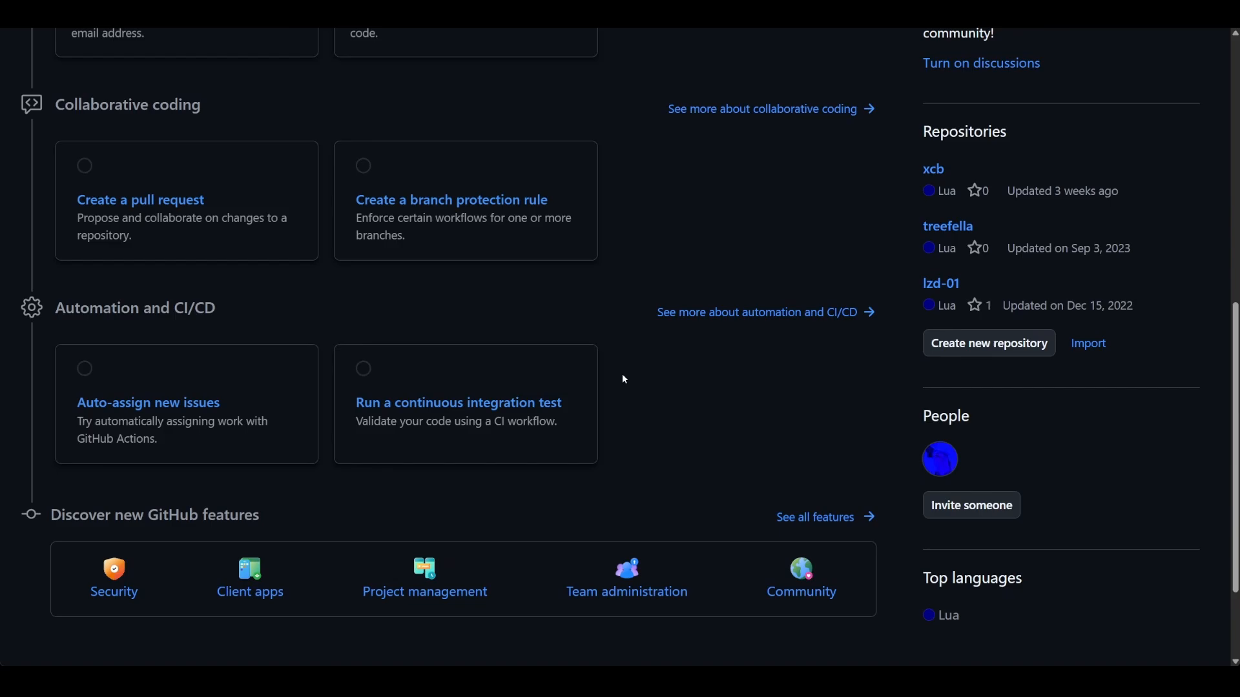
{"action": "mouse_move", "coordinate": [787, 311]}
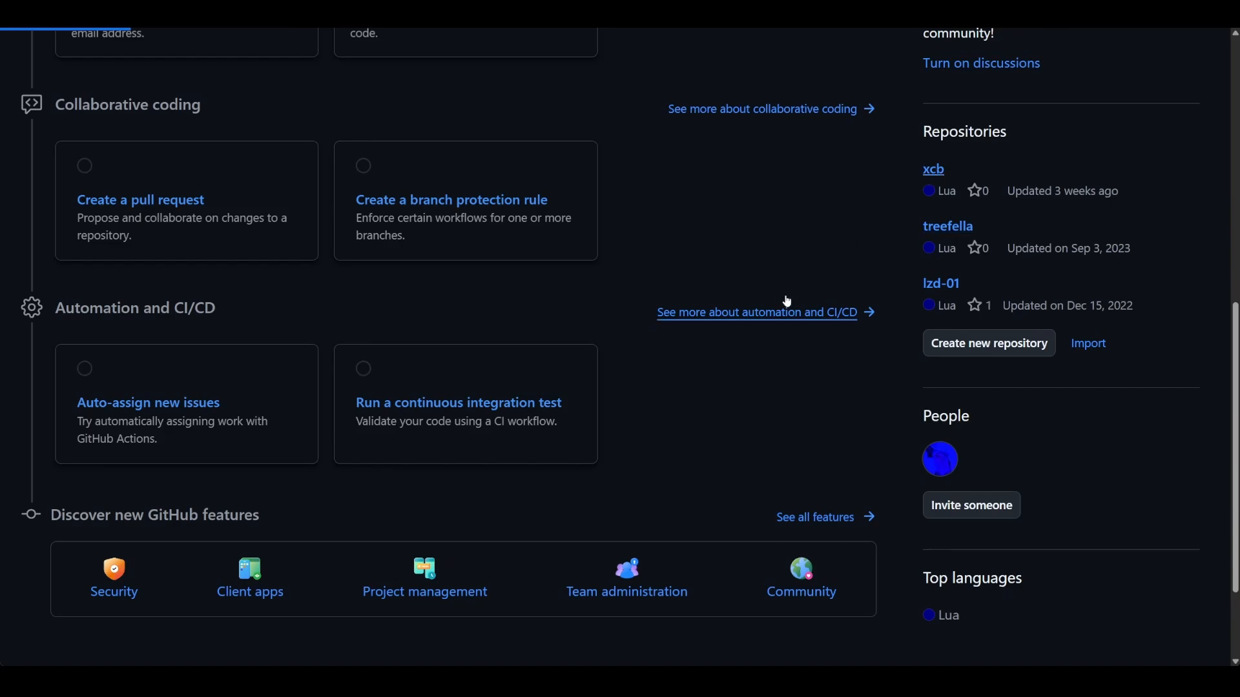
{"action": "left_click", "coordinate": [932, 168]}
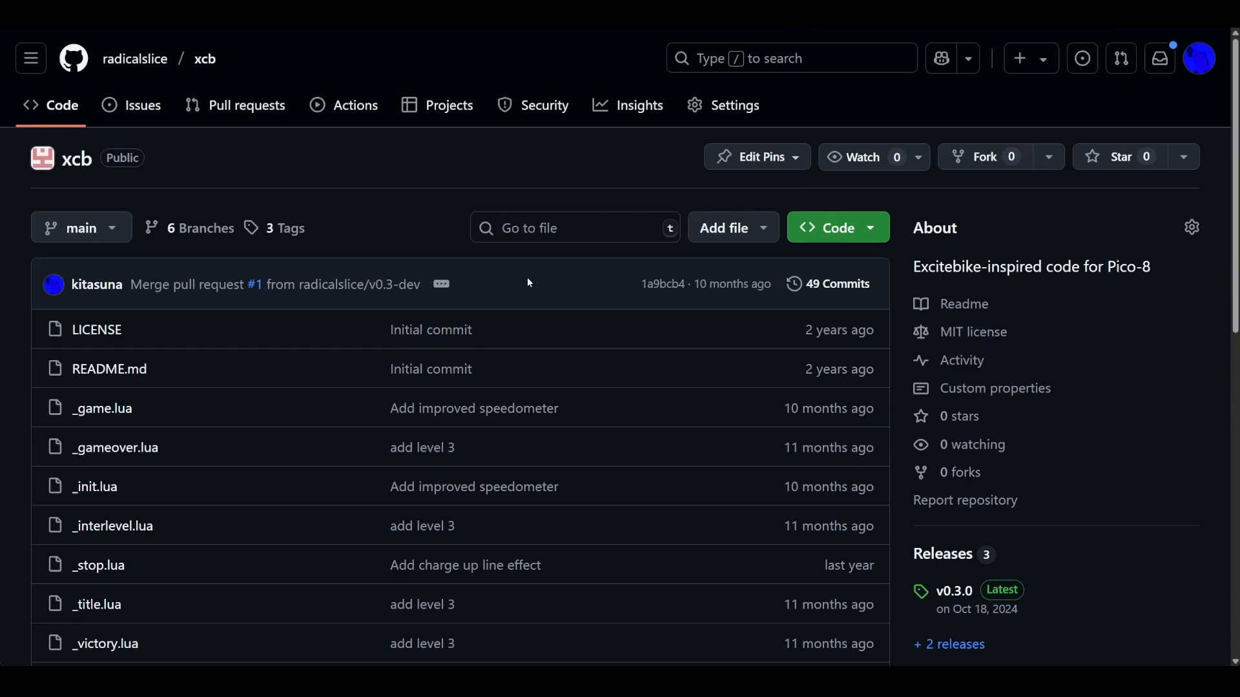
{"action": "scroll", "scroll_direction": "down", "scroll_amount": 3}
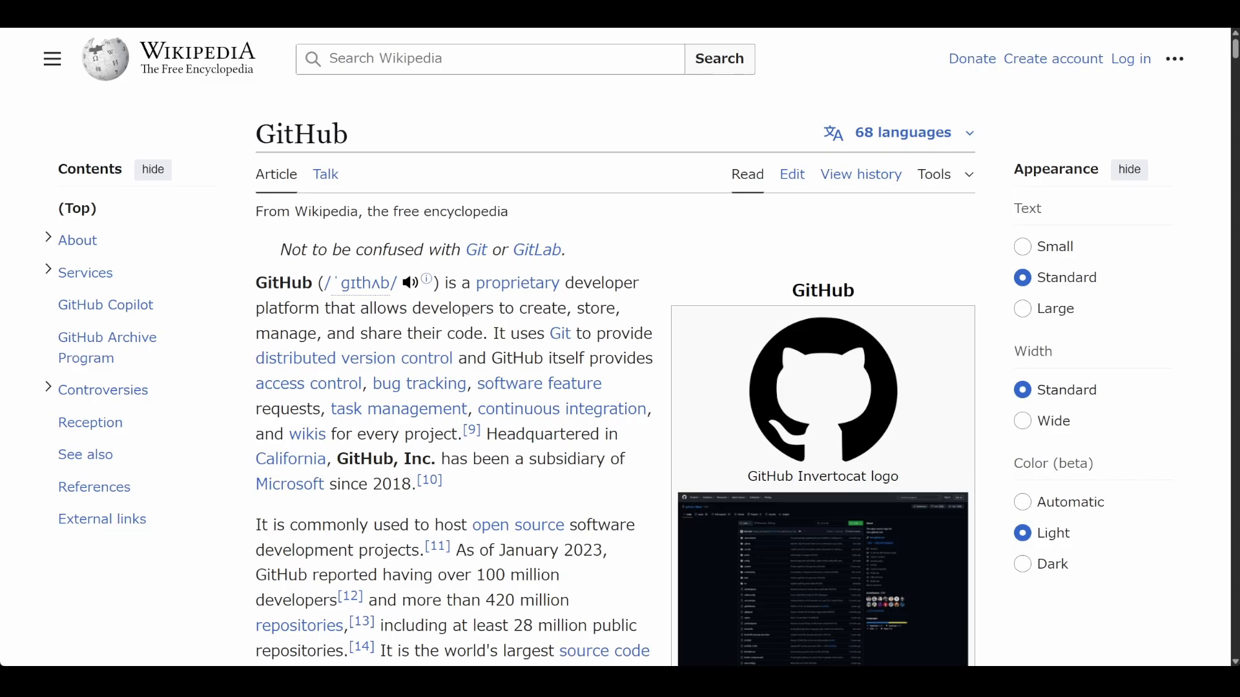
{"action": "scroll", "scroll_direction": "down", "scroll_amount": 3}
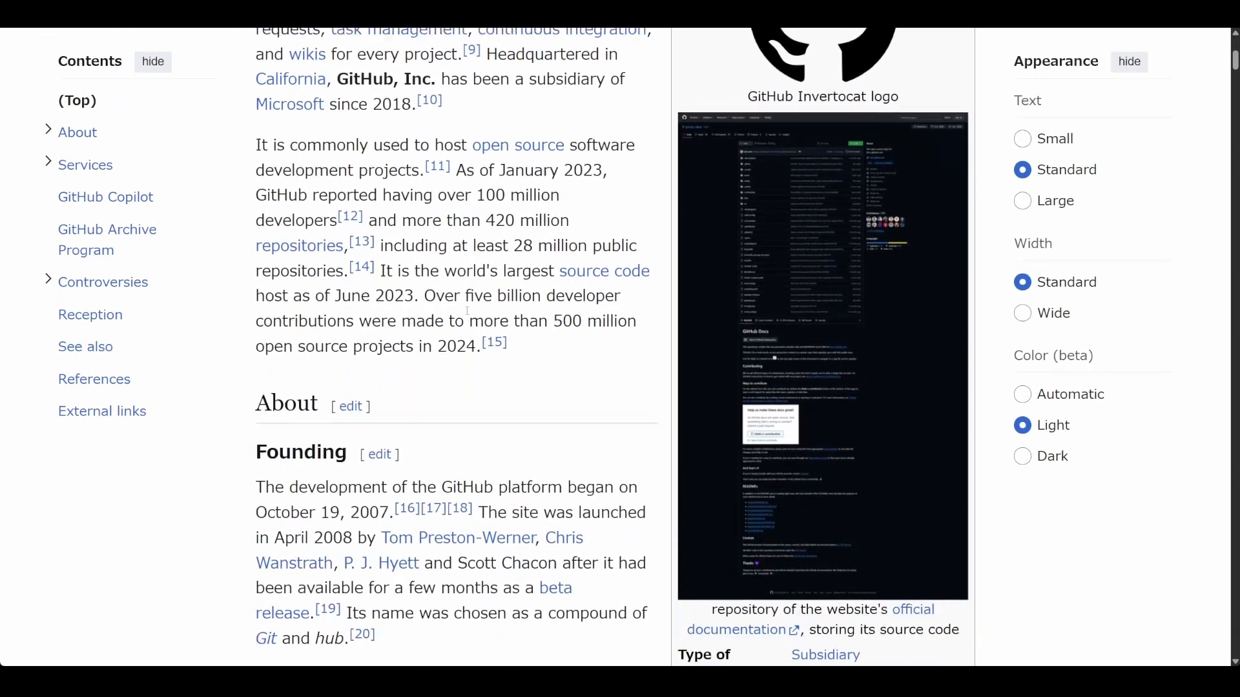
{"action": "scroll", "scroll_direction": "down", "scroll_amount": 3}
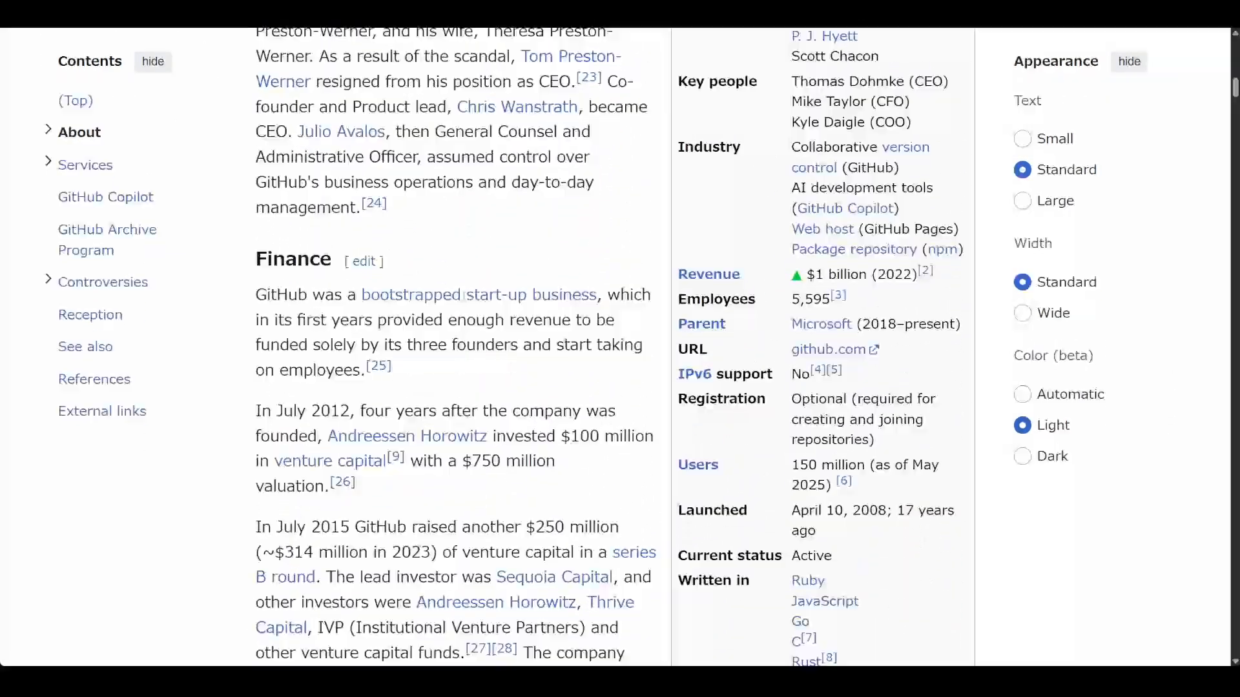
{"action": "scroll", "scroll_direction": "down", "scroll_amount": 3}
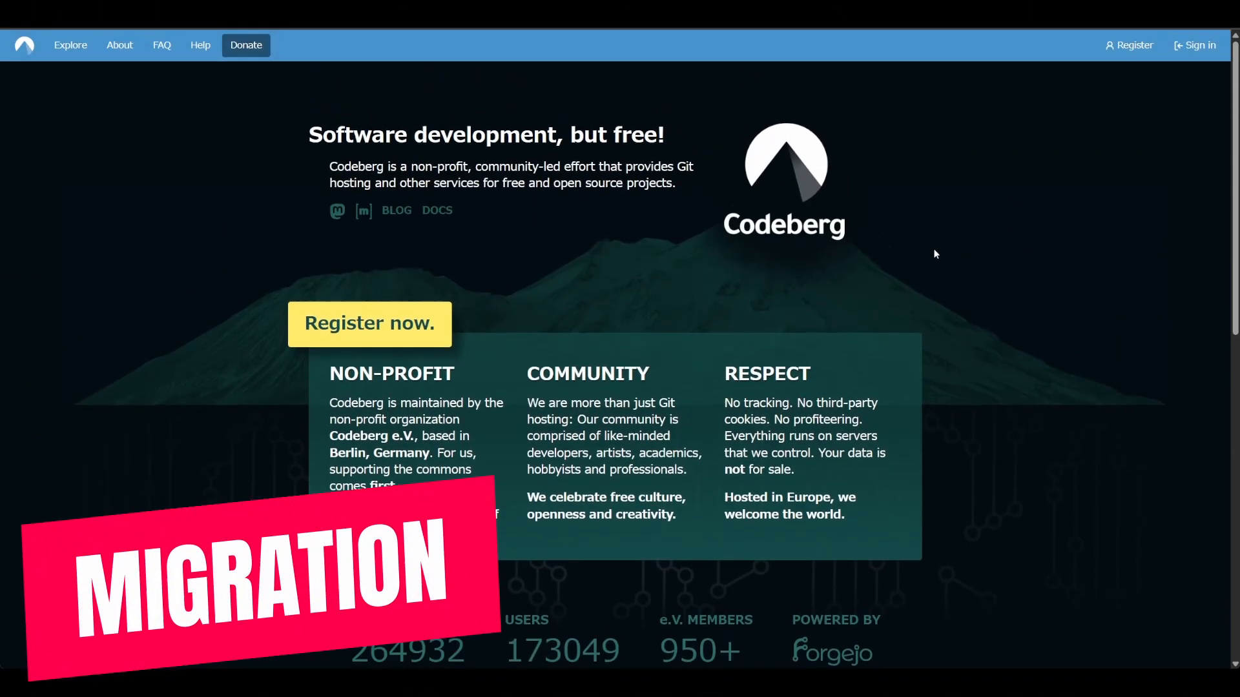
{"action": "mouse_move", "coordinate": [641, 289]}
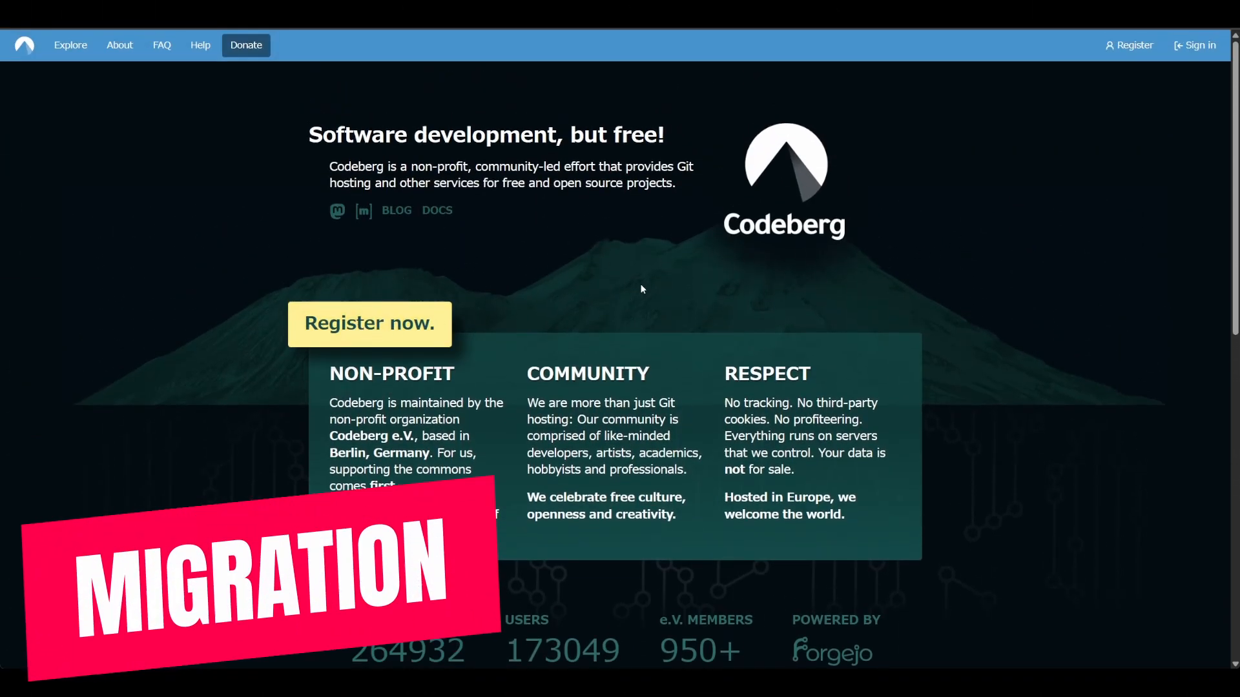
{"action": "left_click", "coordinate": [368, 323]}
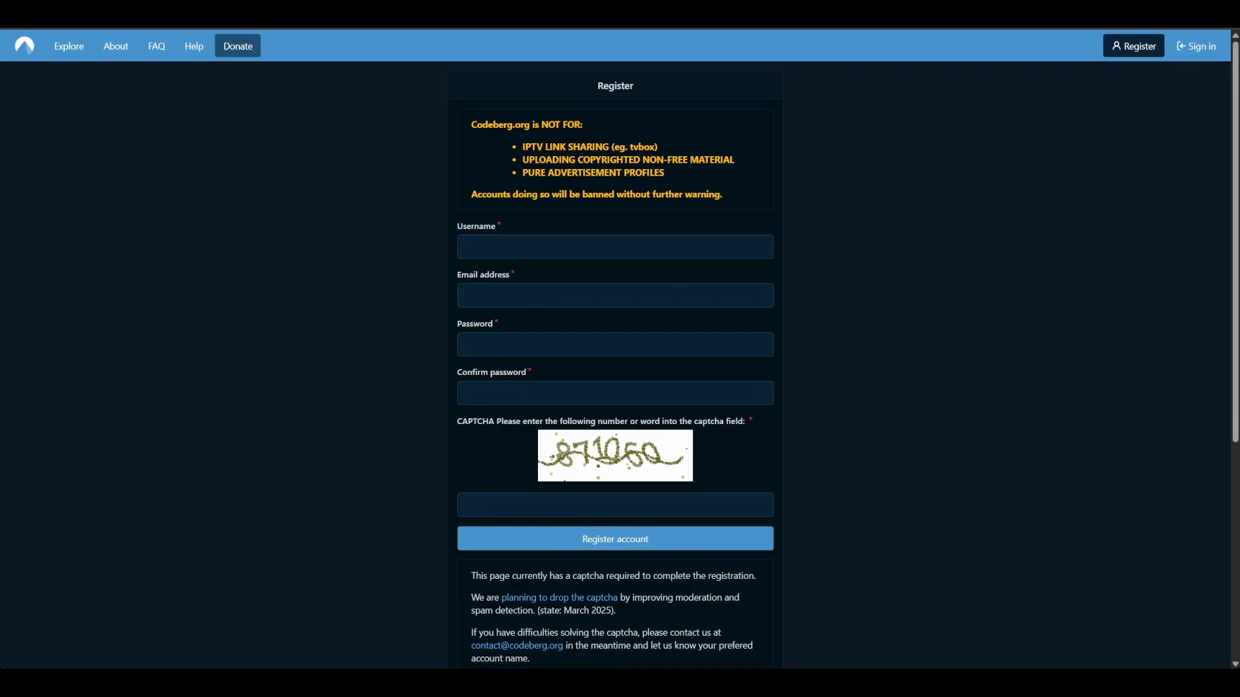
{"action": "left_click", "coordinate": [615, 539]}
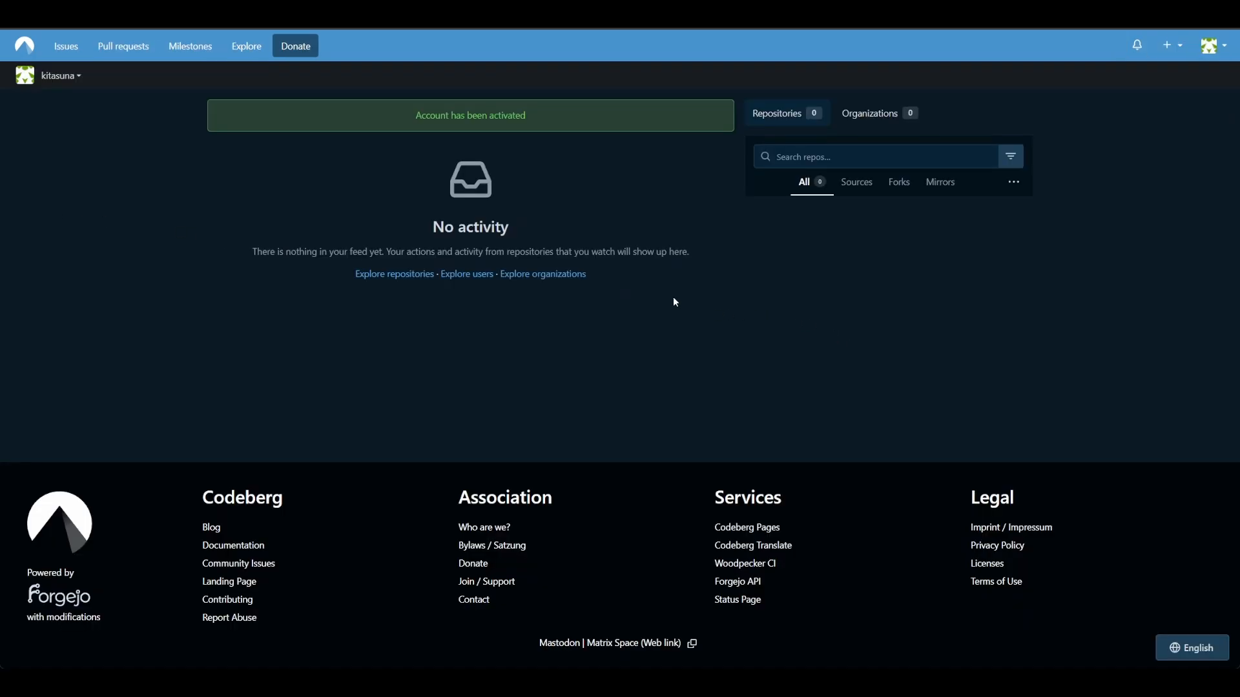
{"action": "left_click", "coordinate": [58, 75]}
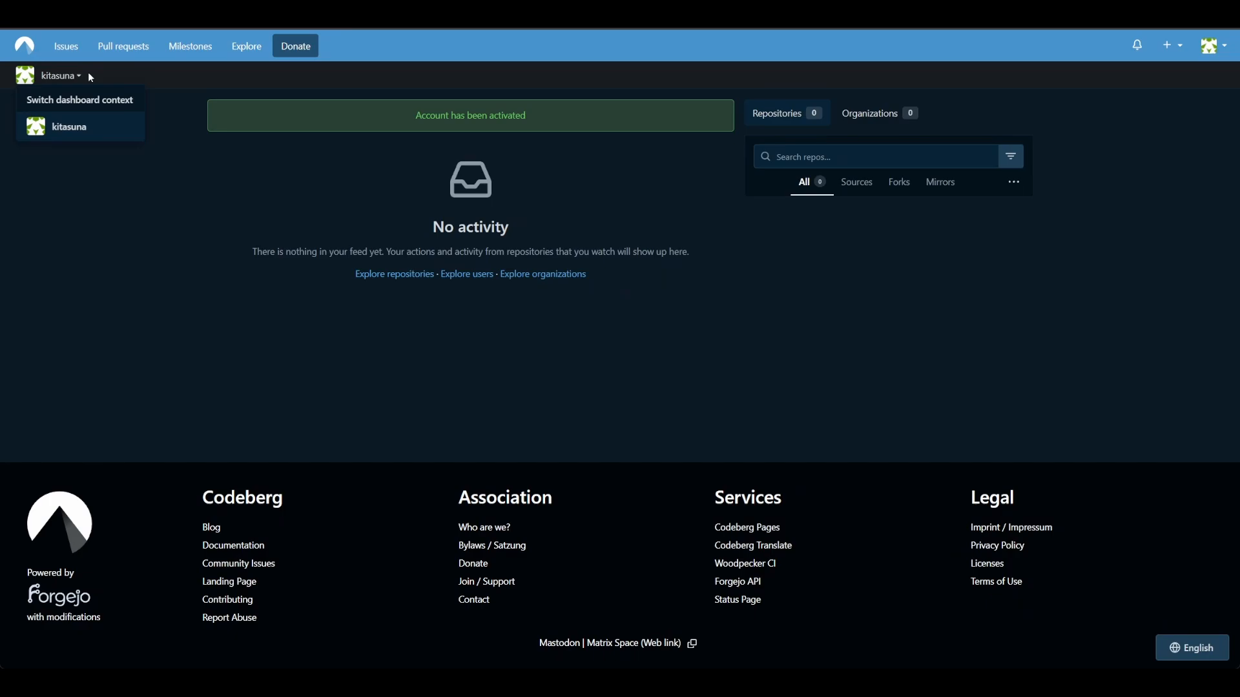
{"action": "left_click", "coordinate": [257, 217]}
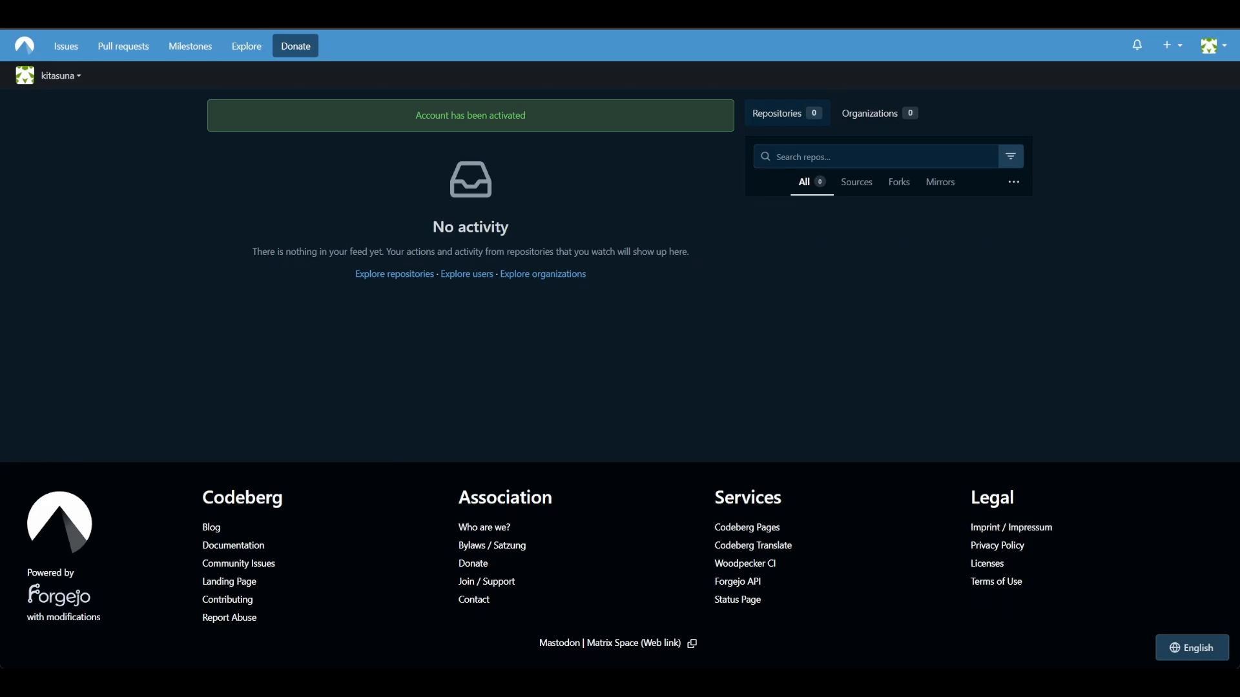
{"action": "left_click", "coordinate": [1168, 46]}
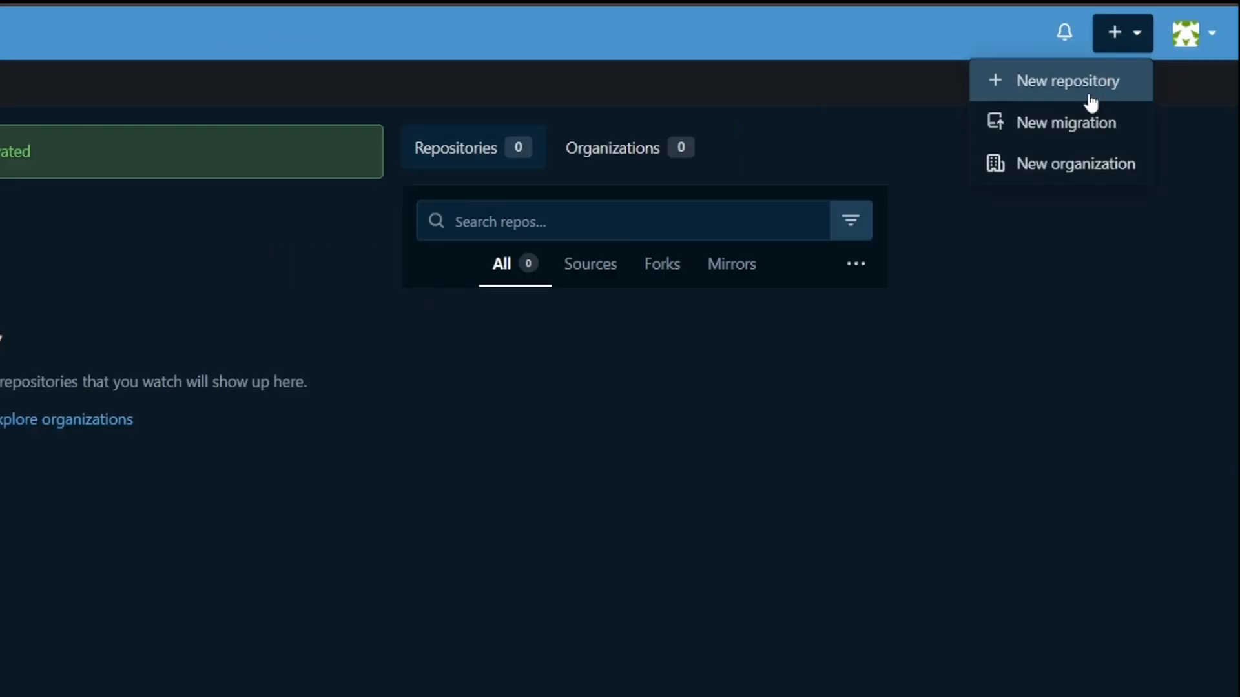
Start a new migration with GitHub as the source service.
{"action": "left_click", "coordinate": [1064, 122]}
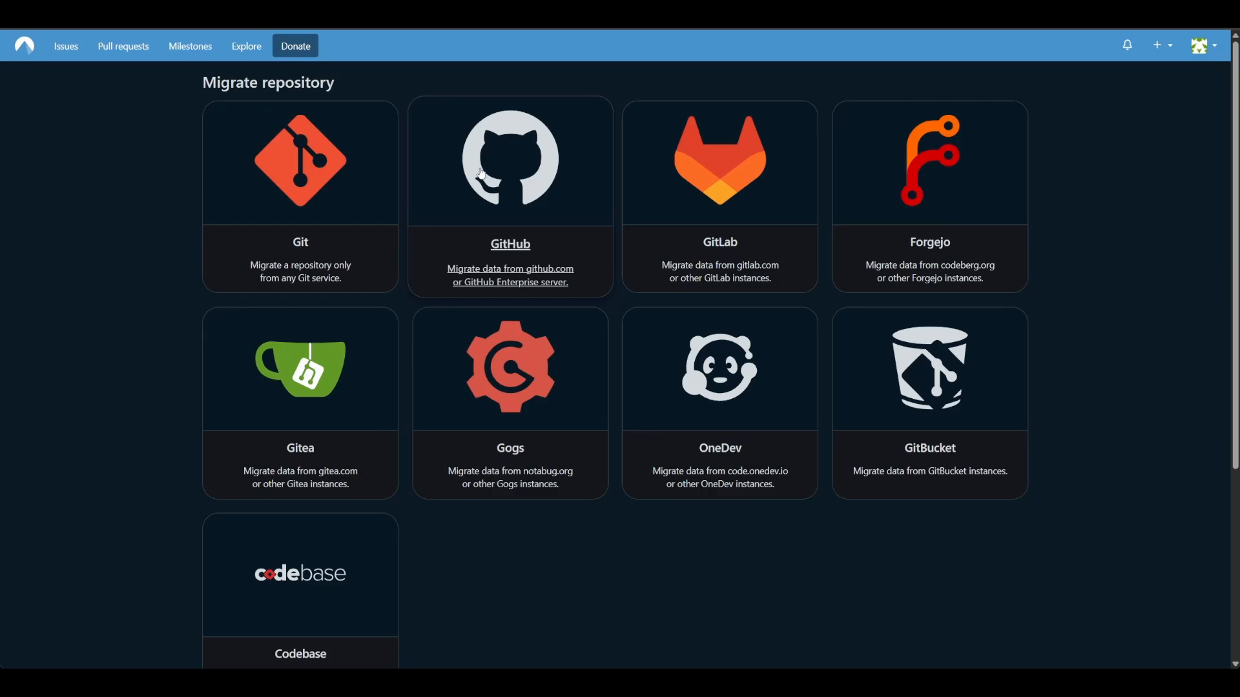
{"action": "left_click", "coordinate": [509, 160]}
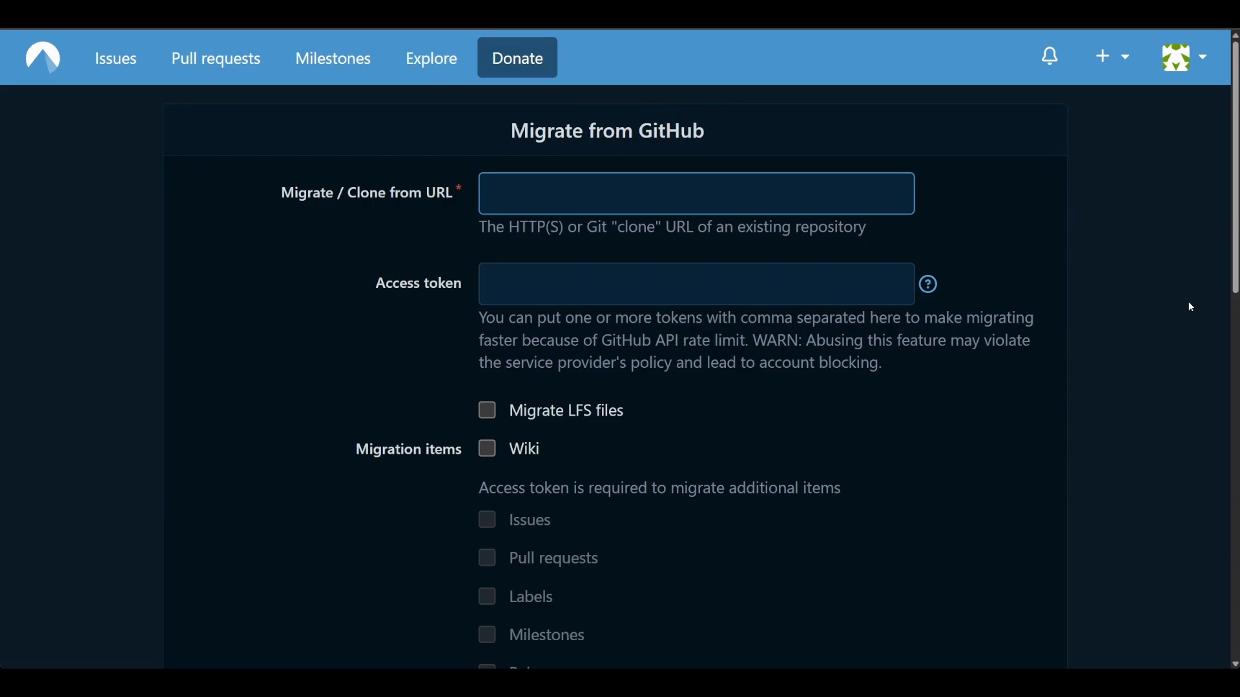
{"action": "mouse_move", "coordinate": [302, 364]}
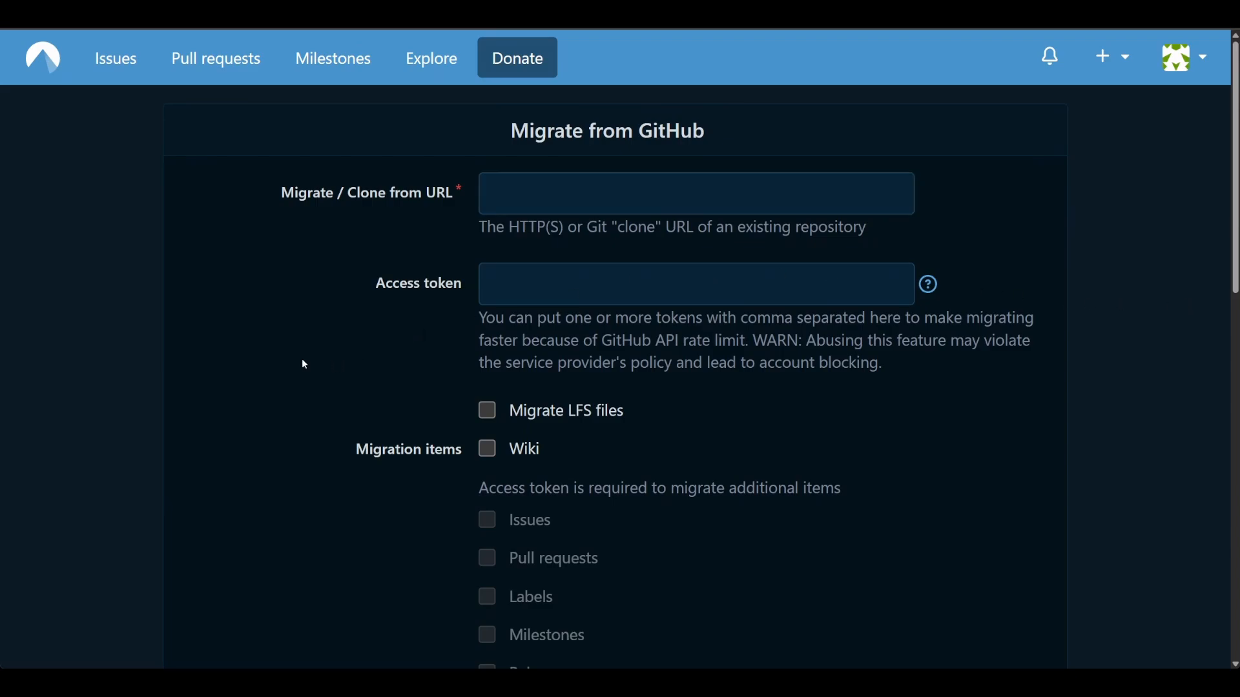
{"action": "mouse_move", "coordinate": [19, 487]}
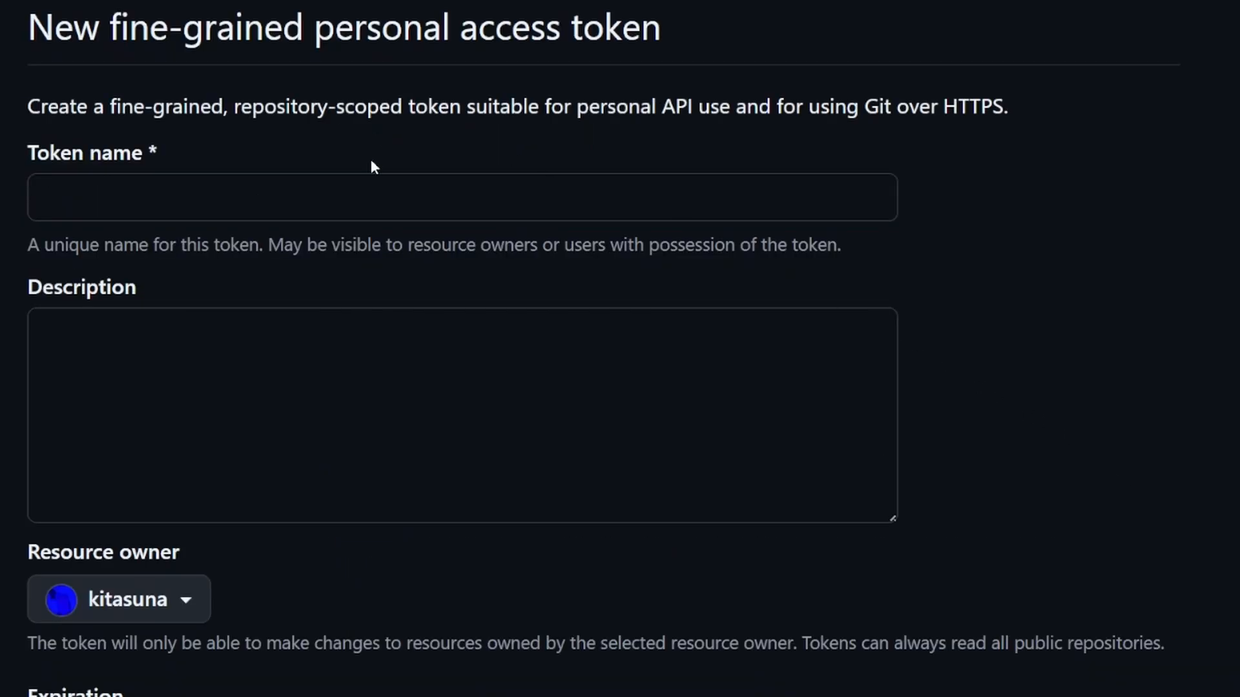
Name the token 'Codeberg migration' with description 'For telling Github to go kick rocks!'.
{"action": "type", "text": "Codeberg"}
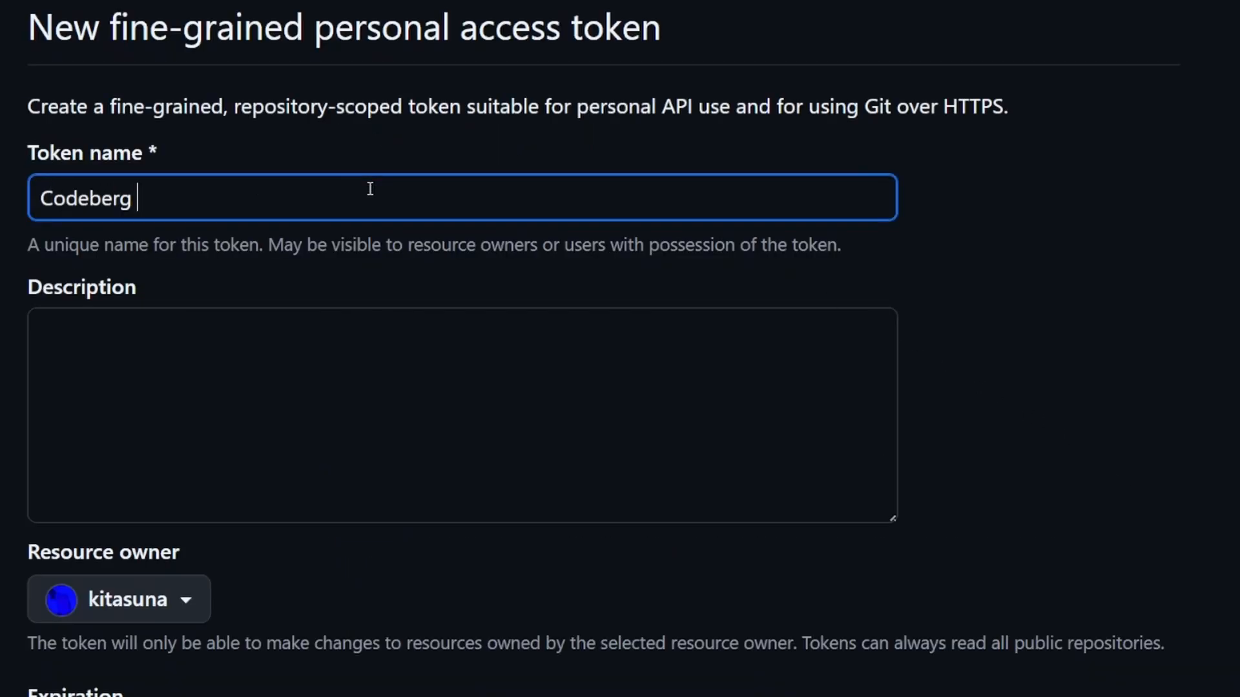
{"action": "type", "text": "migration"}
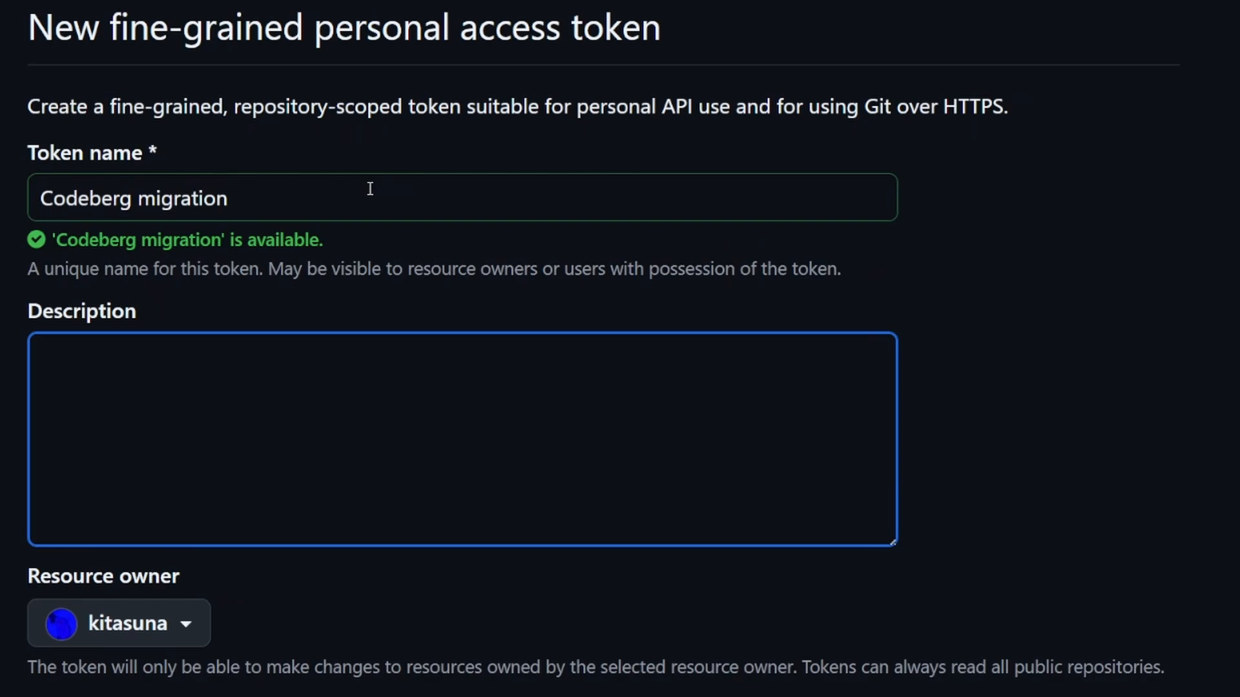
{"action": "left_click", "coordinate": [463, 442]}
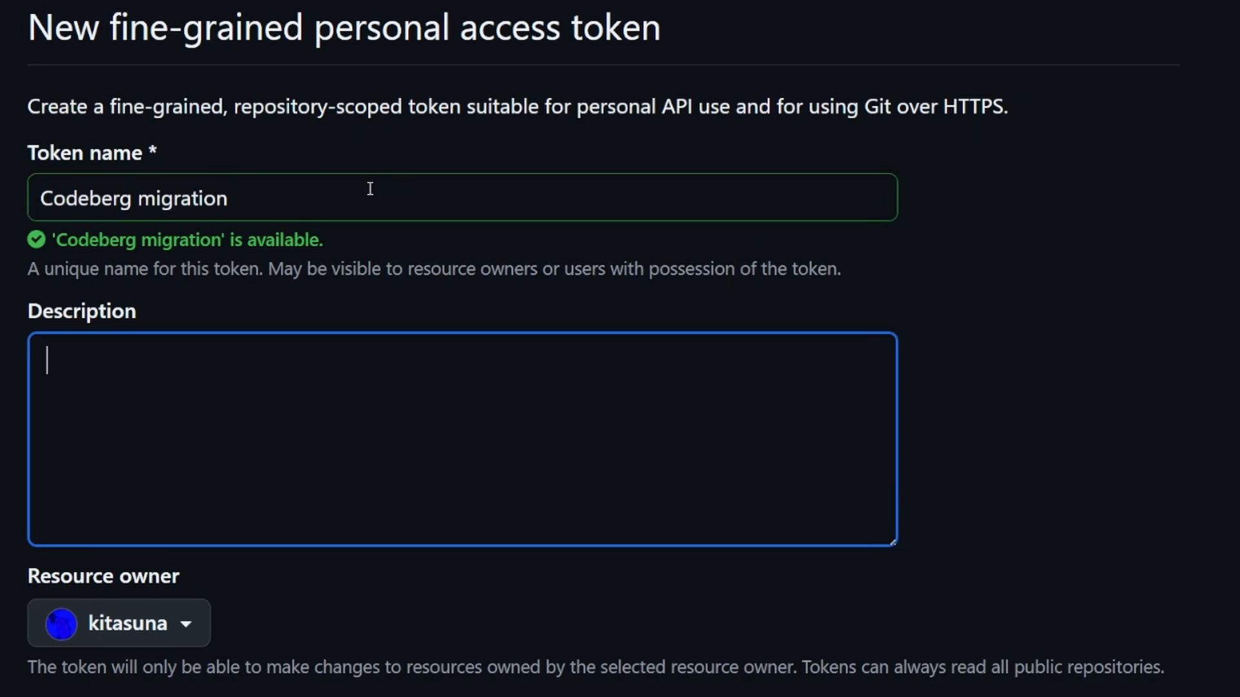
{"action": "type", "text": "For telling Gith"}
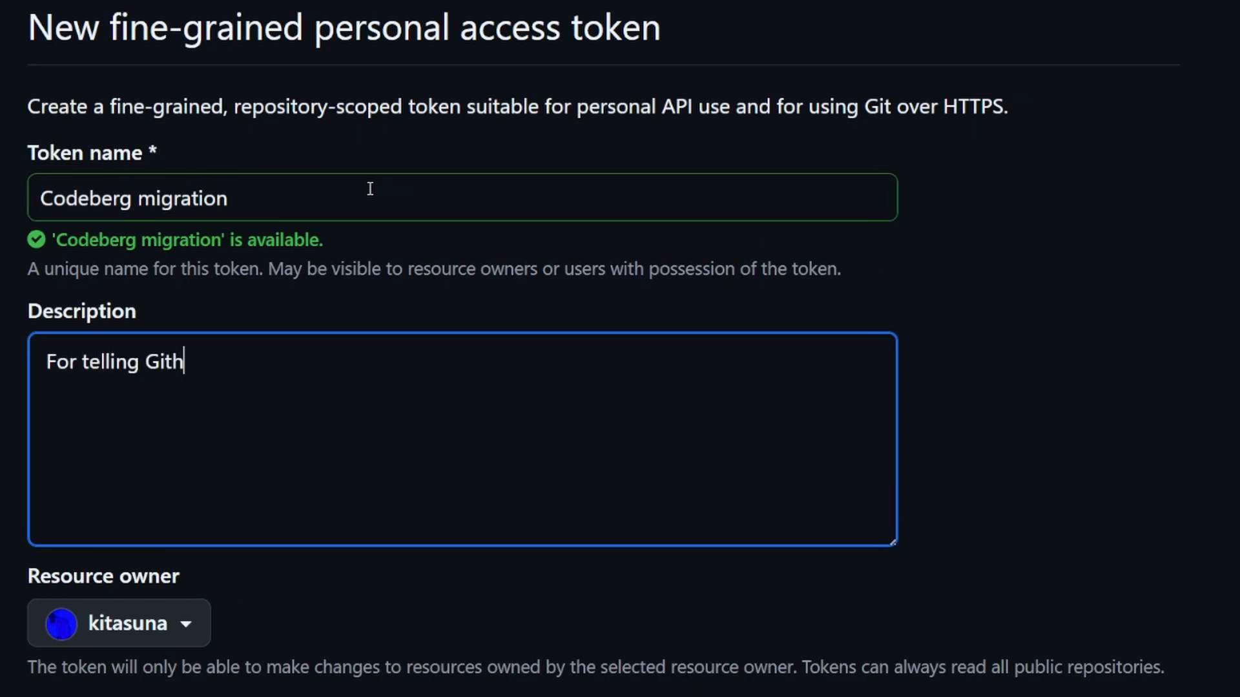
{"action": "type", "text": "ub to go kick"}
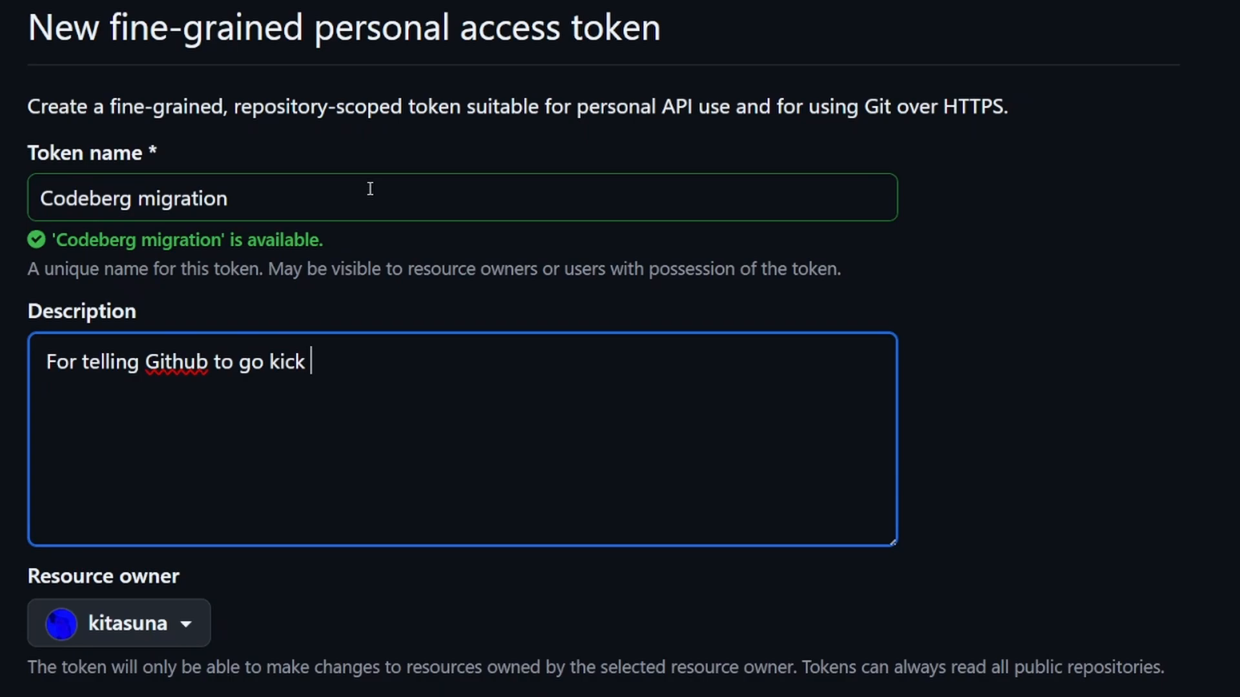
{"action": "type", "text": "rocks"}
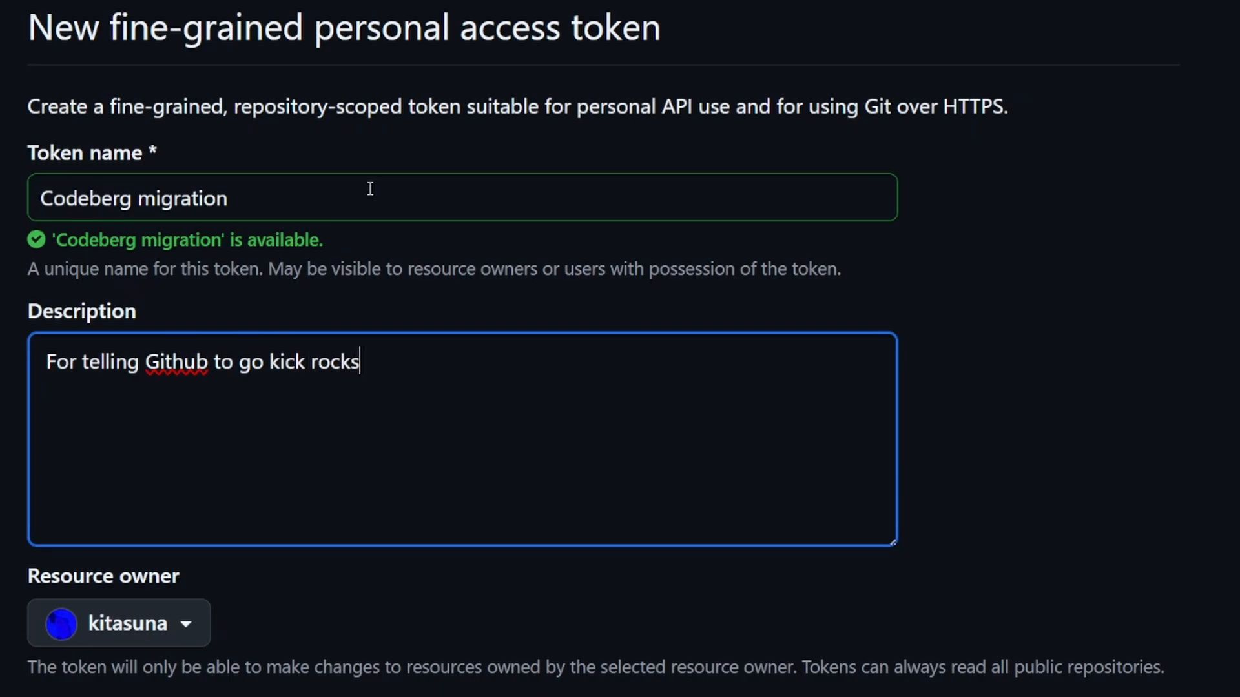
{"action": "type", "text": "!"}
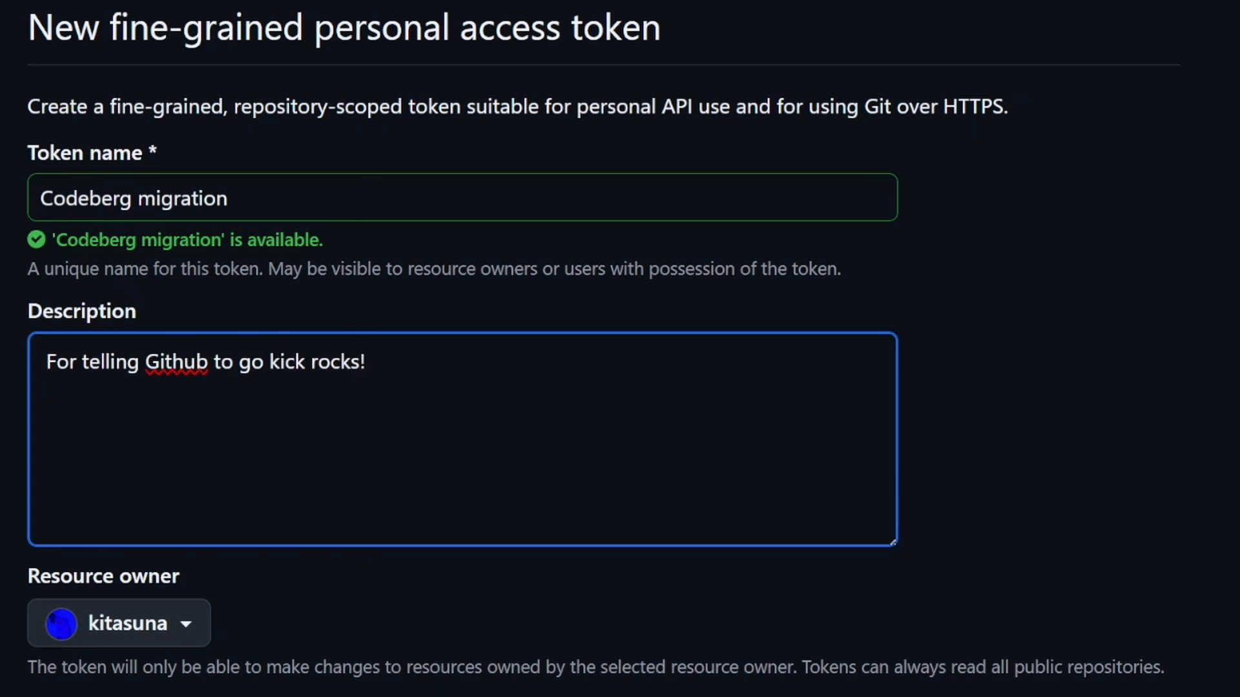
{"action": "left_click", "coordinate": [1020, 500]}
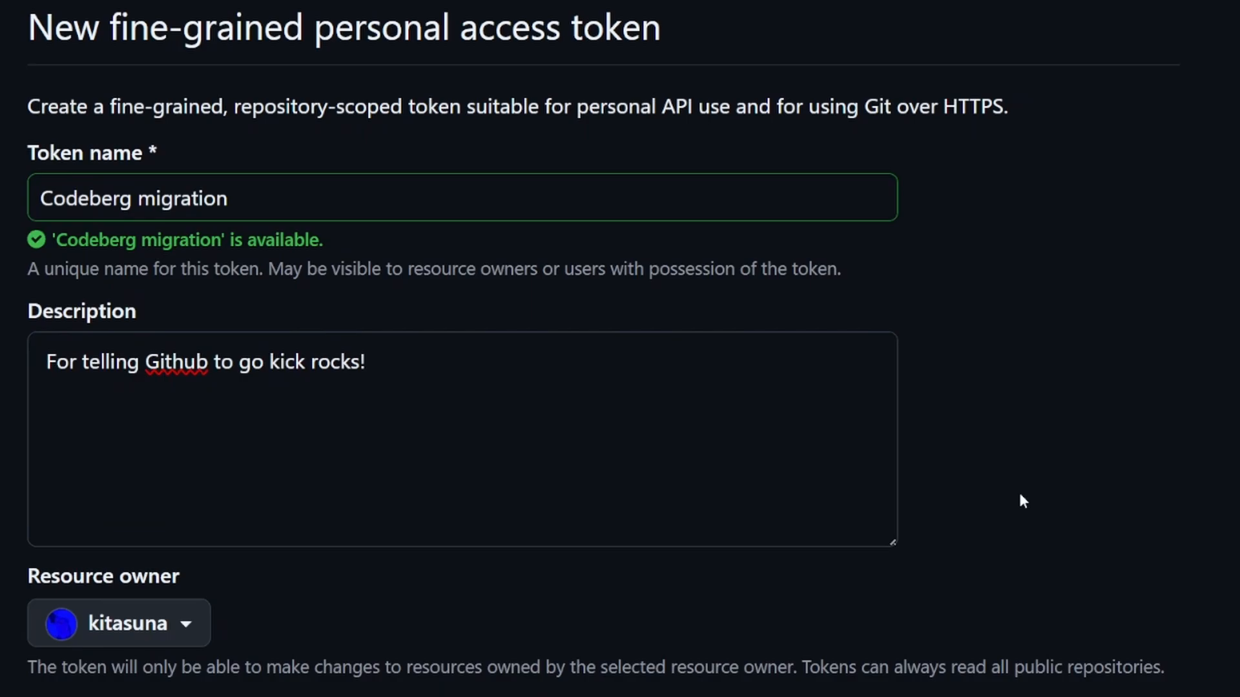
Limit the token to the pico8-ttuor repository with read-only Contents permission.
{"action": "scroll", "scroll_direction": "down", "scroll_amount": 3}
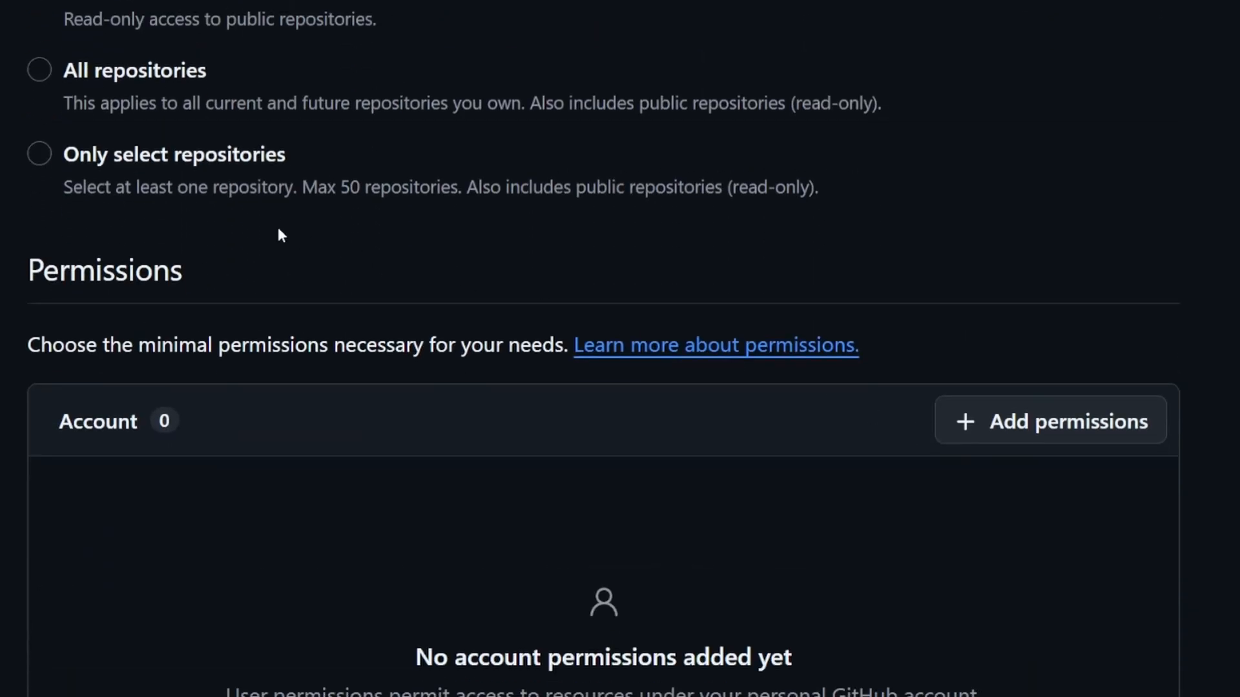
{"action": "left_click", "coordinate": [37, 154]}
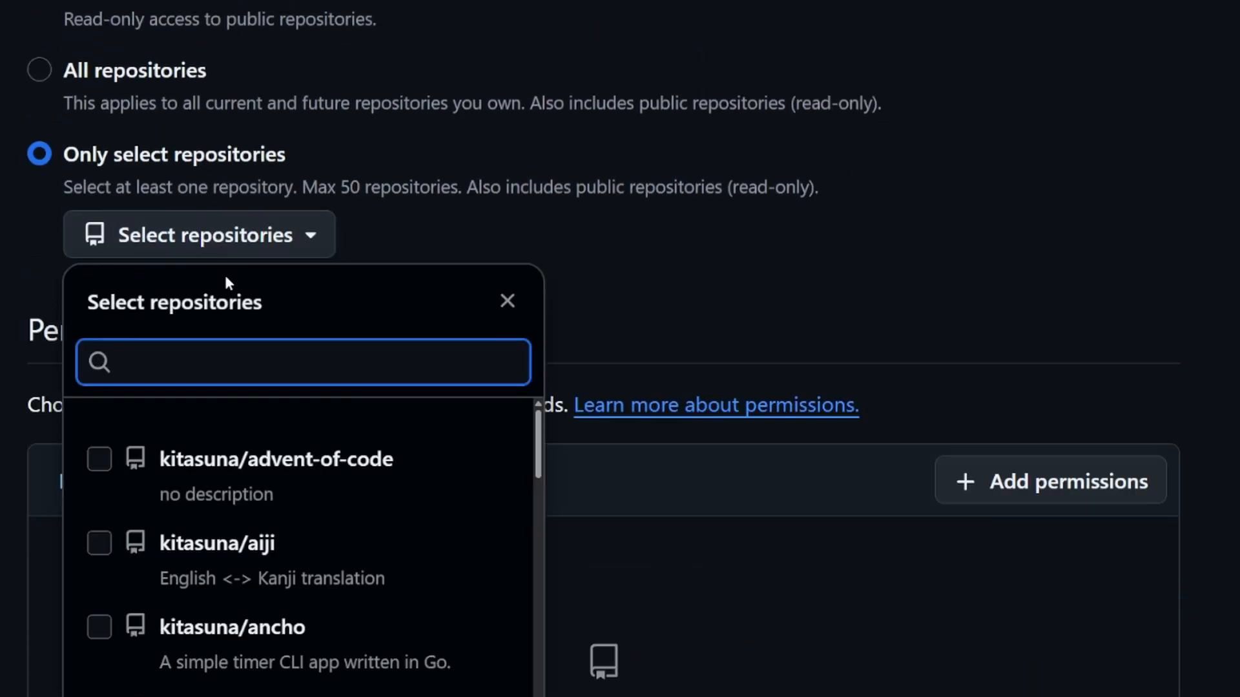
{"action": "type", "text": "ttuor"}
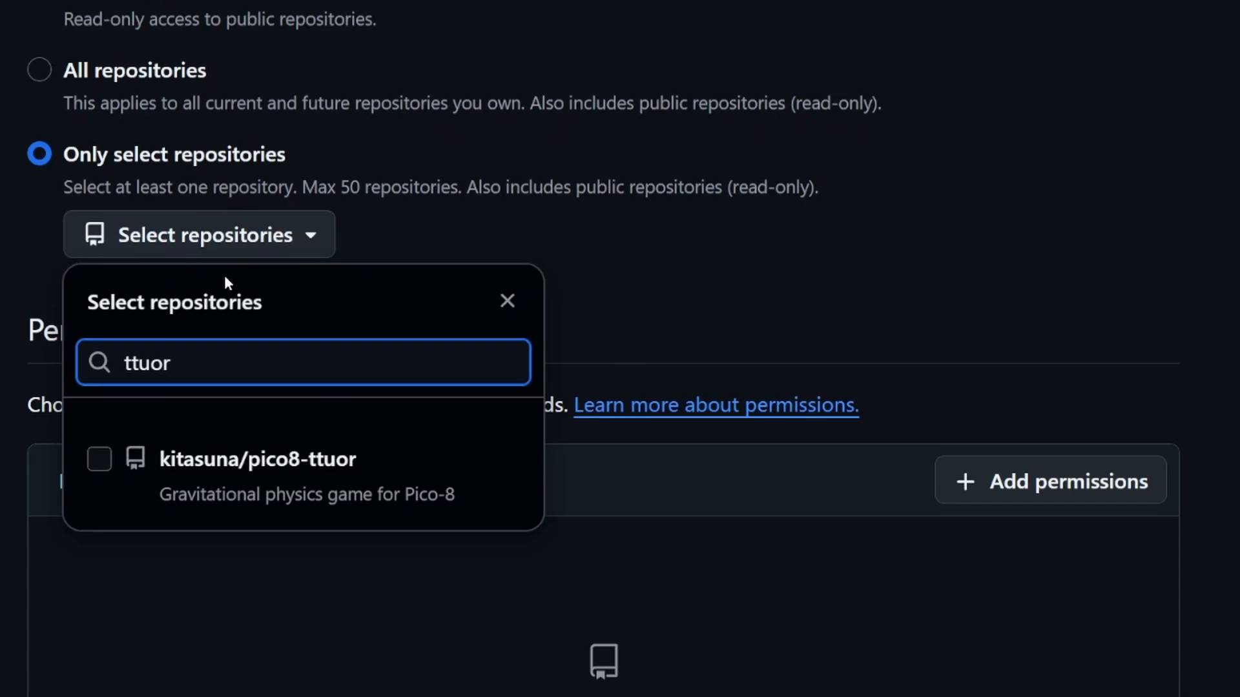
{"action": "left_click", "coordinate": [98, 460]}
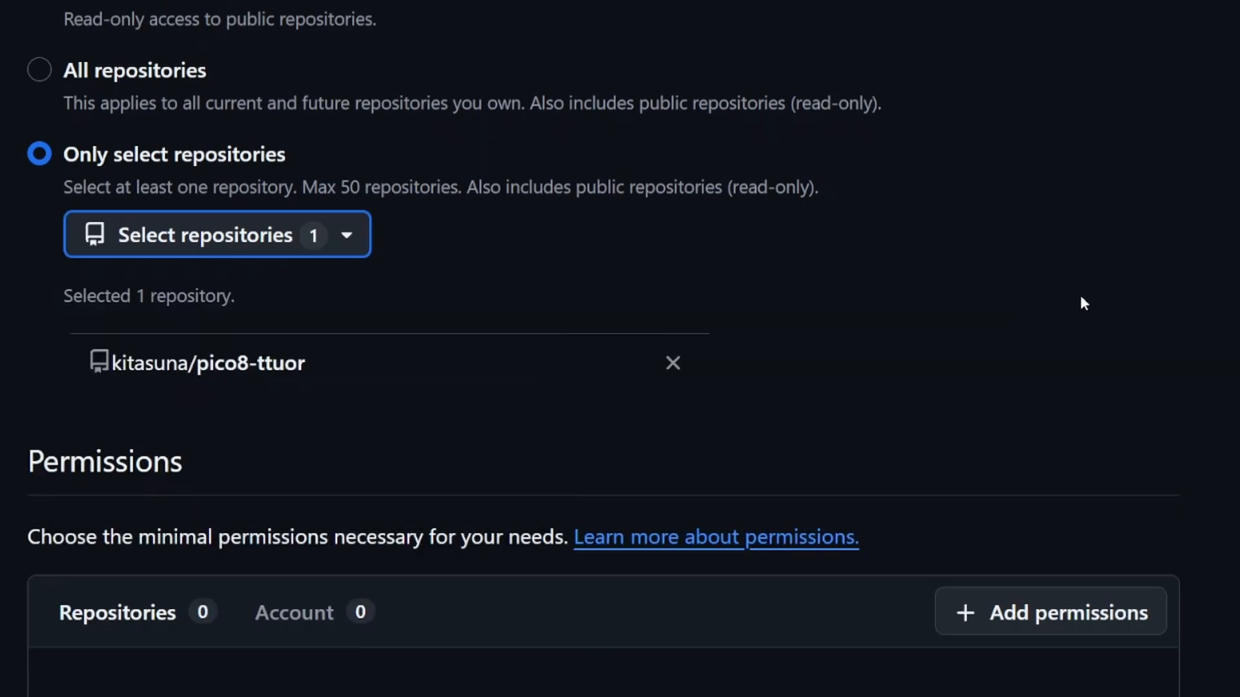
{"action": "scroll", "scroll_direction": "down", "scroll_amount": 3}
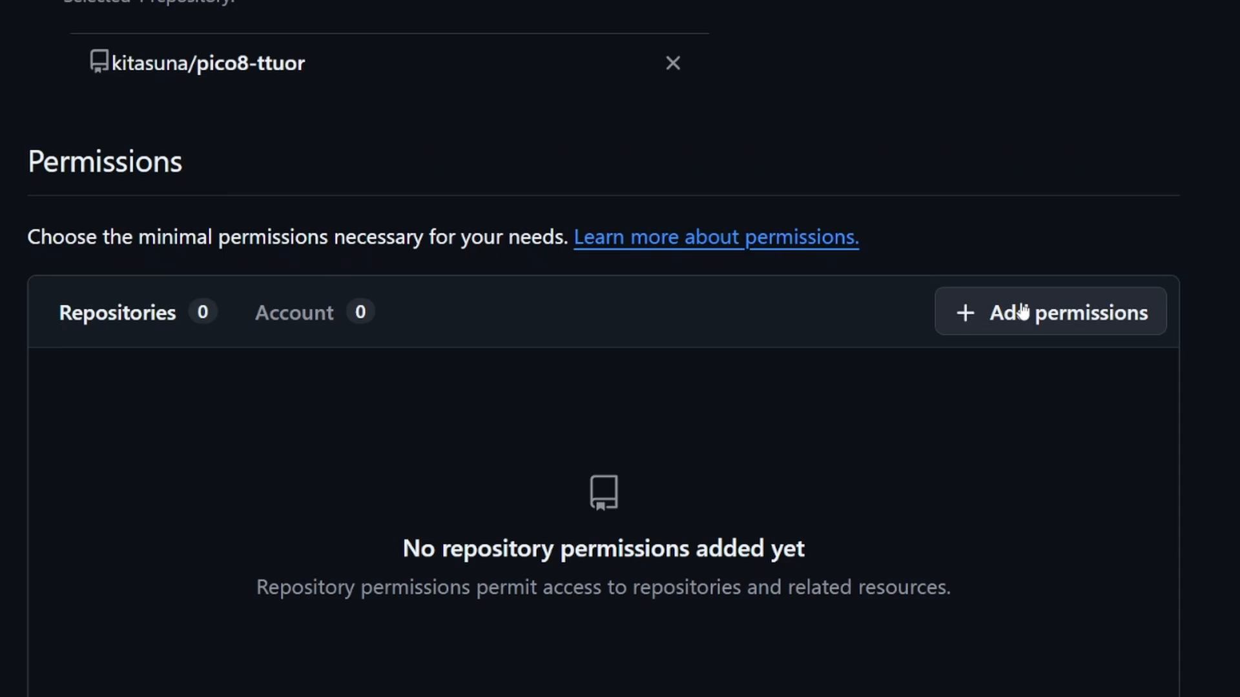
{"action": "left_click", "coordinate": [1050, 312]}
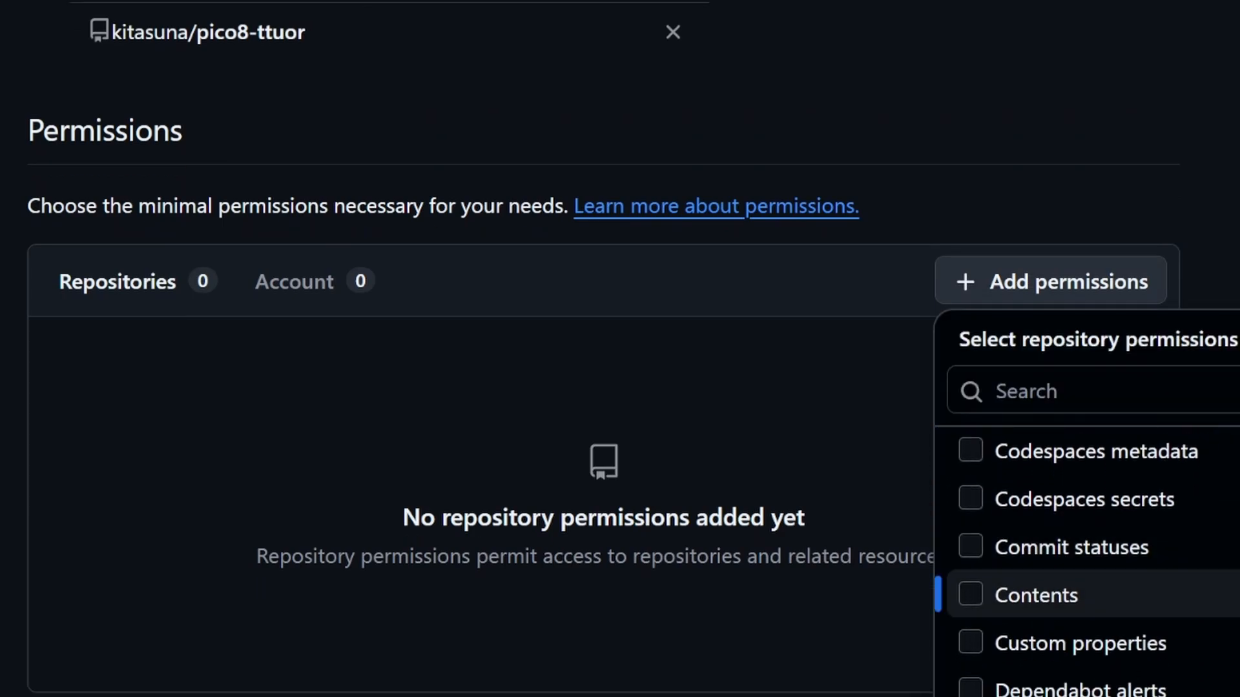
{"action": "left_click", "coordinate": [970, 594]}
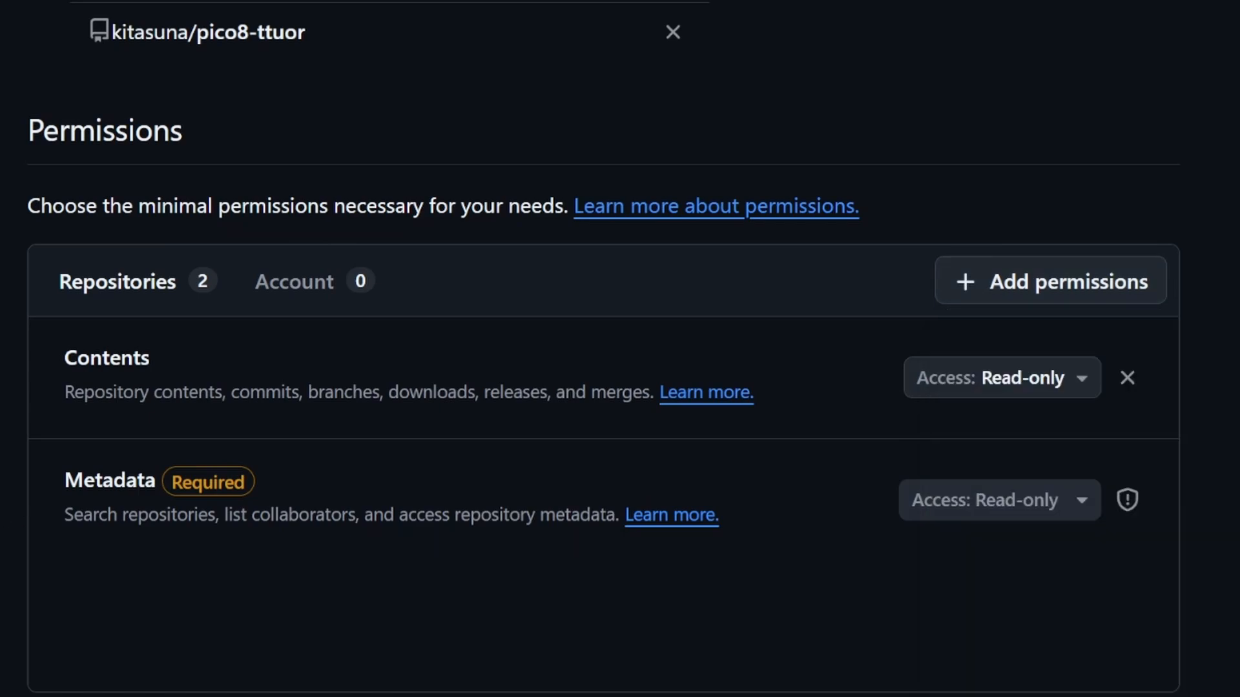
{"action": "scroll", "scroll_direction": "down", "scroll_amount": 3}
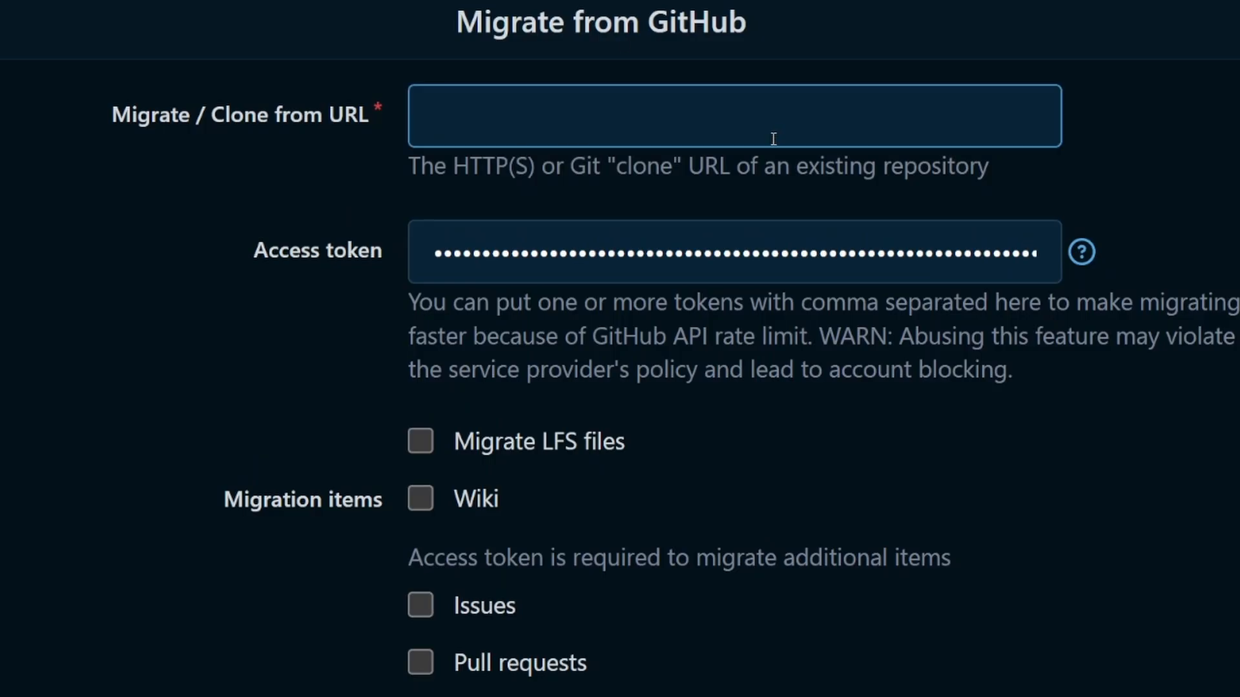
{"action": "type", "text": "git@github.com:kitasuna/pico8-ttuor.git"}
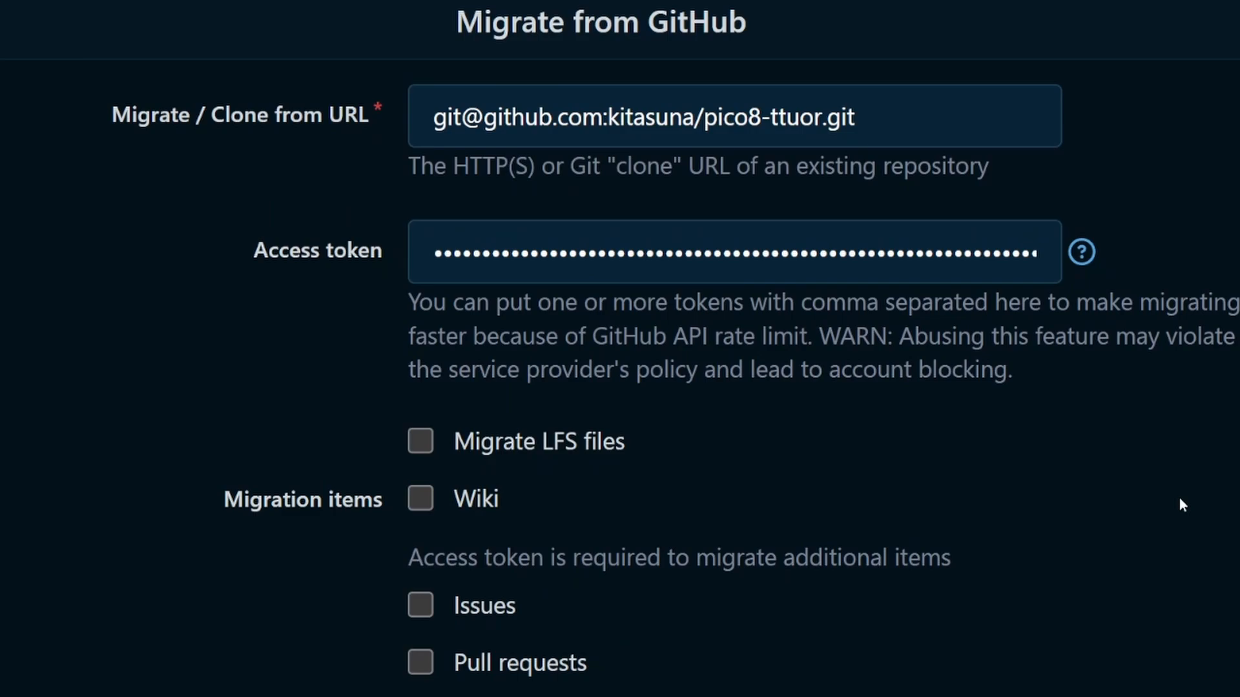
{"action": "scroll", "scroll_direction": "down", "scroll_amount": 3}
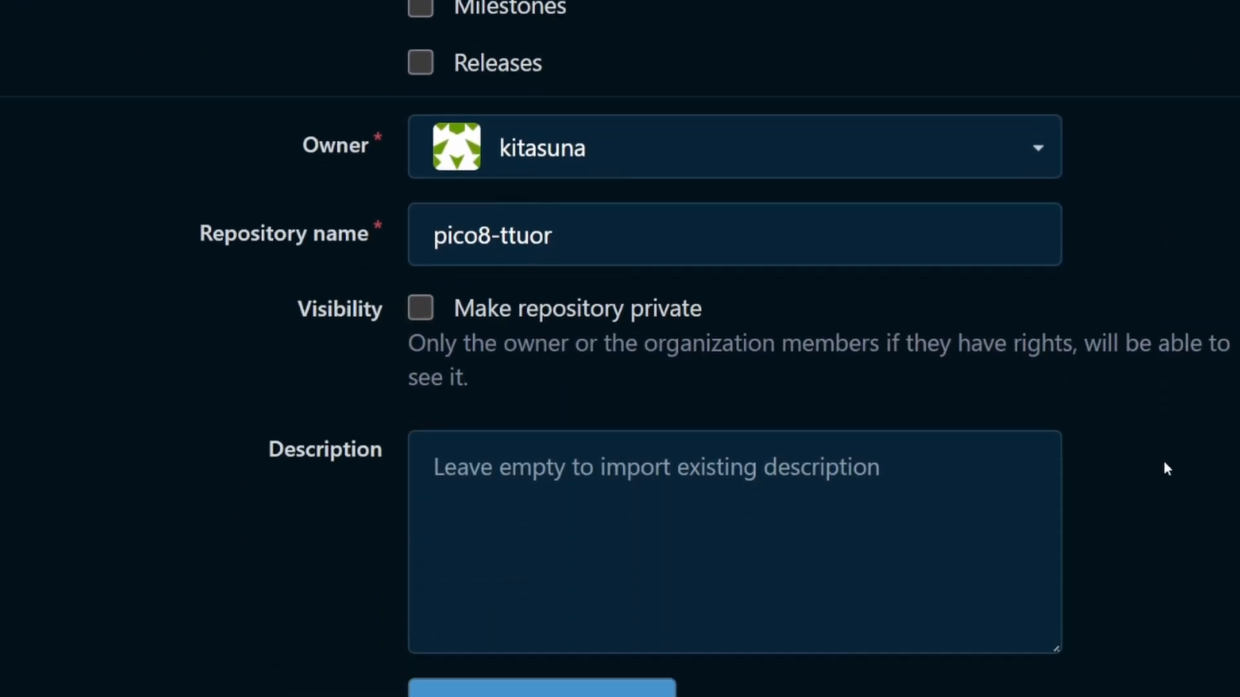
{"action": "scroll", "scroll_direction": "down", "scroll_amount": 3}
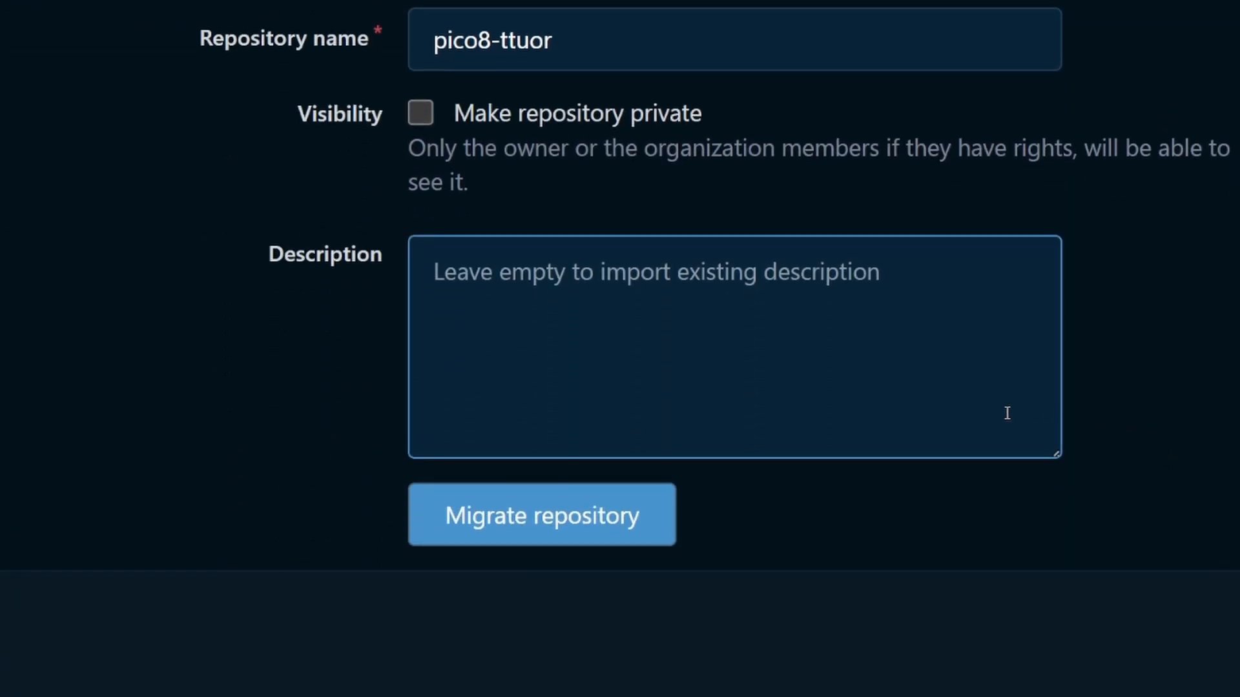
{"action": "scroll", "scroll_direction": "down", "scroll_amount": 3}
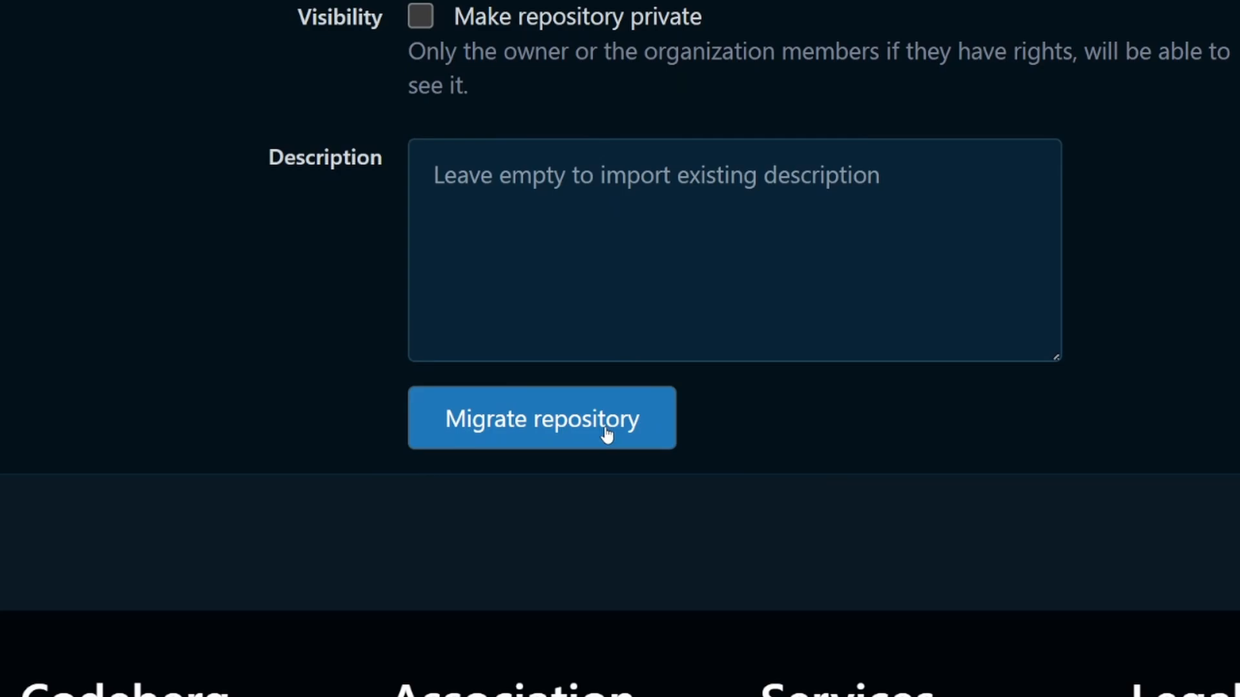
{"action": "scroll", "scroll_direction": "down", "scroll_amount": 3}
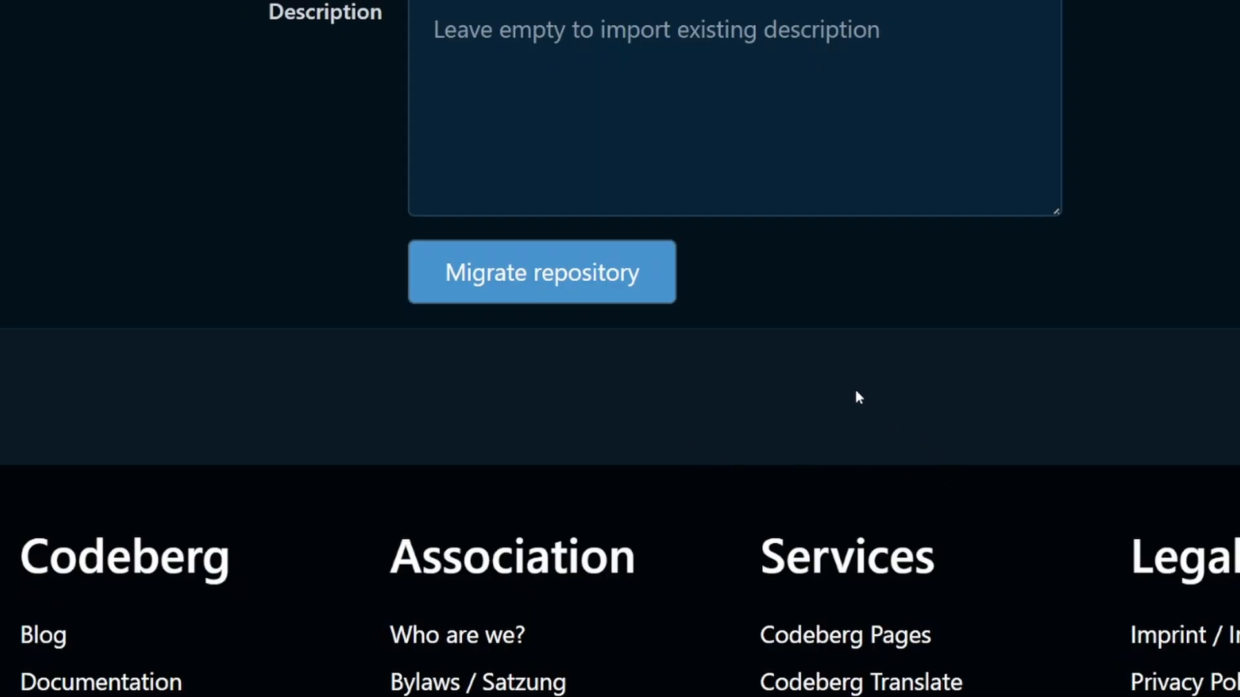
{"action": "left_click", "coordinate": [541, 272]}
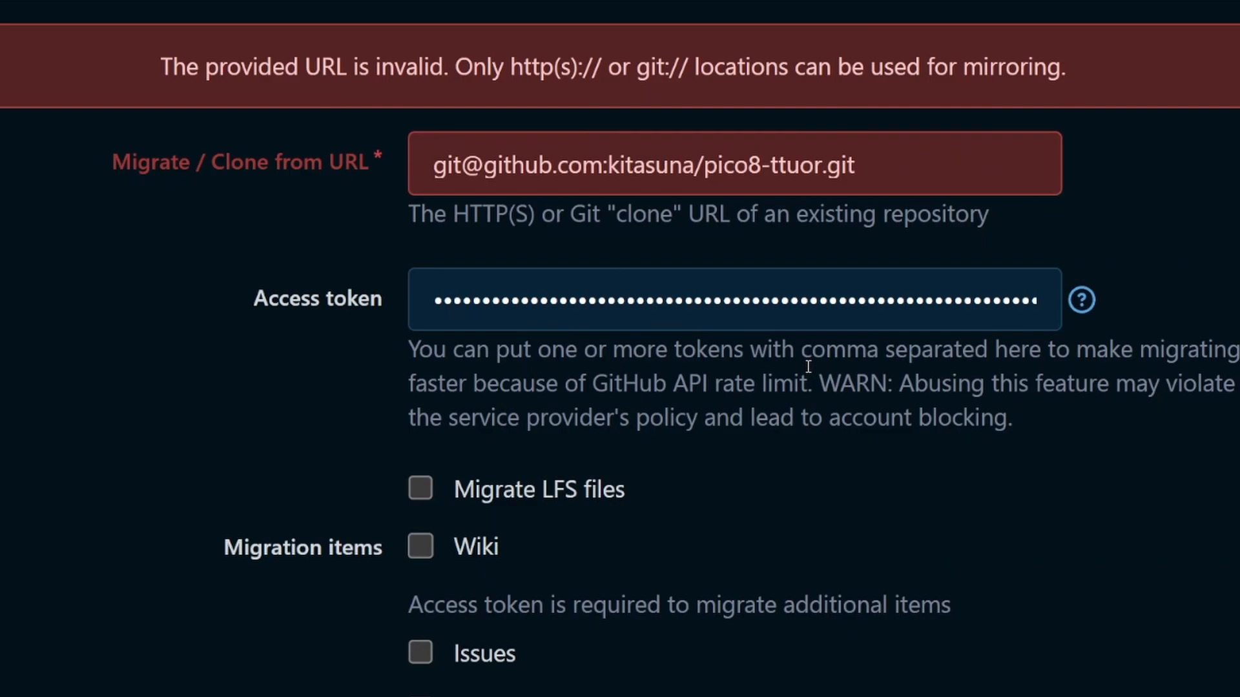
{"action": "mouse_move", "coordinate": [906, 167]}
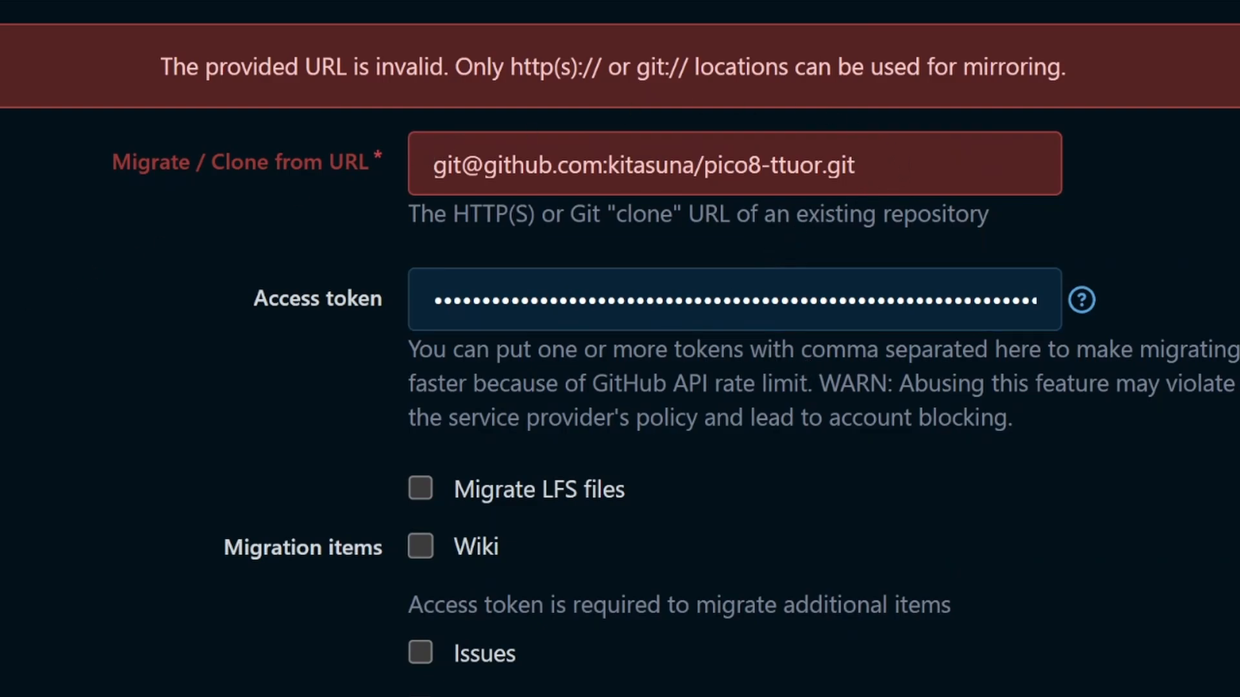
{"action": "scroll", "scroll_direction": "down", "scroll_amount": 3}
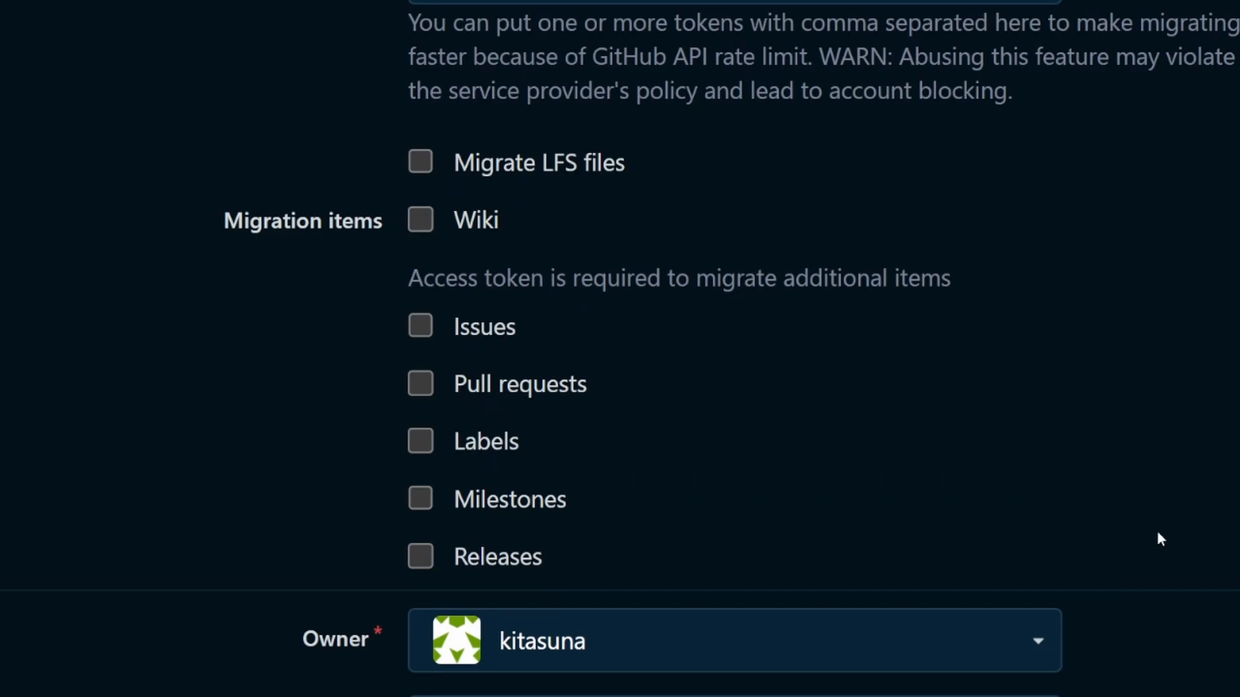
{"action": "scroll", "scroll_direction": "down", "scroll_amount": 3}
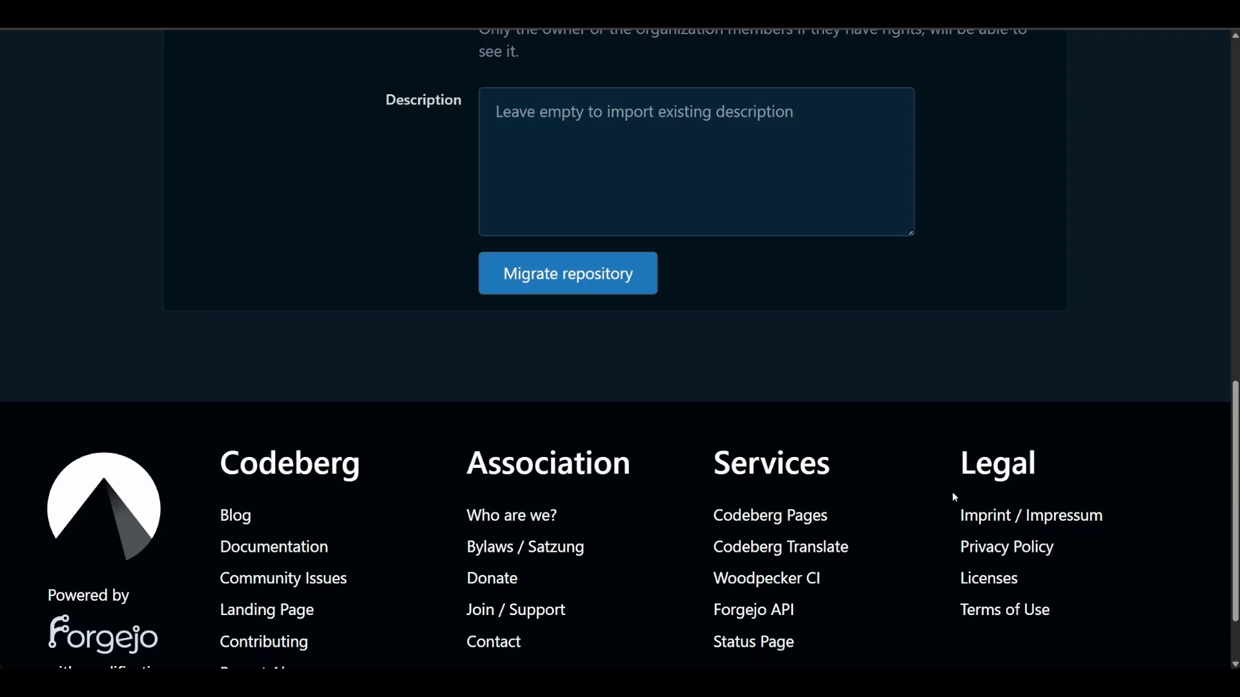
Migrate the repository so kitasuna/pico8-ttuor appears on Codeberg with 128 commits.
{"action": "left_click", "coordinate": [567, 272]}
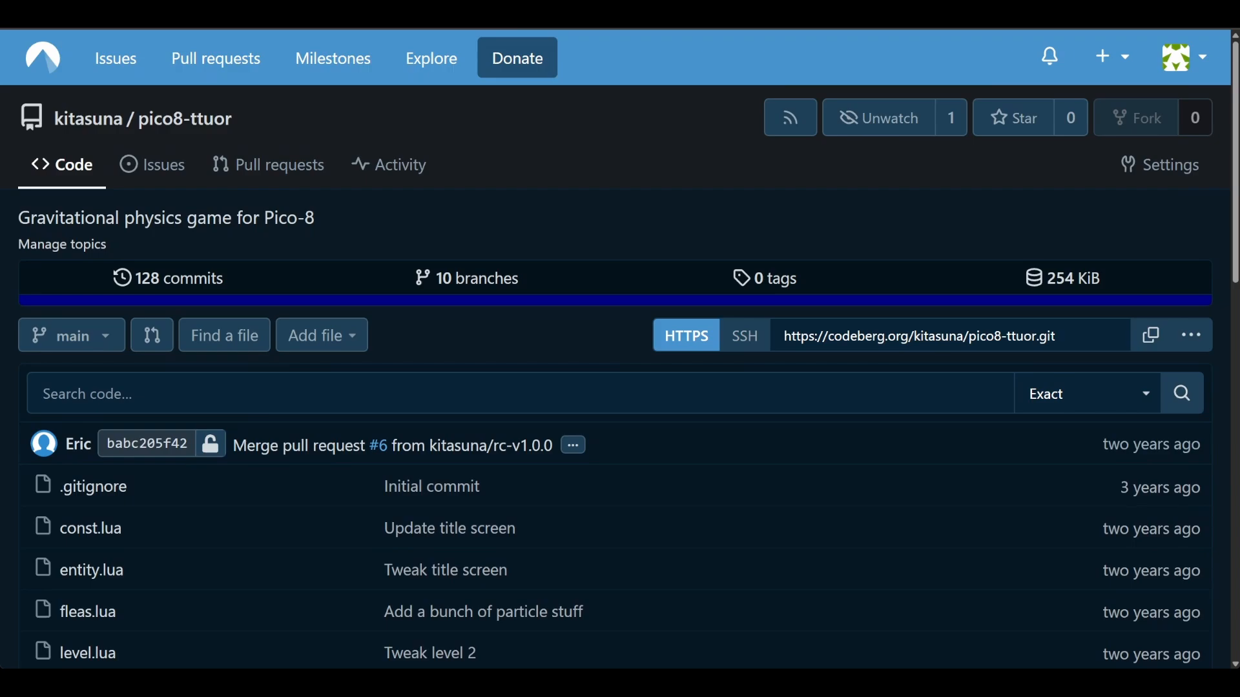
{"action": "mouse_move", "coordinate": [1131, 182]}
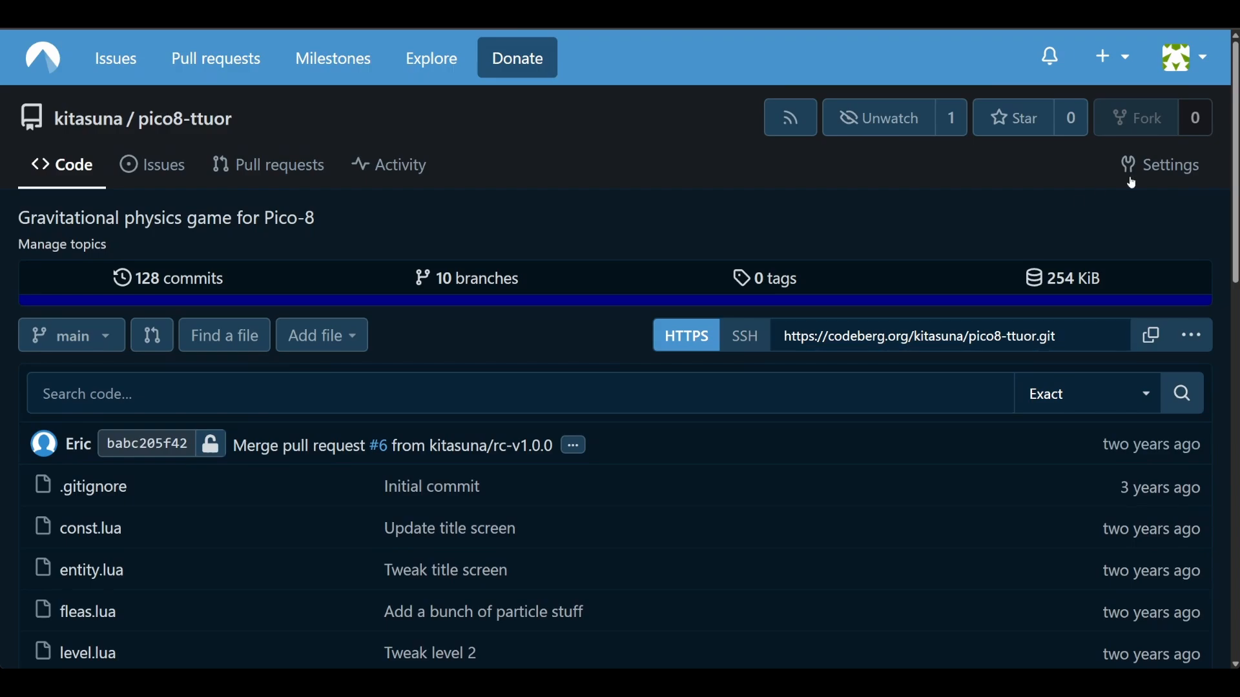
{"action": "mouse_move", "coordinate": [1174, 164]}
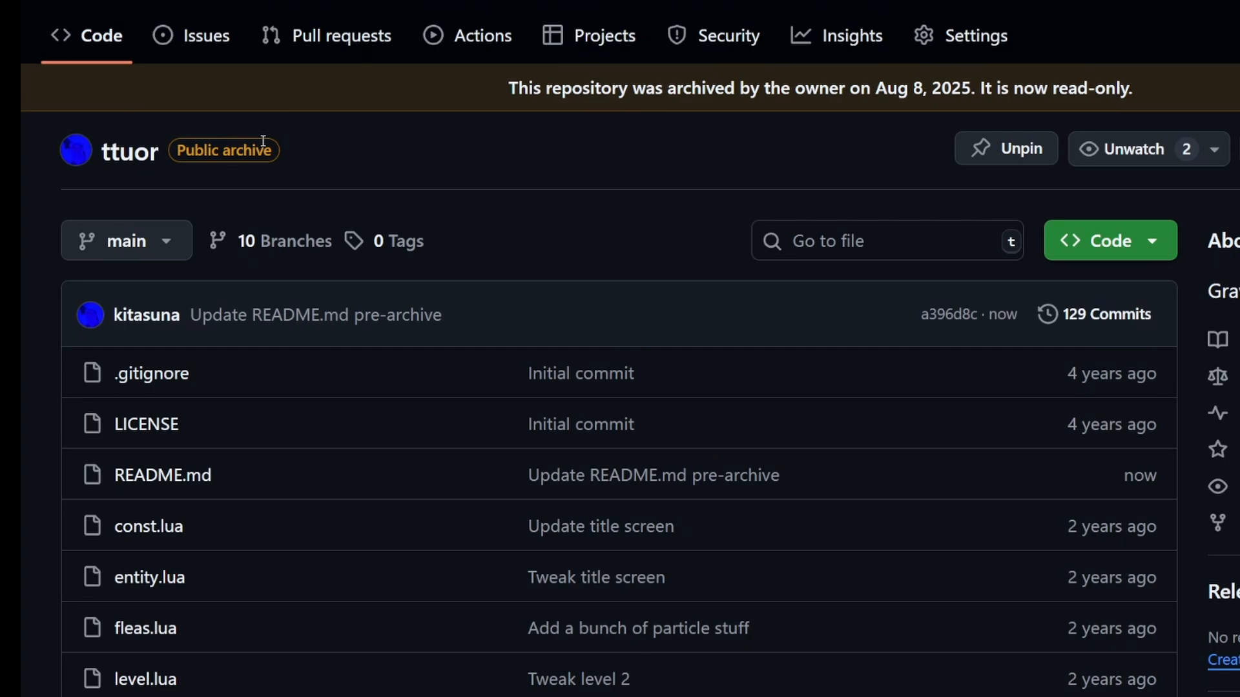
{"action": "mouse_move", "coordinate": [788, 83]}
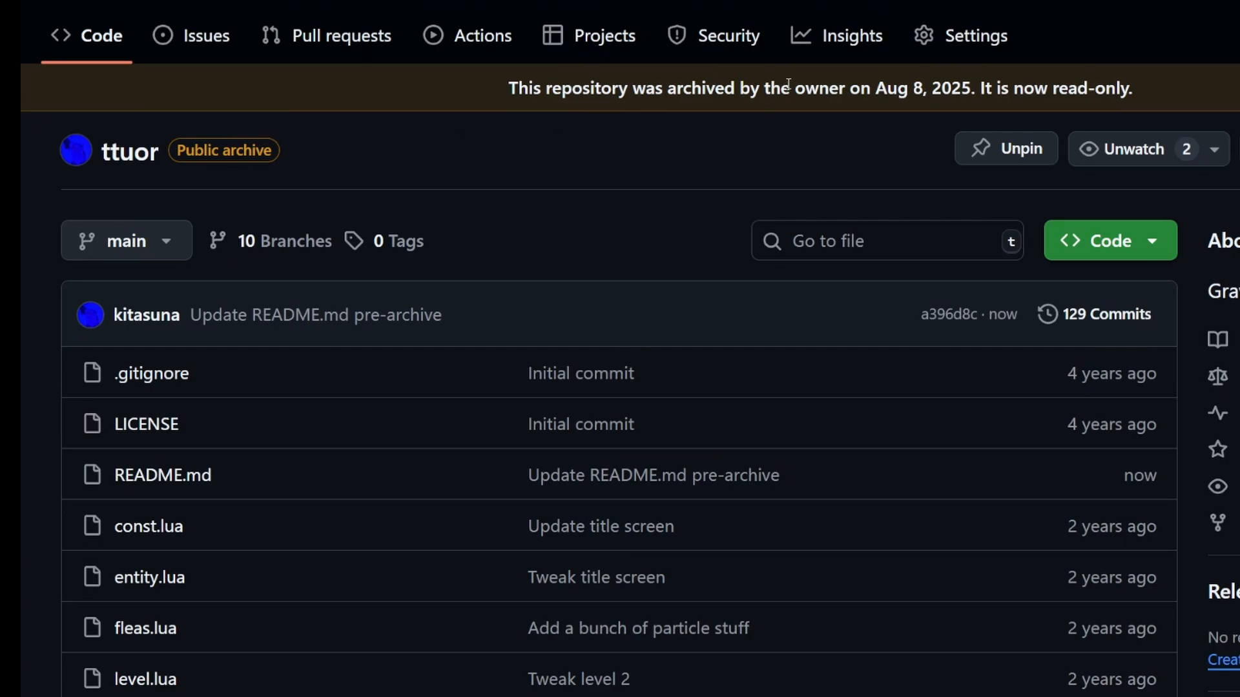
{"action": "mouse_move", "coordinate": [617, 231]}
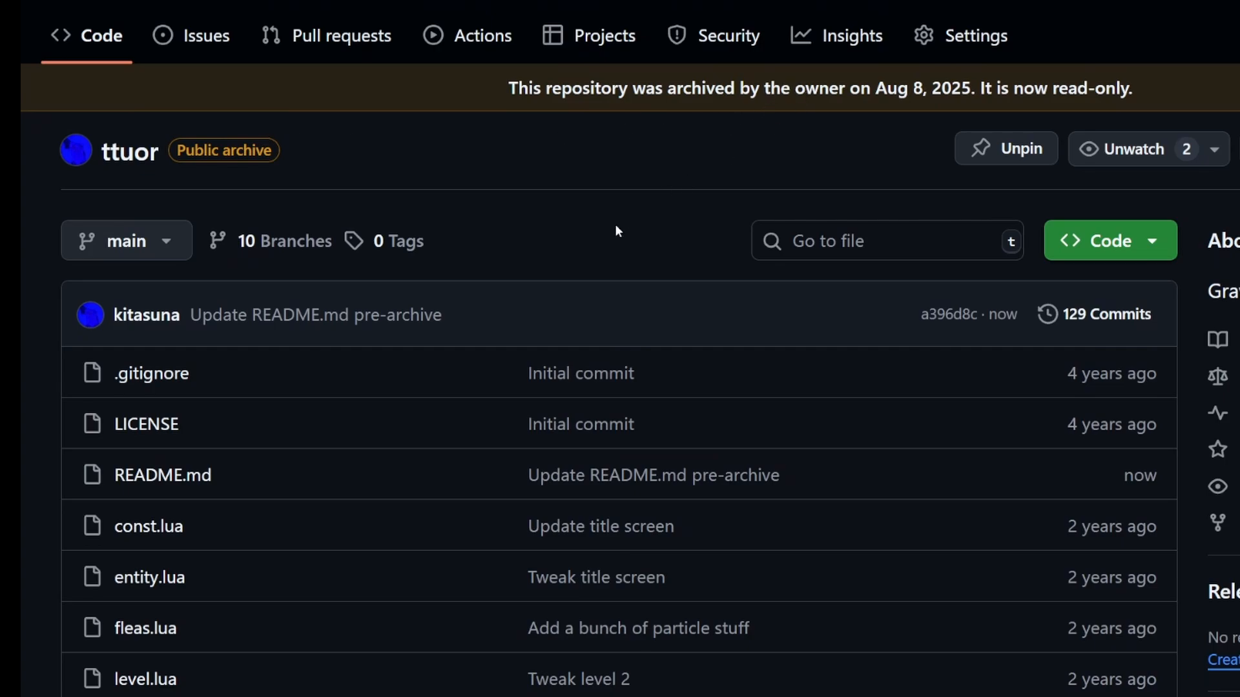
{"action": "mouse_move", "coordinate": [621, 311]}
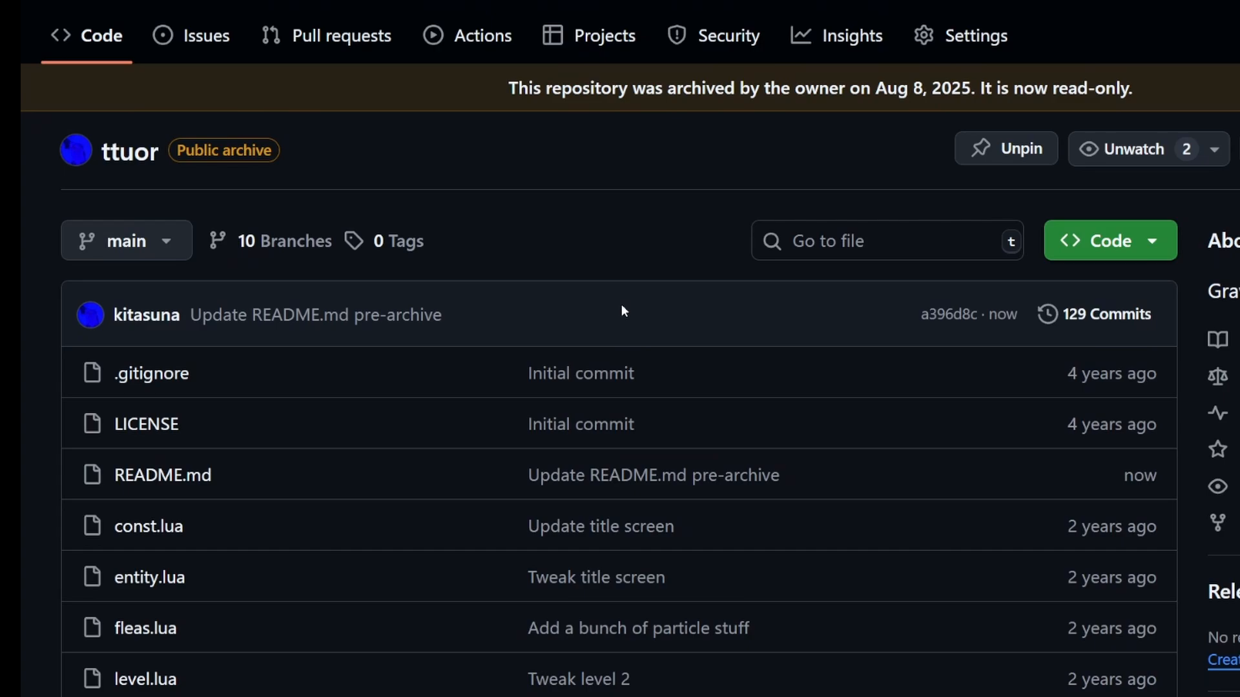
{"action": "mouse_move", "coordinate": [185, 540]}
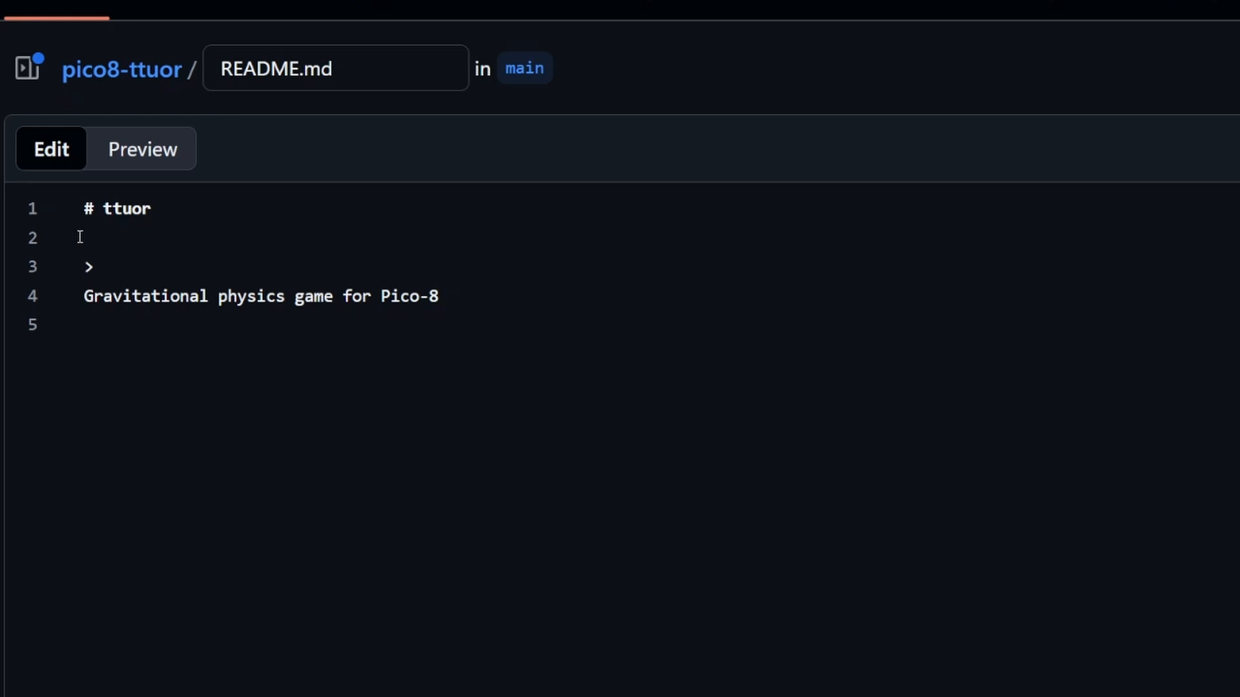
Insert a '> [!Warning]' callout in README.md and preview its rendering.
{"action": "key", "text": "Backspace"}
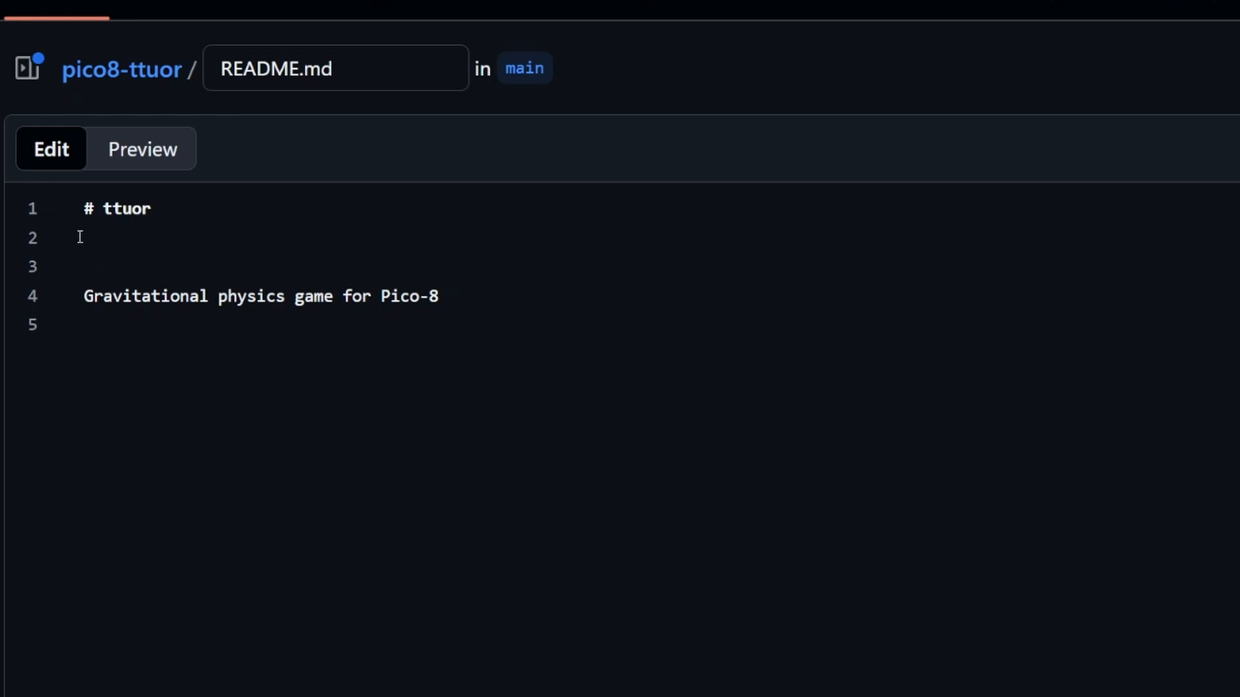
{"action": "type", "text": "> [!Warning]"}
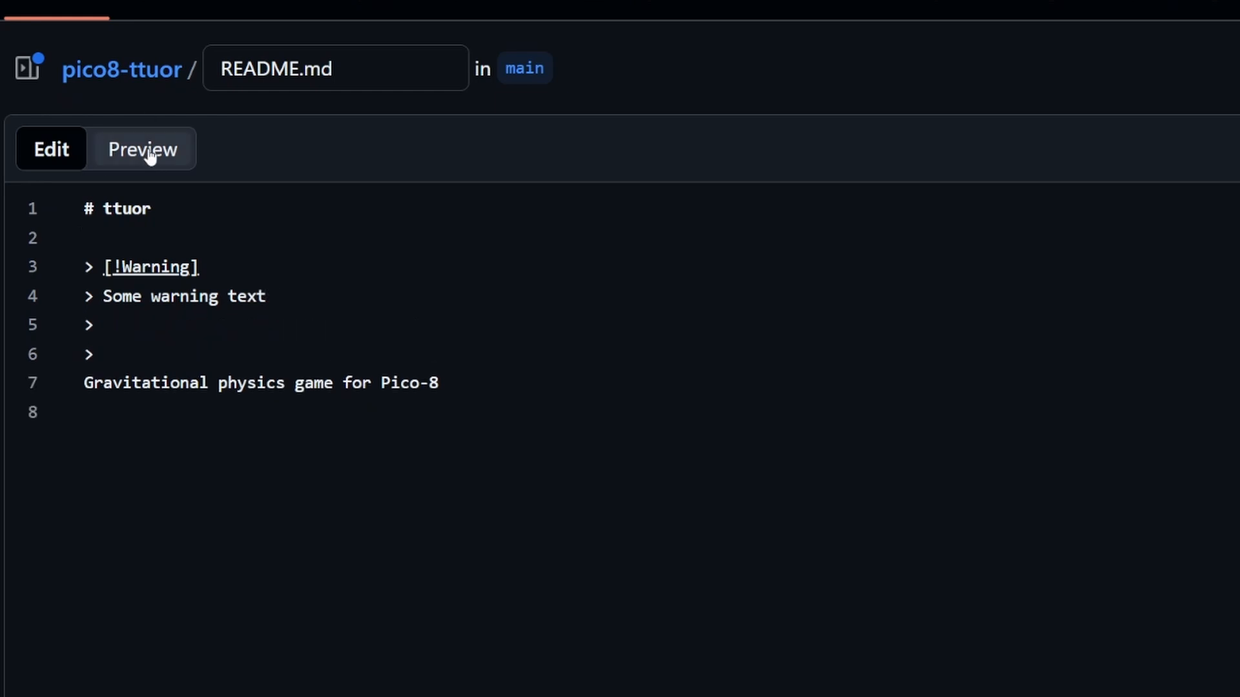
{"action": "left_click", "coordinate": [142, 149]}
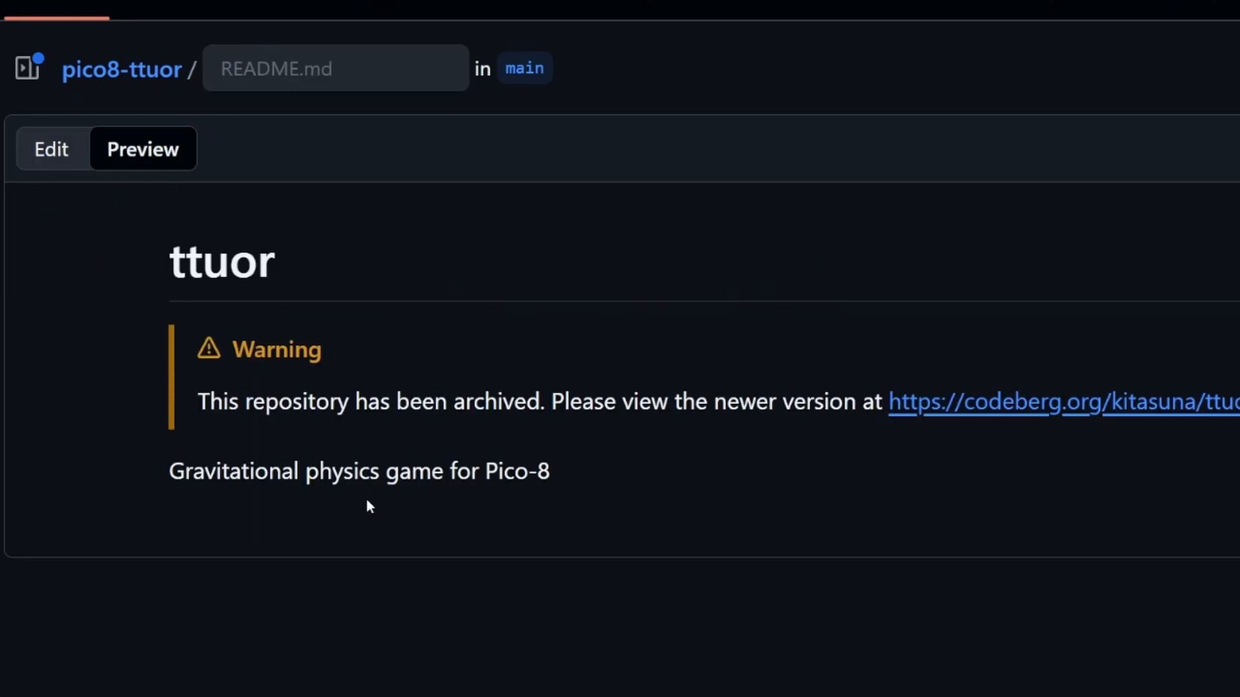
{"action": "mouse_move", "coordinate": [1126, 183]}
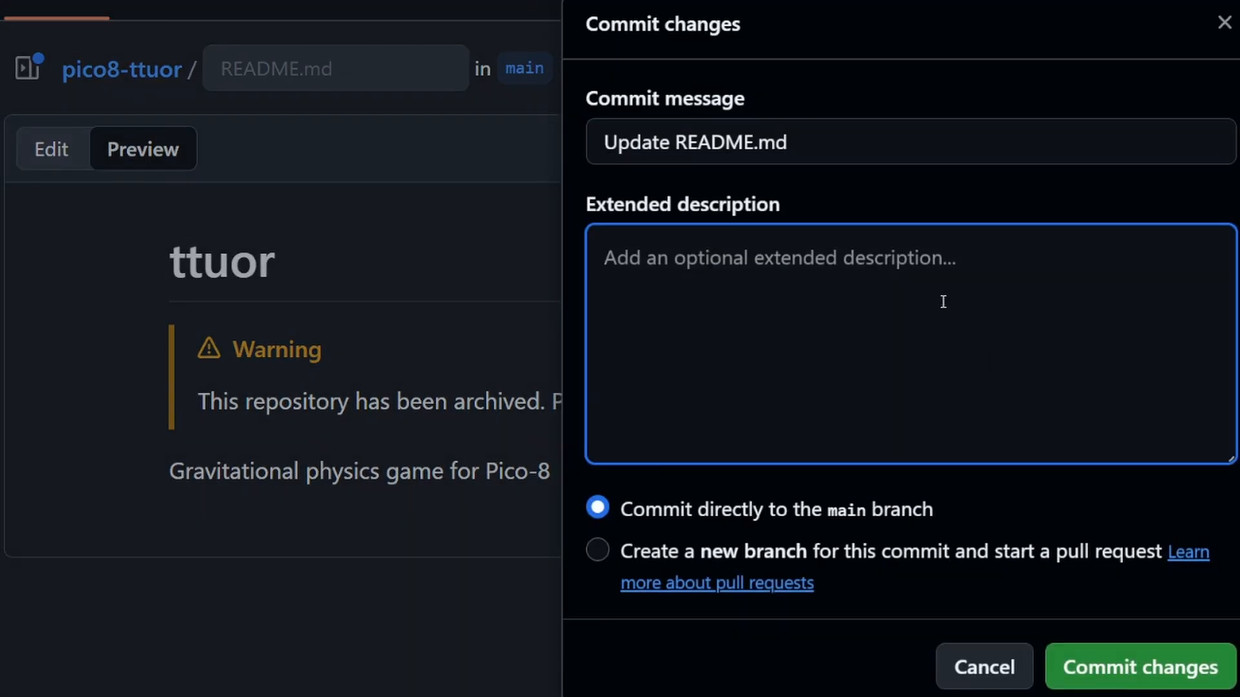
Commit the README change to main as 'Update README.md pre-archive'.
{"action": "left_click", "coordinate": [857, 142]}
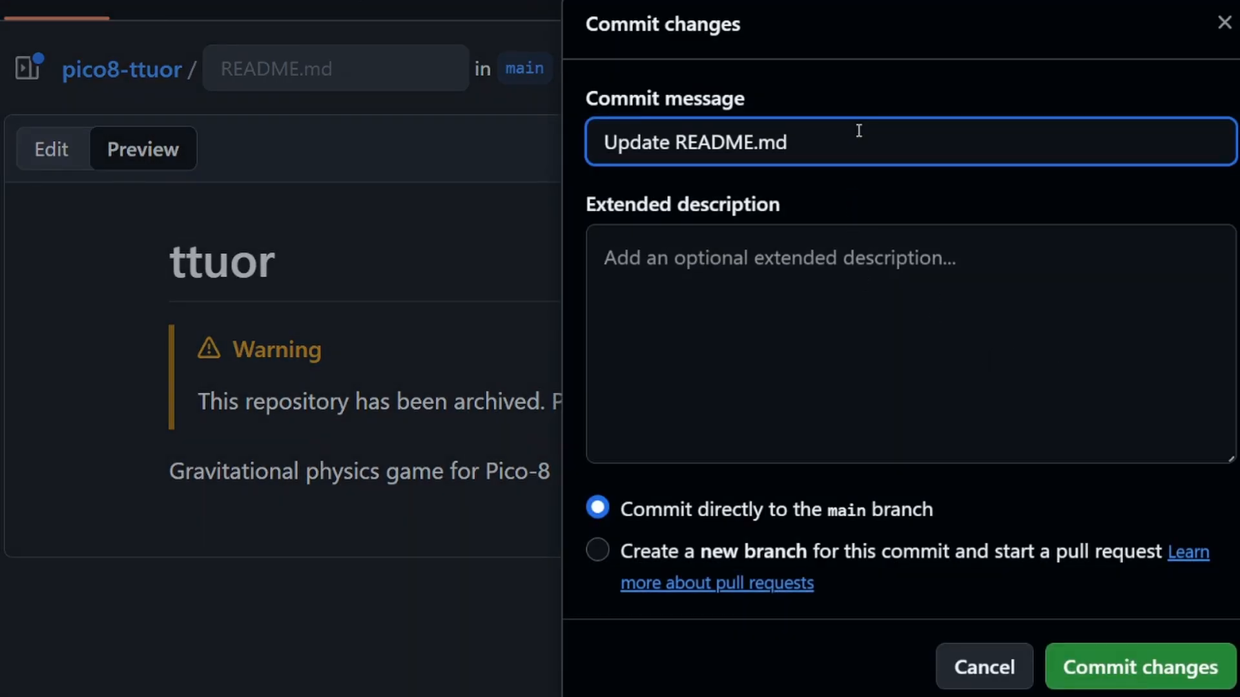
{"action": "type", "text": "pre-archive"}
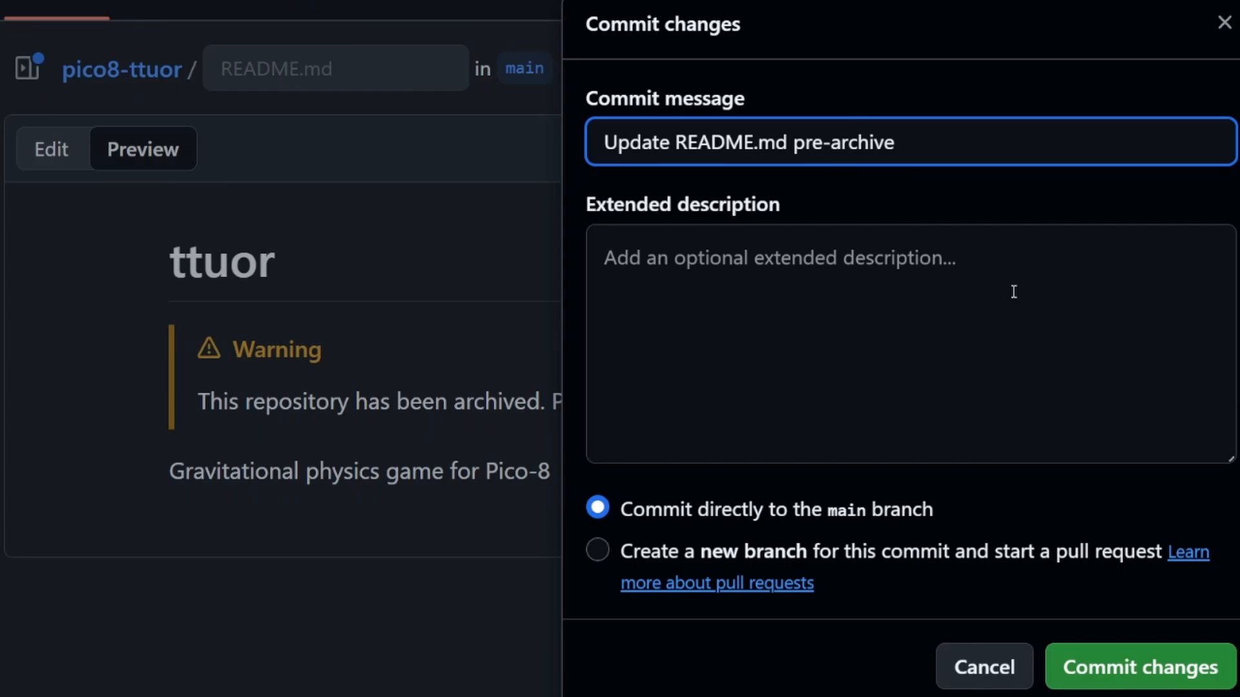
{"action": "left_click", "coordinate": [1138, 666]}
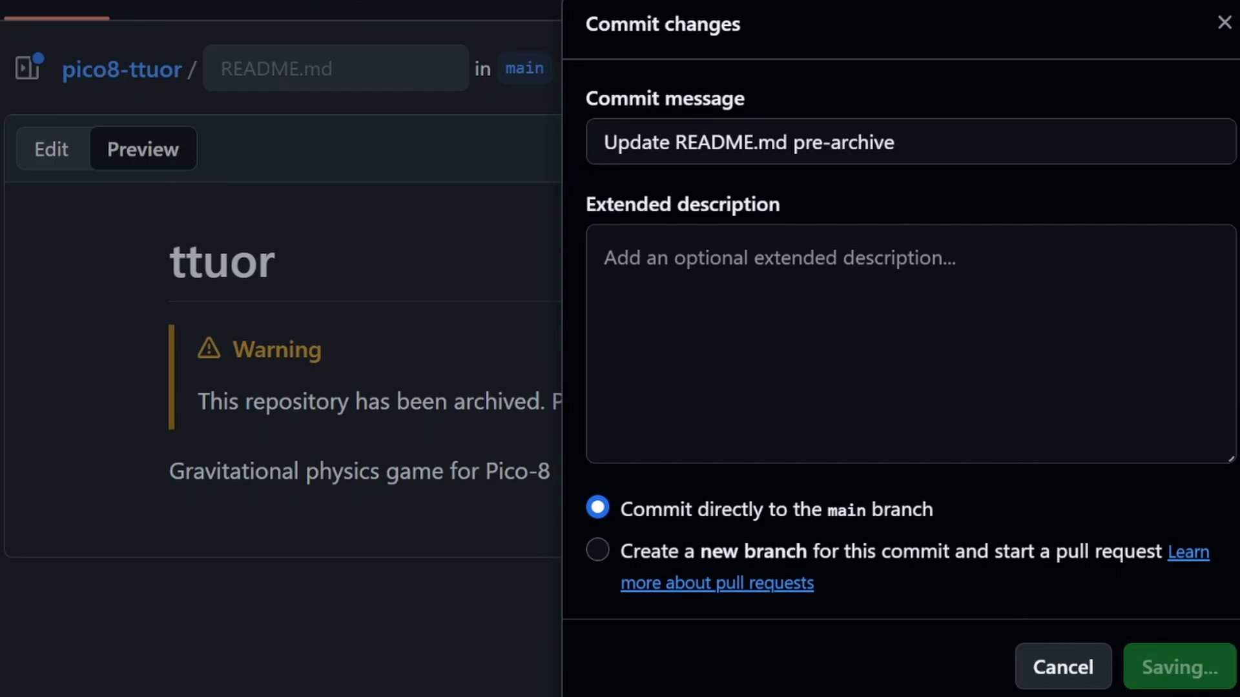
{"action": "left_click", "coordinate": [1178, 666]}
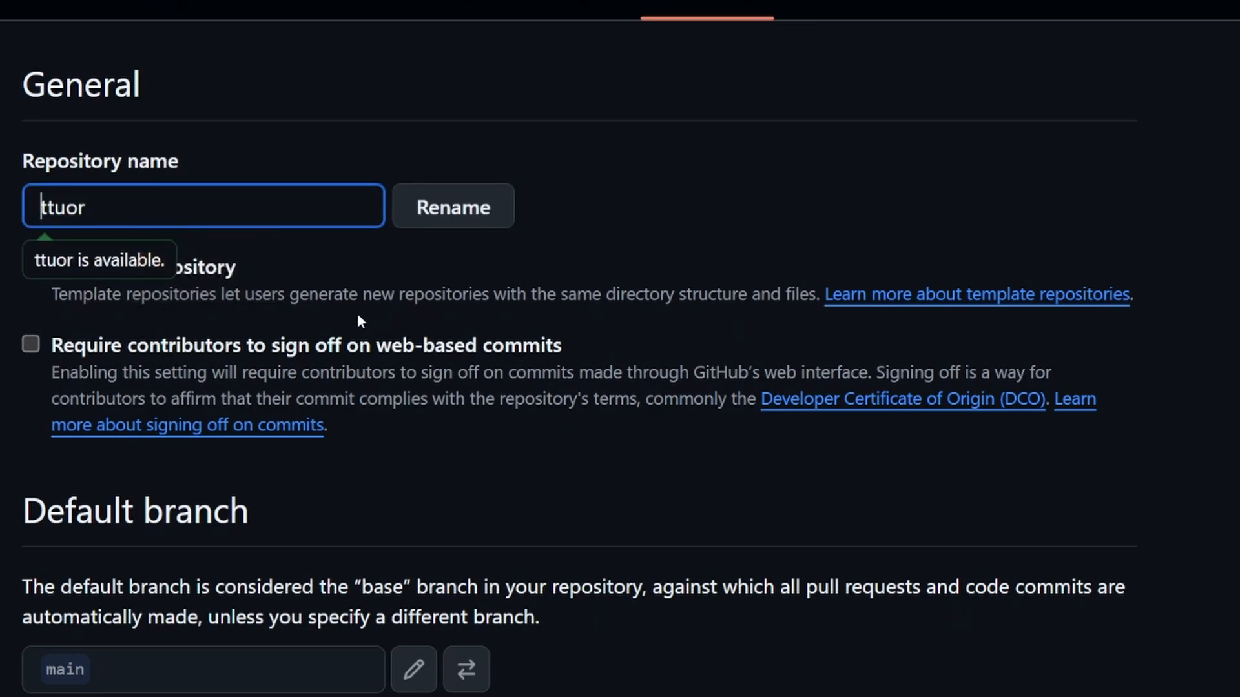
Rename the repository from pico8-ttuor to ttuor.
{"action": "left_click", "coordinate": [453, 207]}
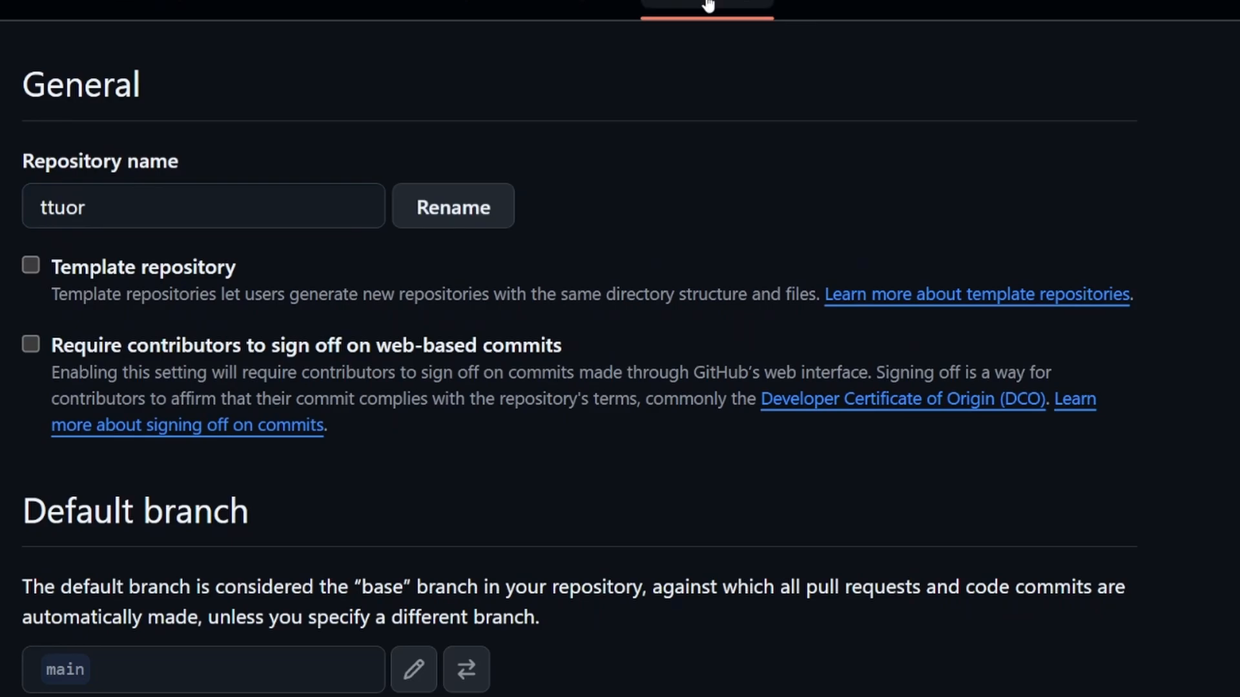
{"action": "scroll", "scroll_direction": "down", "scroll_amount": 3}
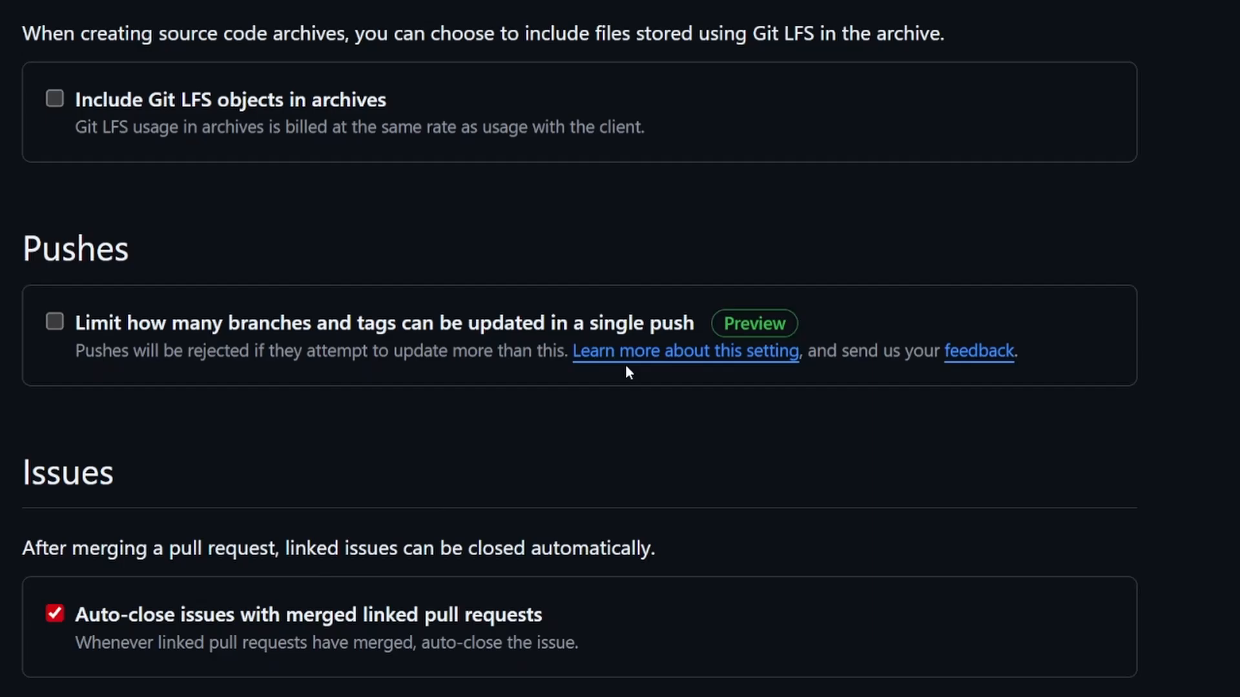
{"action": "scroll", "scroll_direction": "down", "scroll_amount": 3}
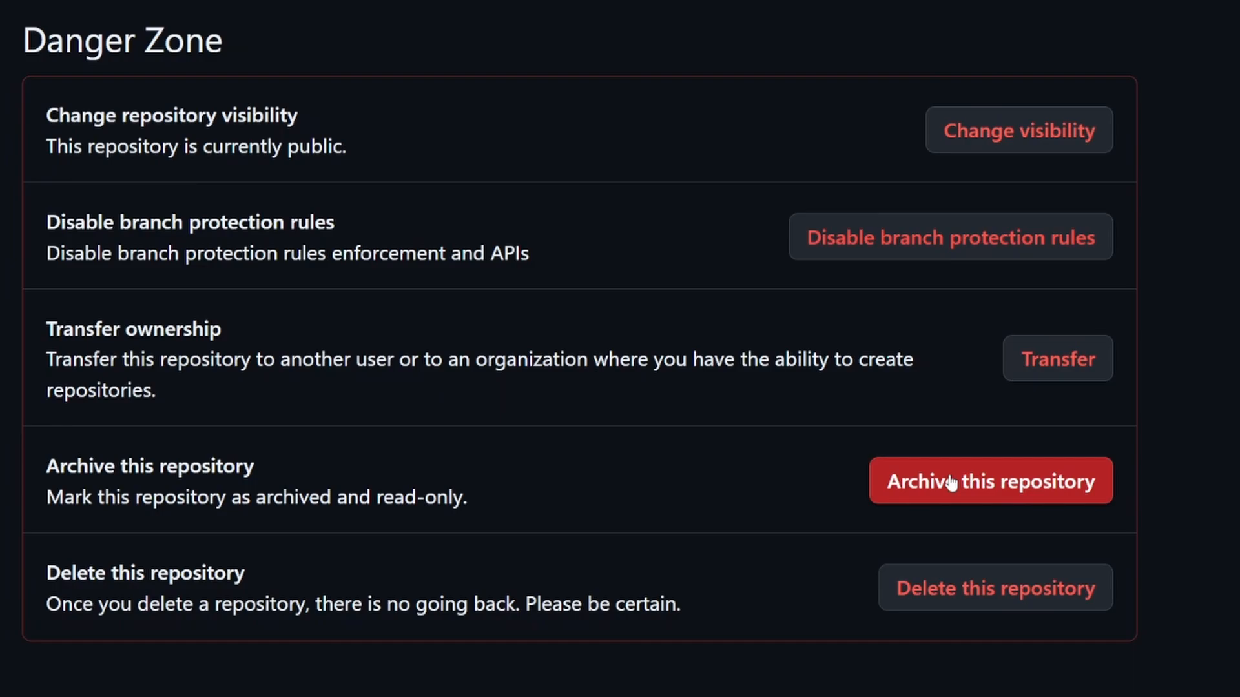
Begin archiving the repository, typing the kitasuna/ttuor confirmation name.
{"action": "left_click", "coordinate": [989, 480]}
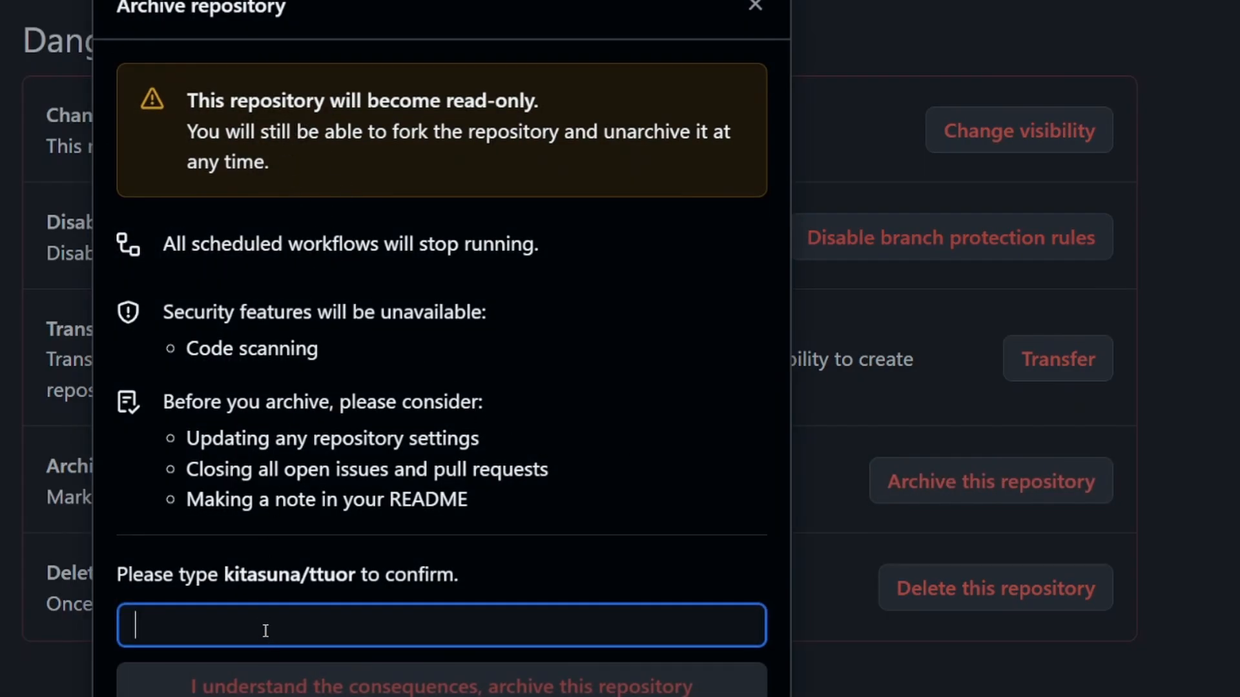
{"action": "type", "text": "kitasuna//"}
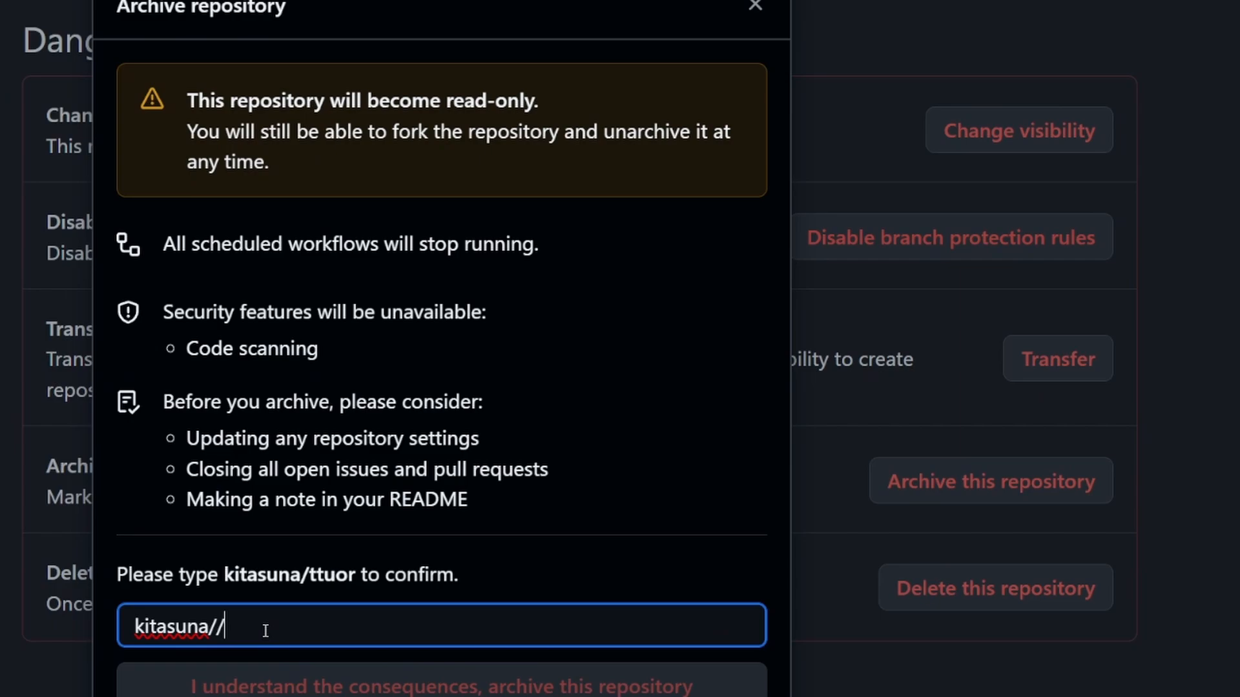
{"action": "type", "text": "tuor"}
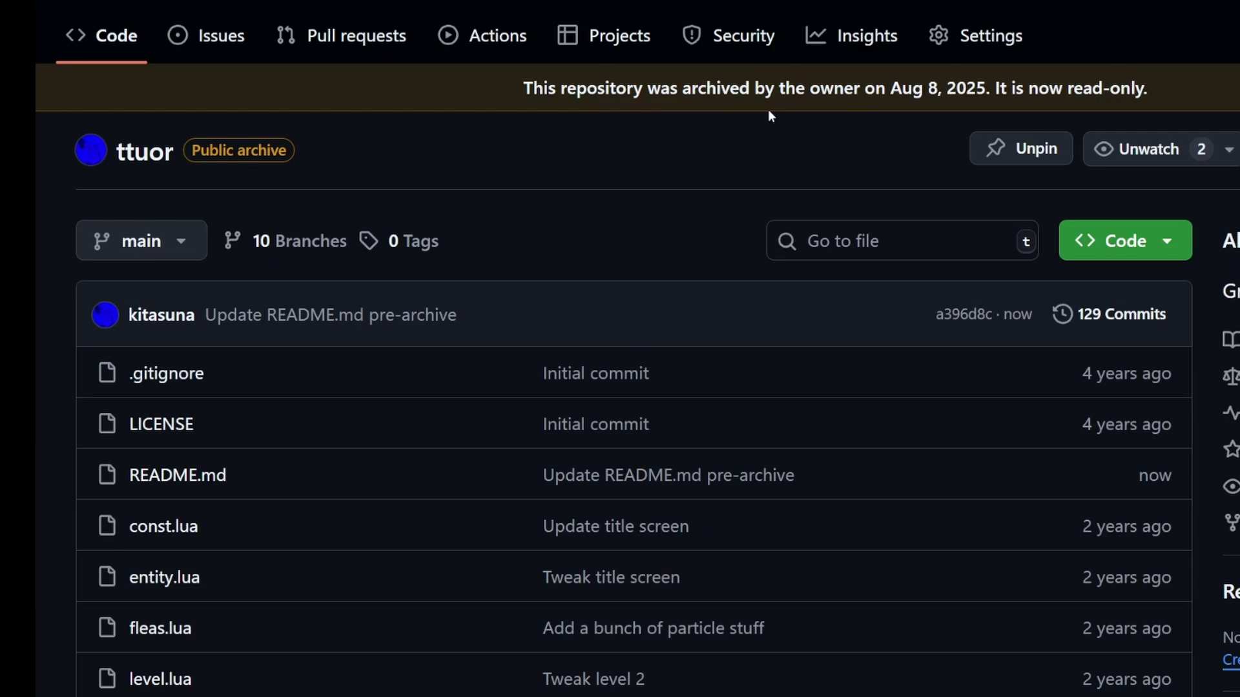
{"action": "mouse_move", "coordinate": [410, 471]}
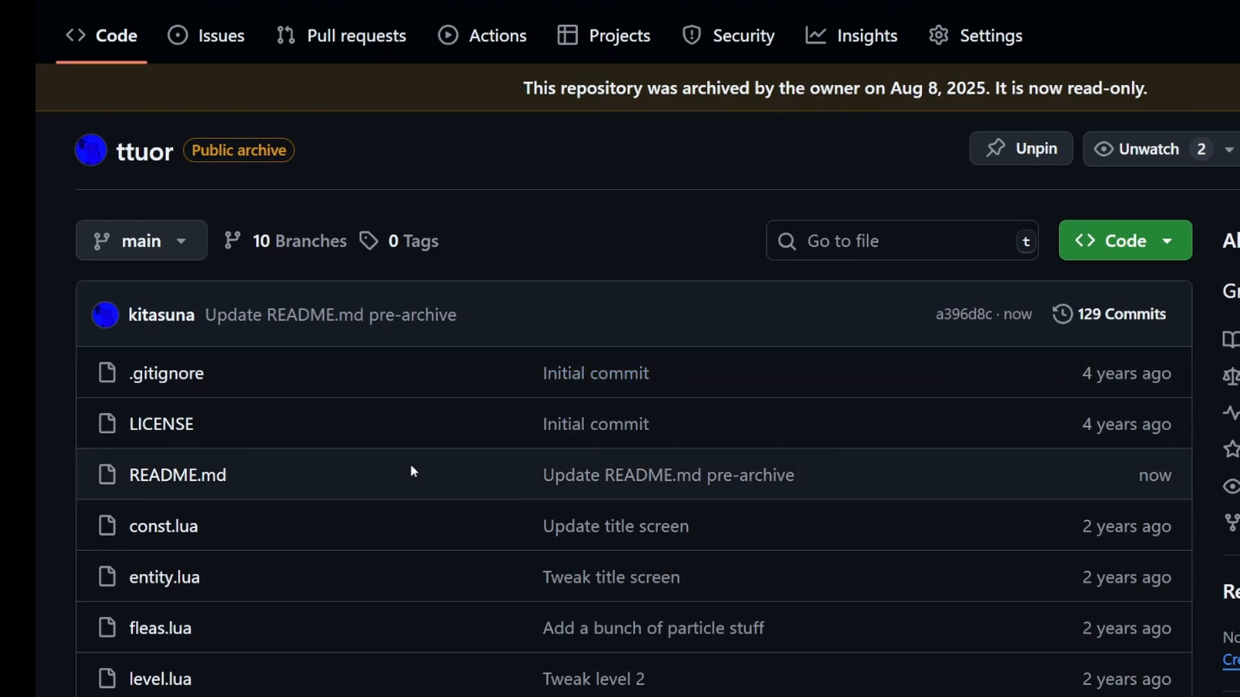